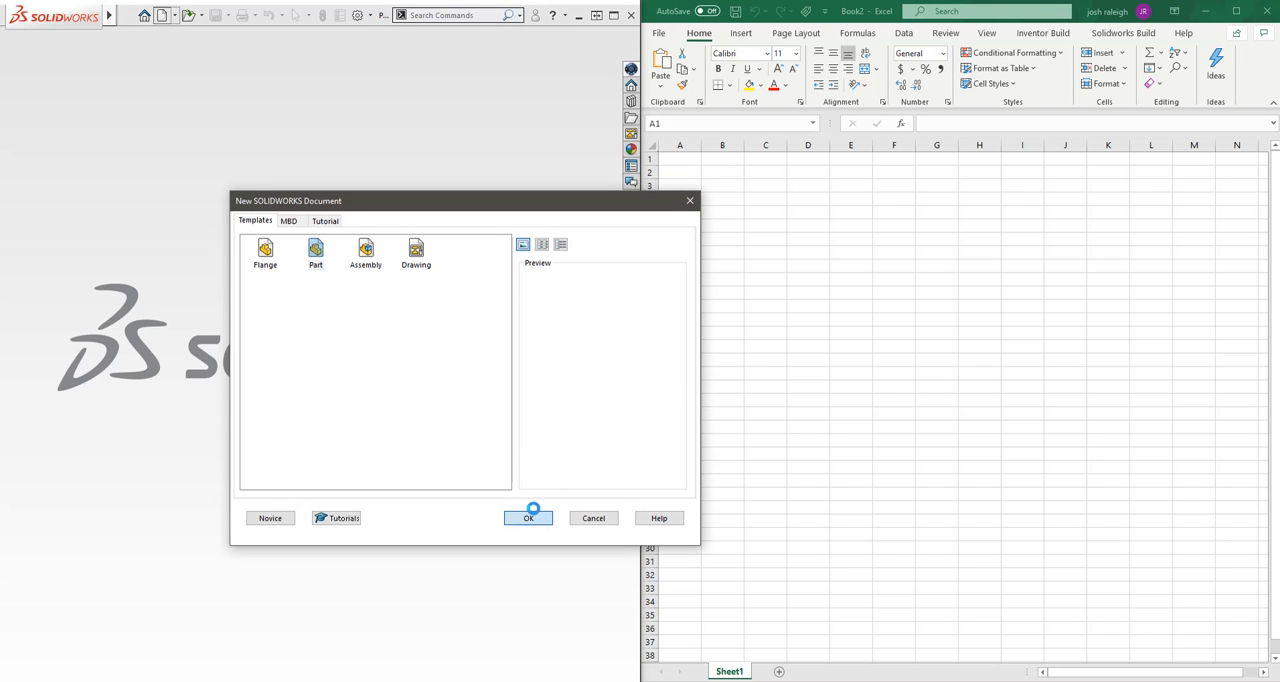
Start a new part, dimension a rectangle sketch, and extrude it into a thin plate.
click(528, 518)
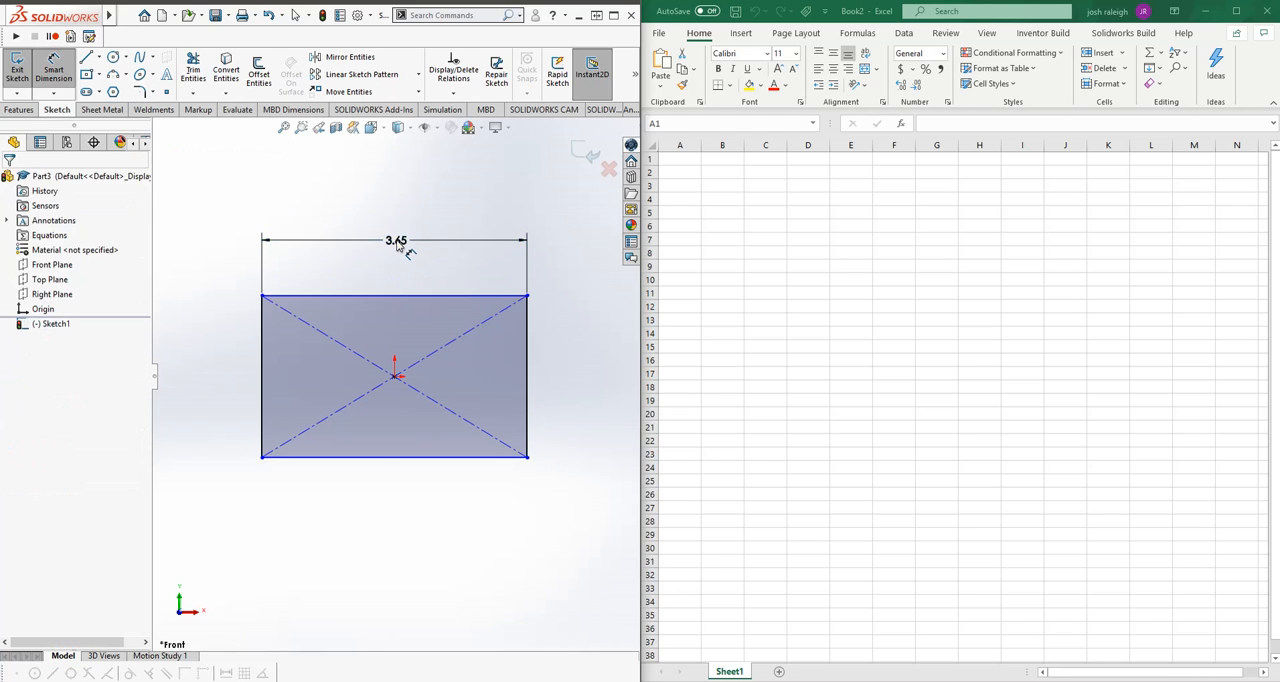
click(396, 240)
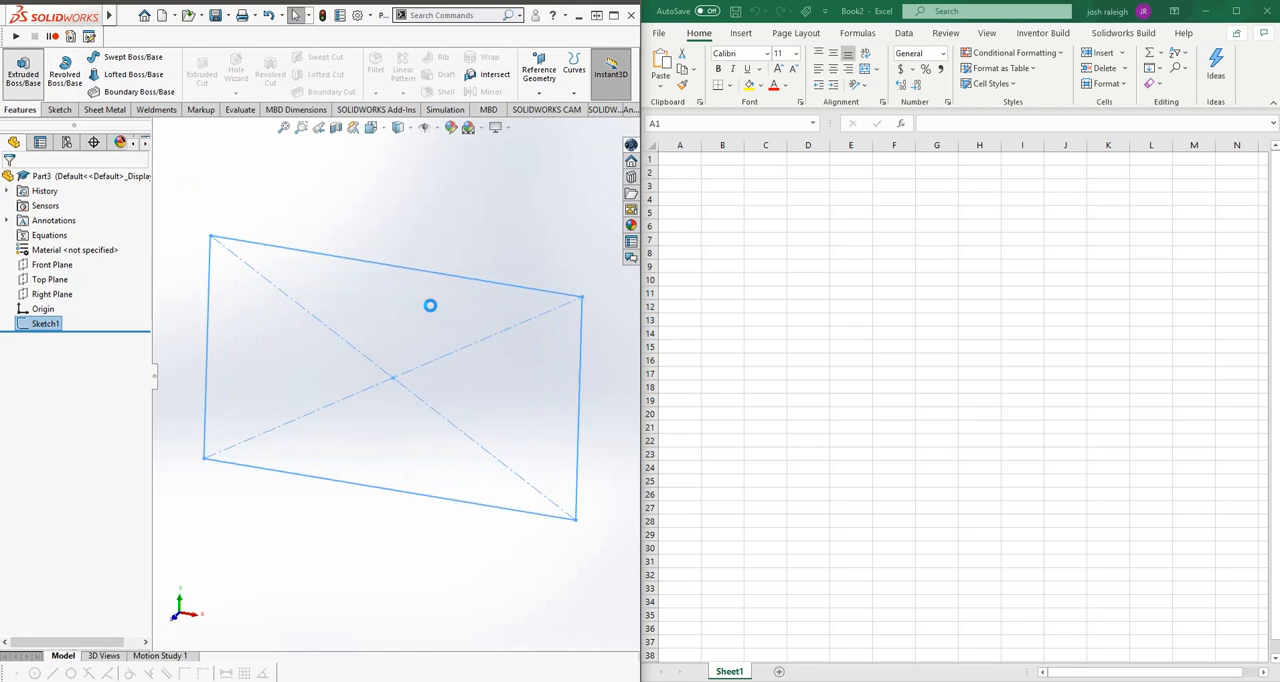
click(22, 70)
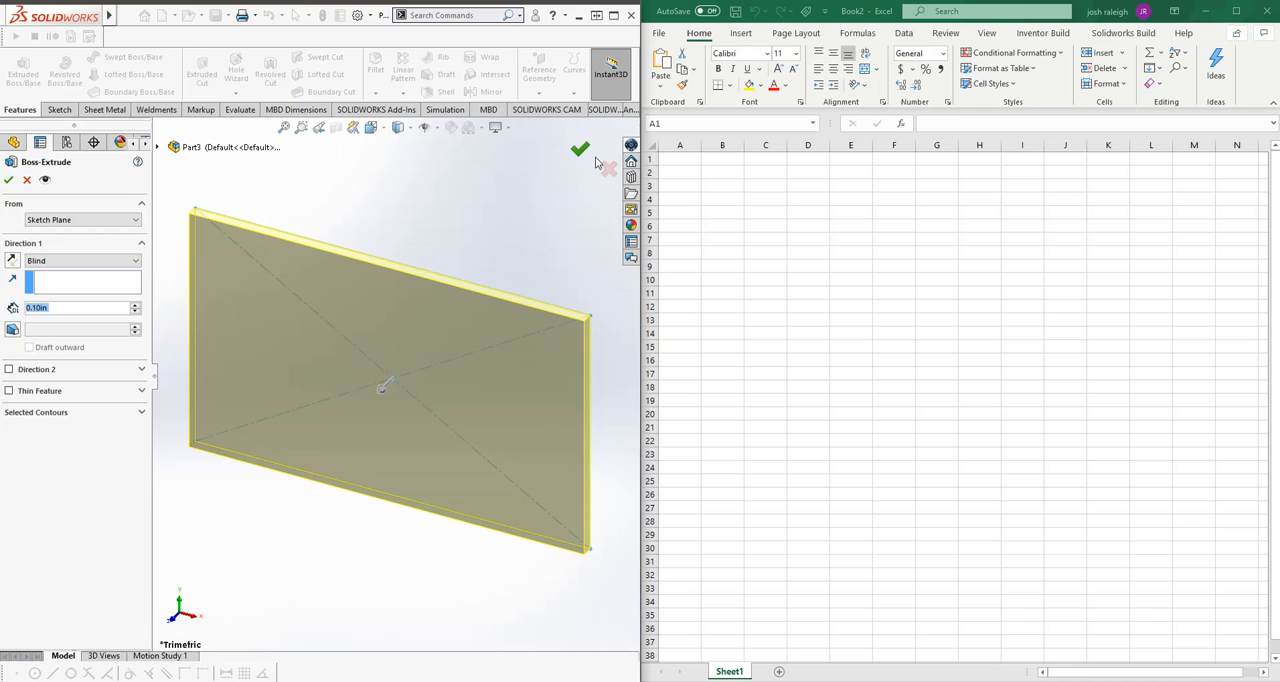
click(581, 149)
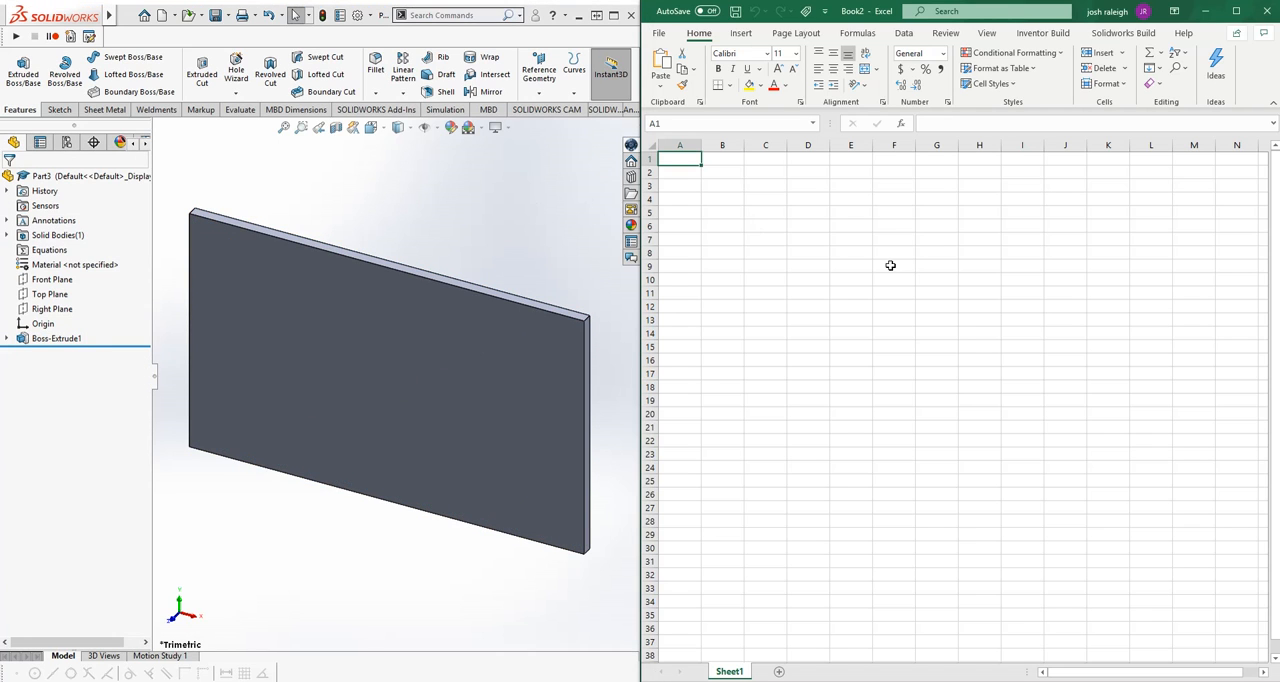
Generate the Solidworks Build template, browse the Commands reference sheet, and return to Sheet1.
click(1122, 33)
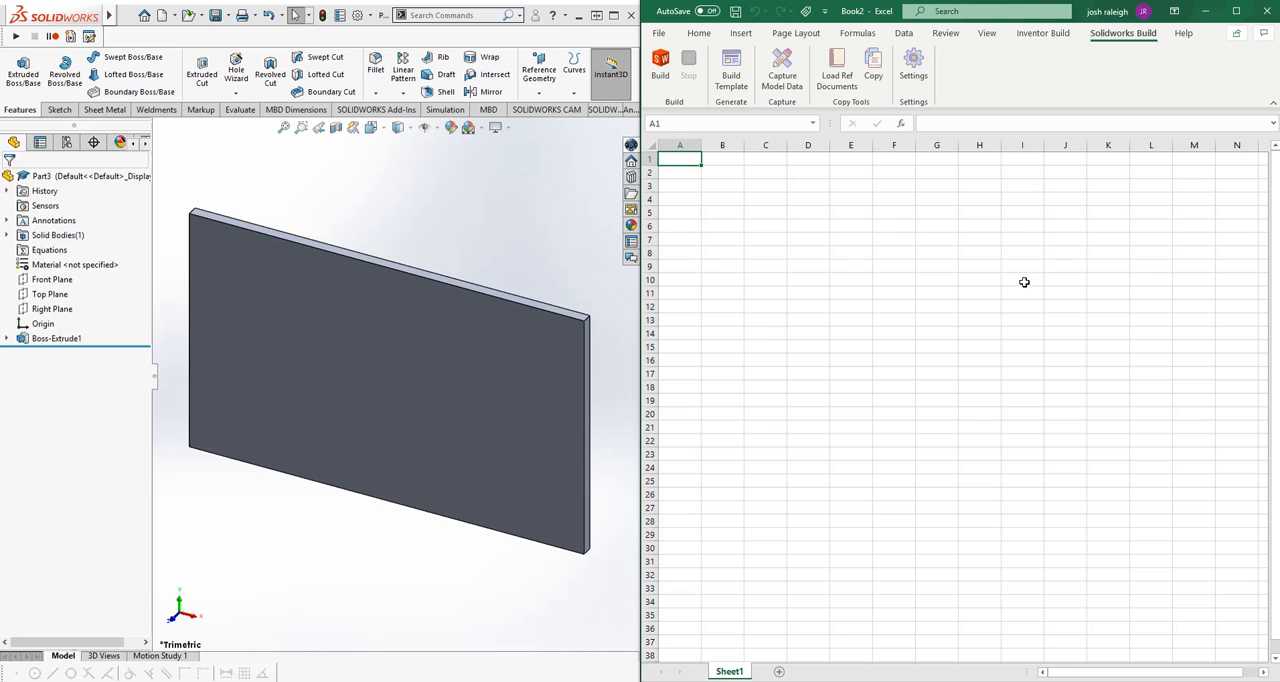
mouse_move(1013, 282)
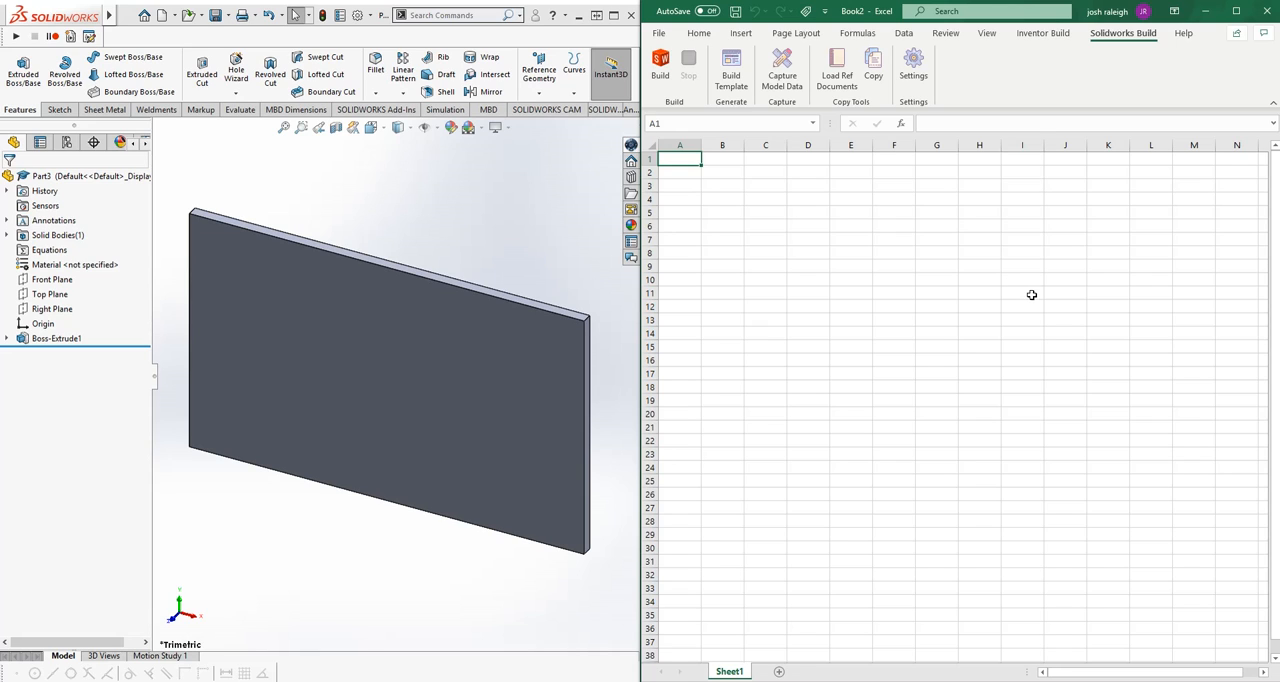
click(1022, 306)
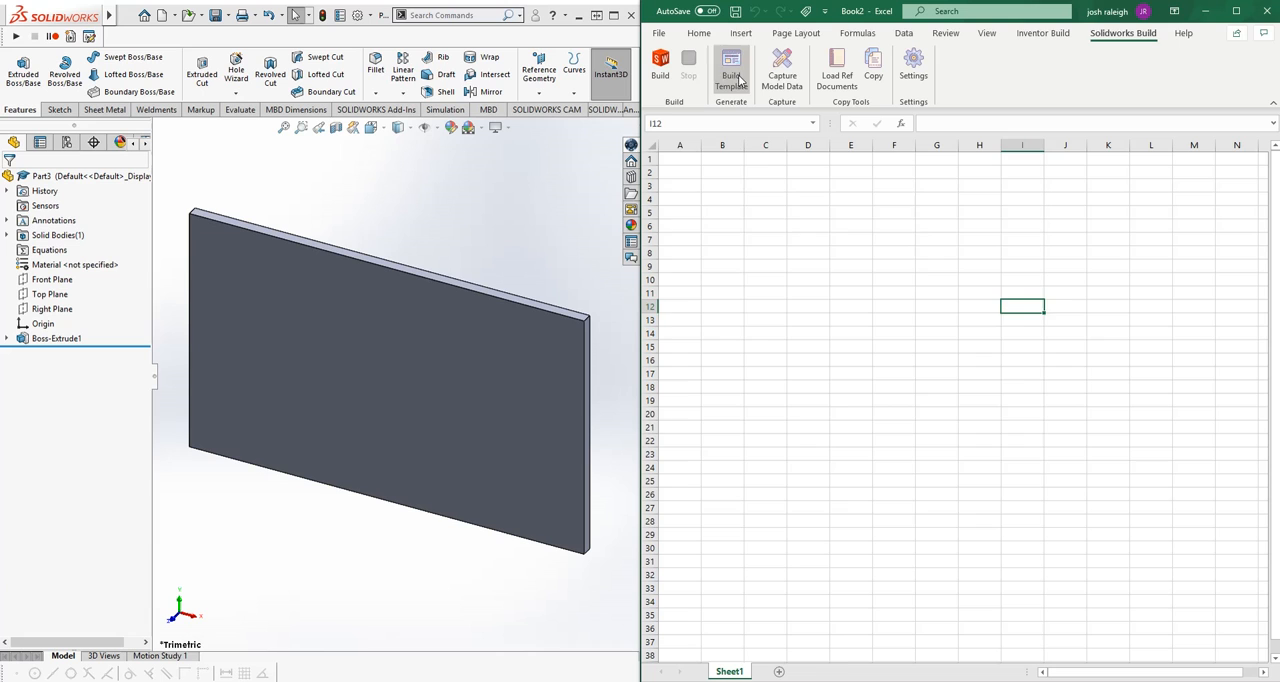
click(730, 65)
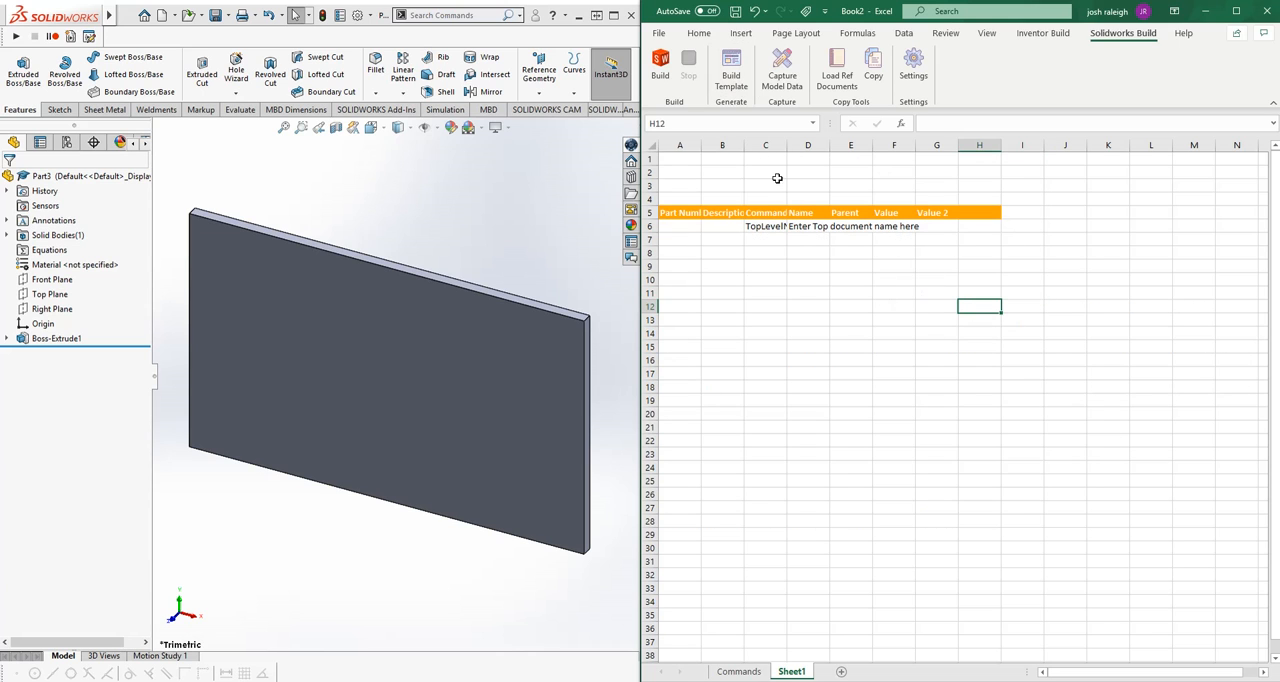
click(738, 671)
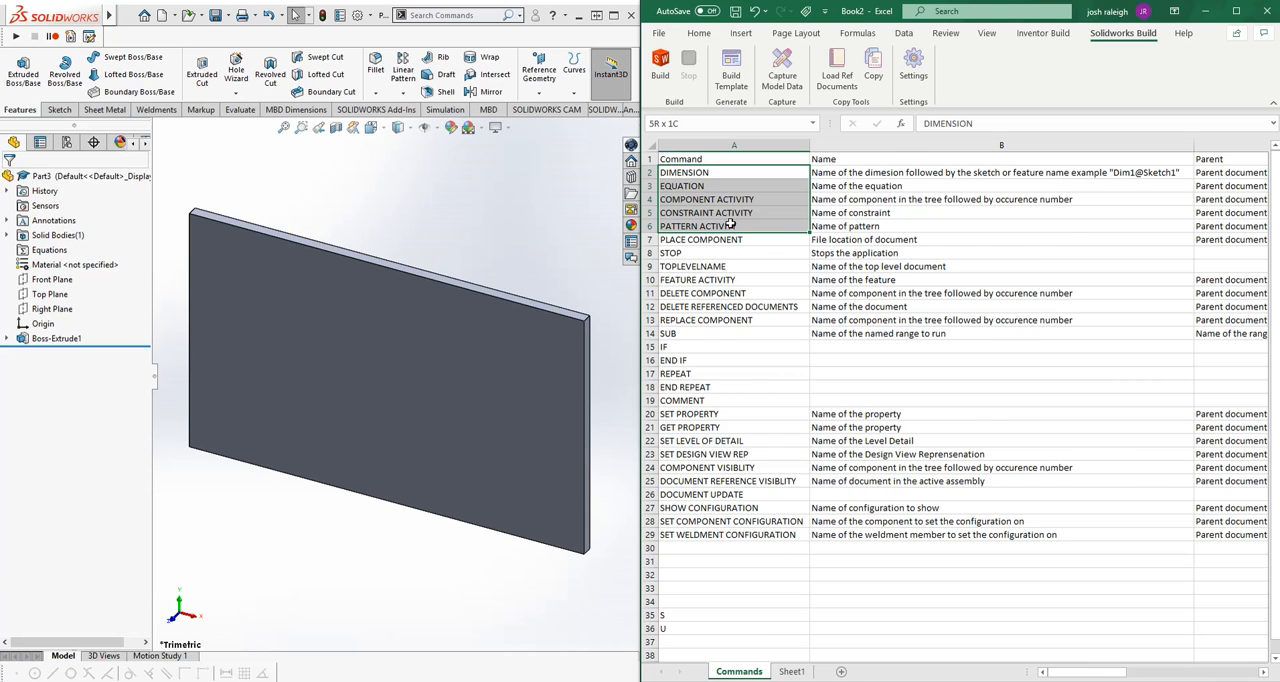
scroll(down, 3)
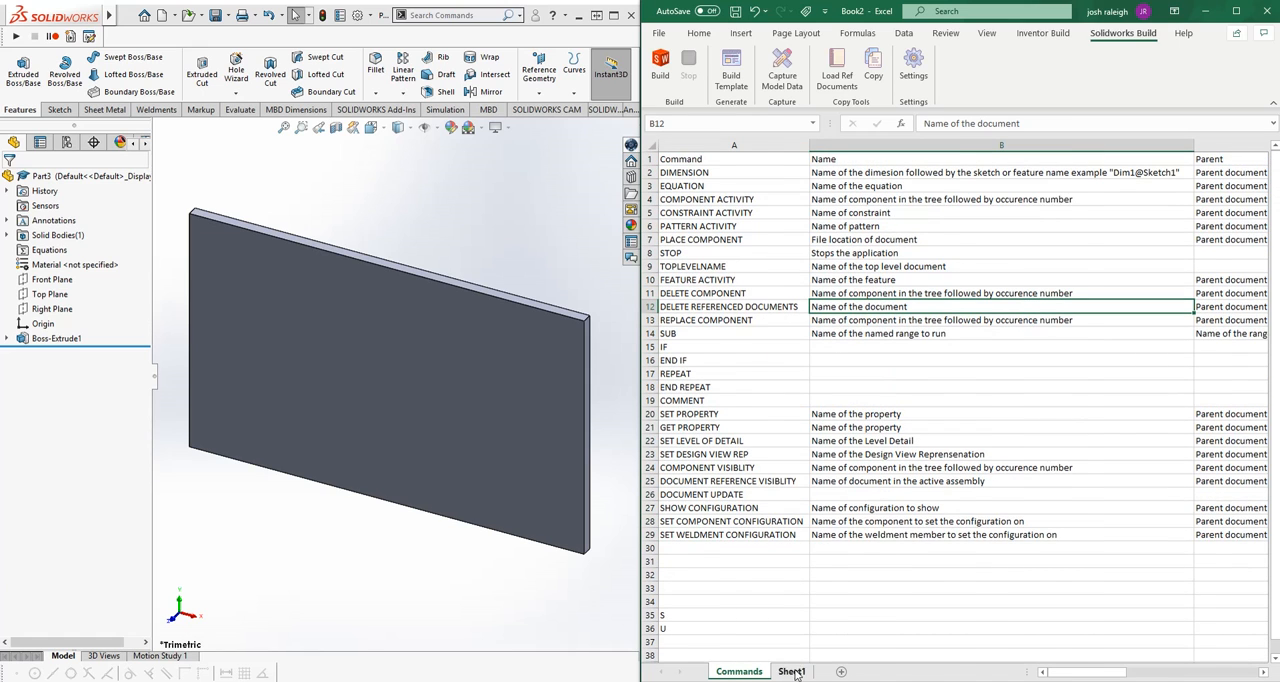
click(791, 671)
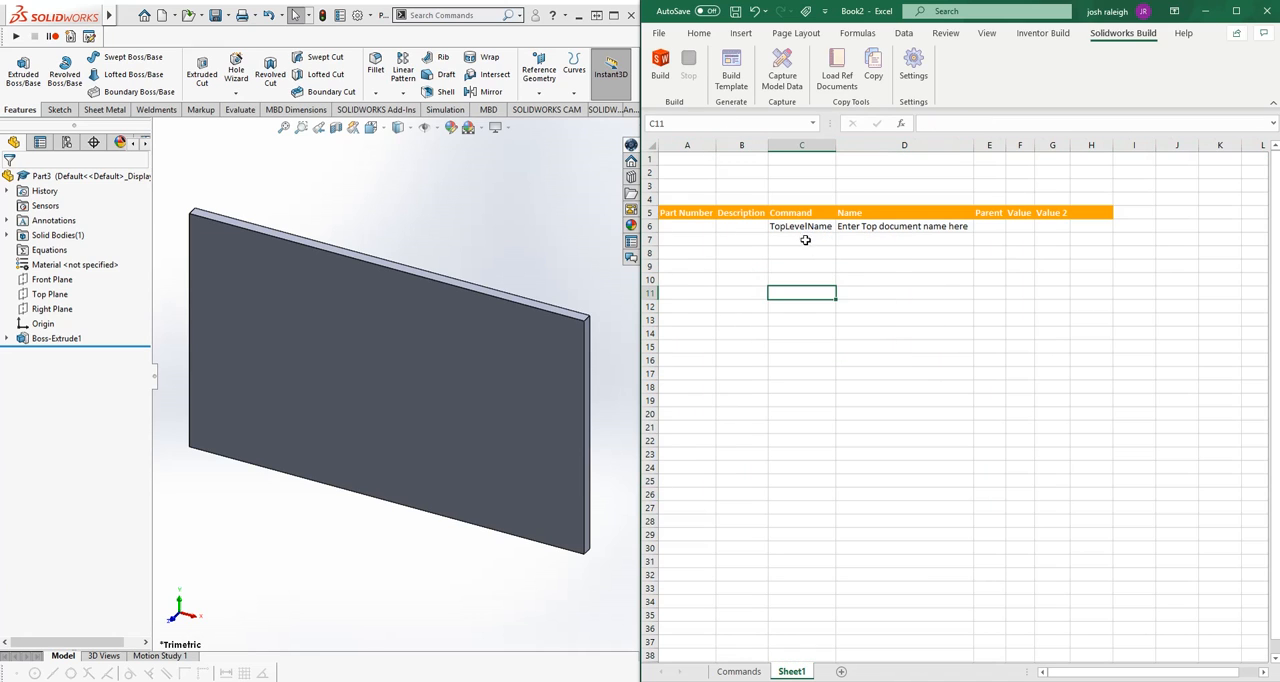
Capture D1@Sketch1, D2@Sketch1 and D1@Boss-Extrude1 into the table at the TopLevelName cell.
click(801, 226)
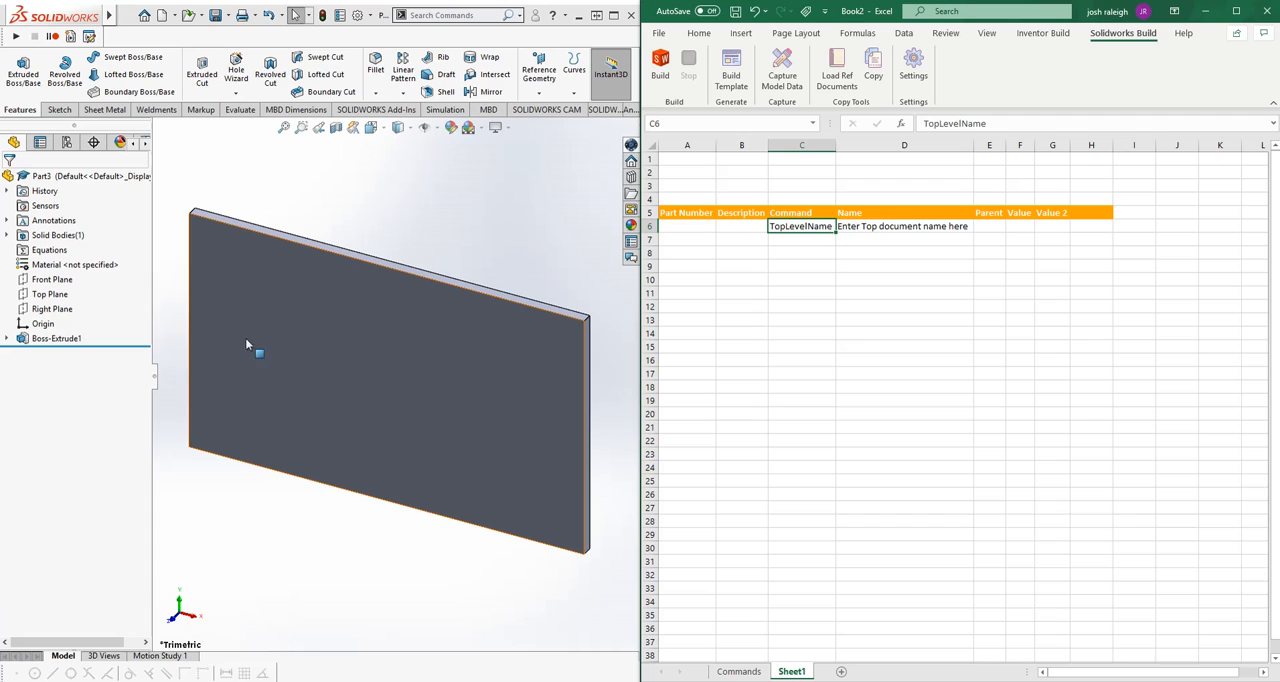
mouse_move(781, 70)
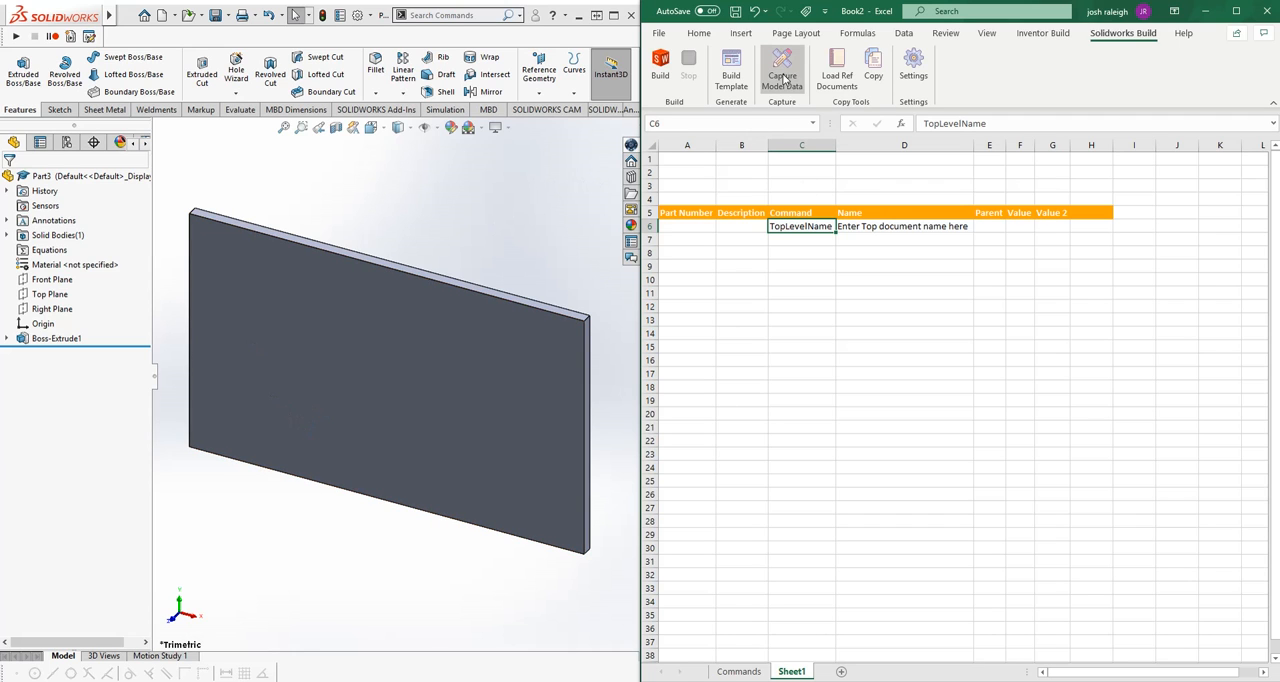
click(781, 70)
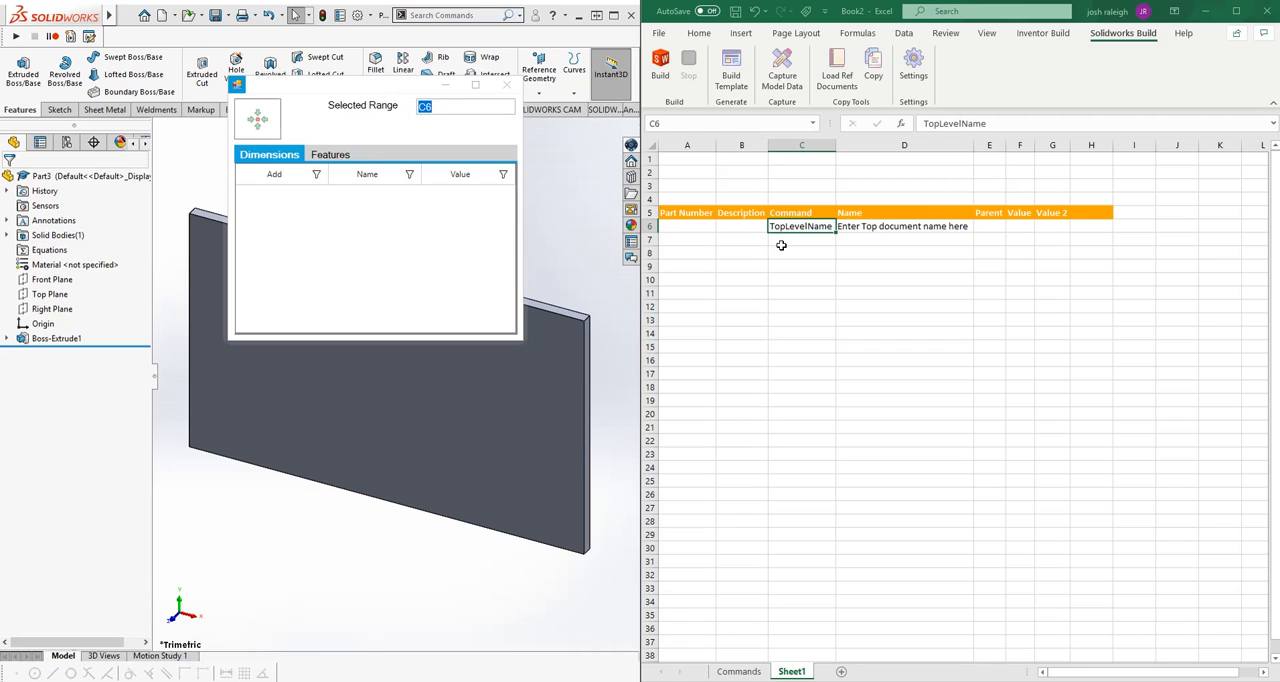
click(801, 252)
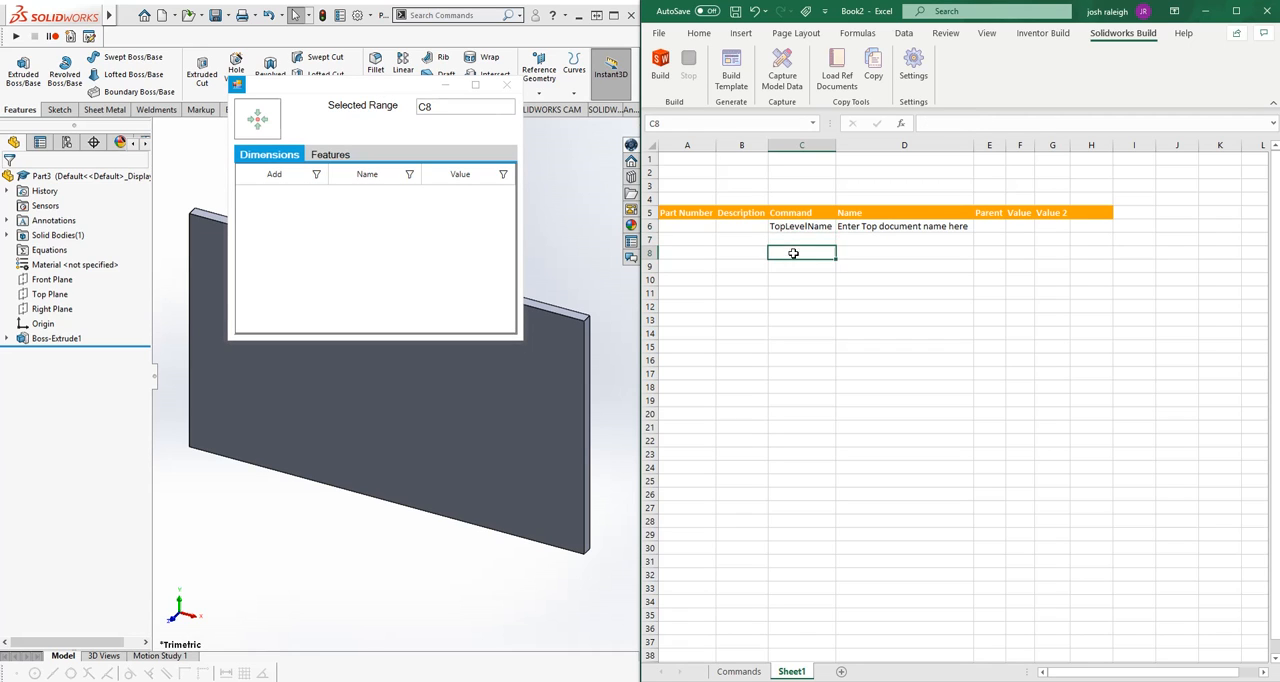
click(801, 226)
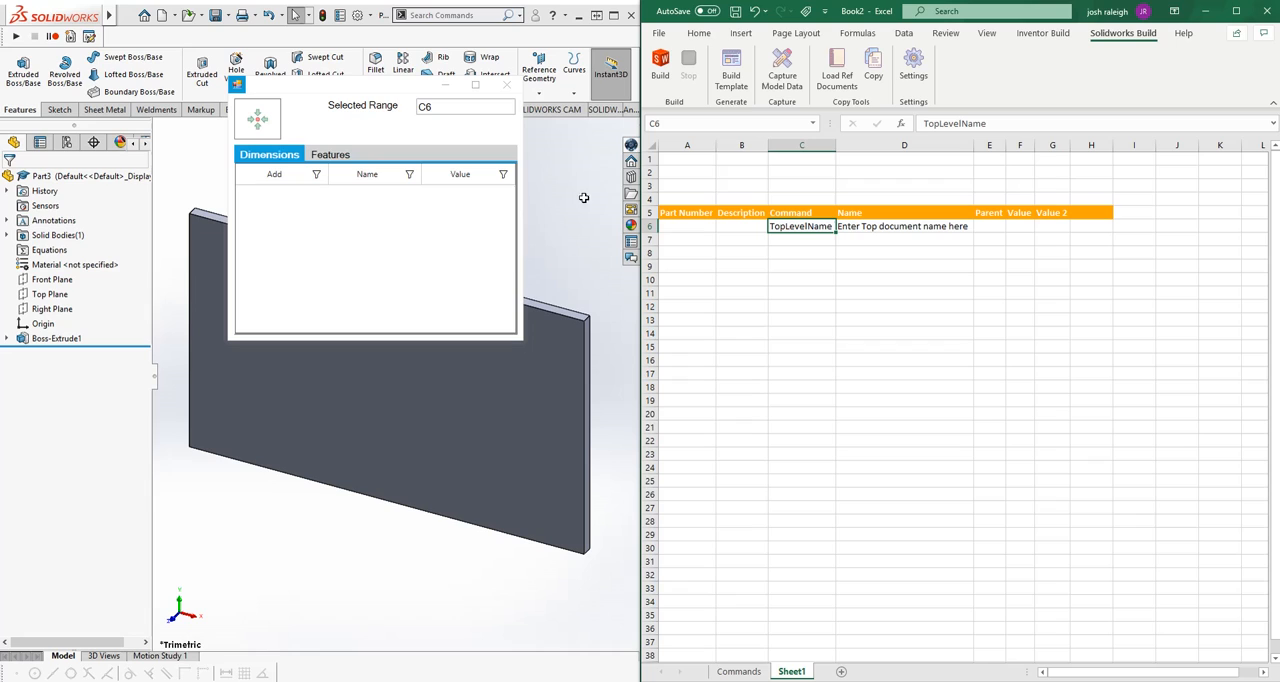
mouse_move(257, 118)
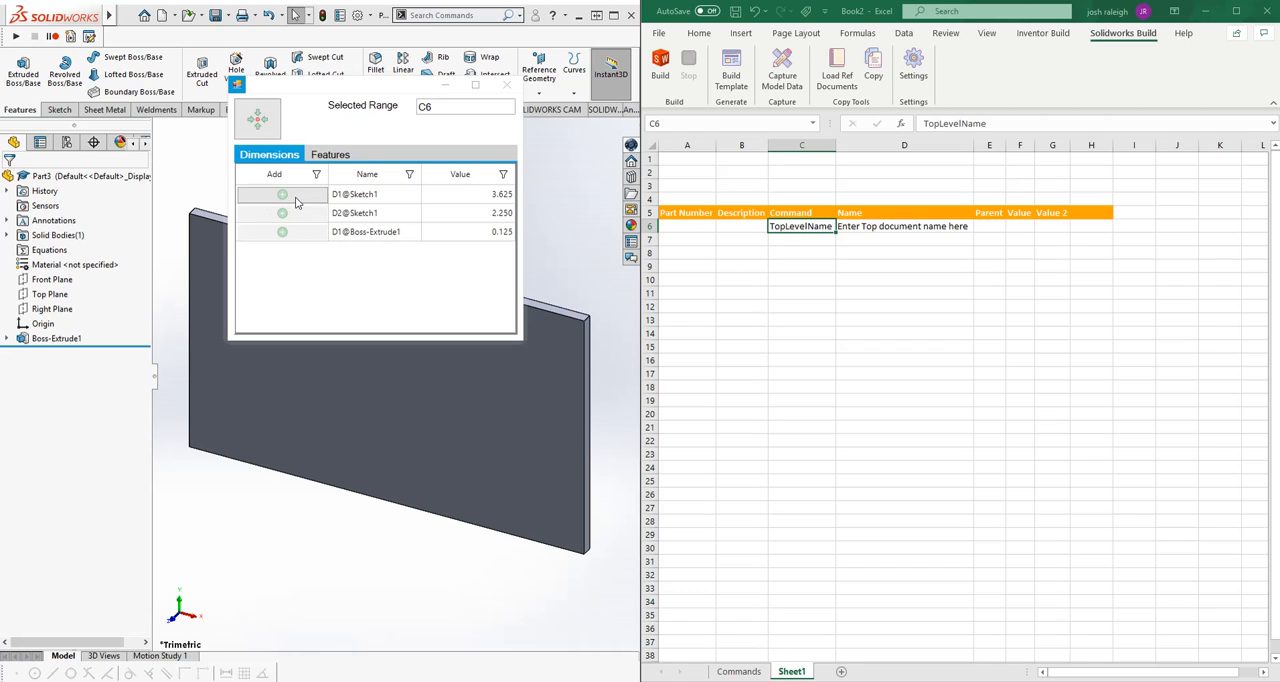
click(281, 212)
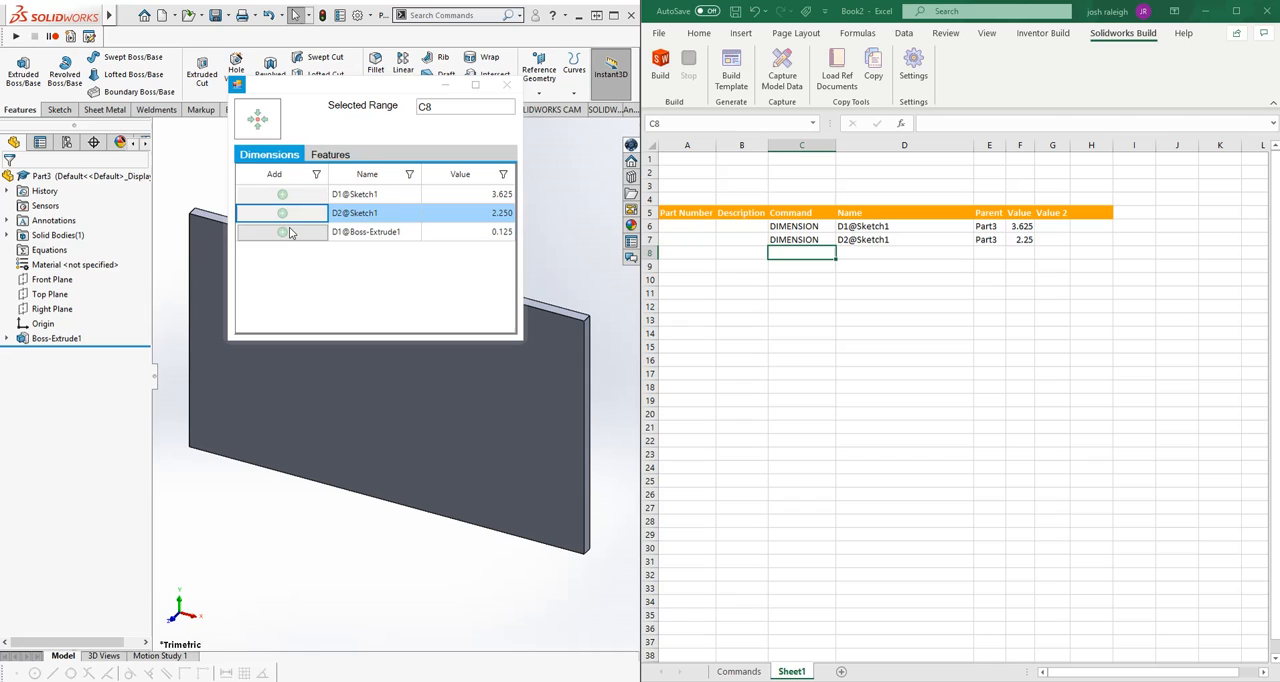
click(282, 231)
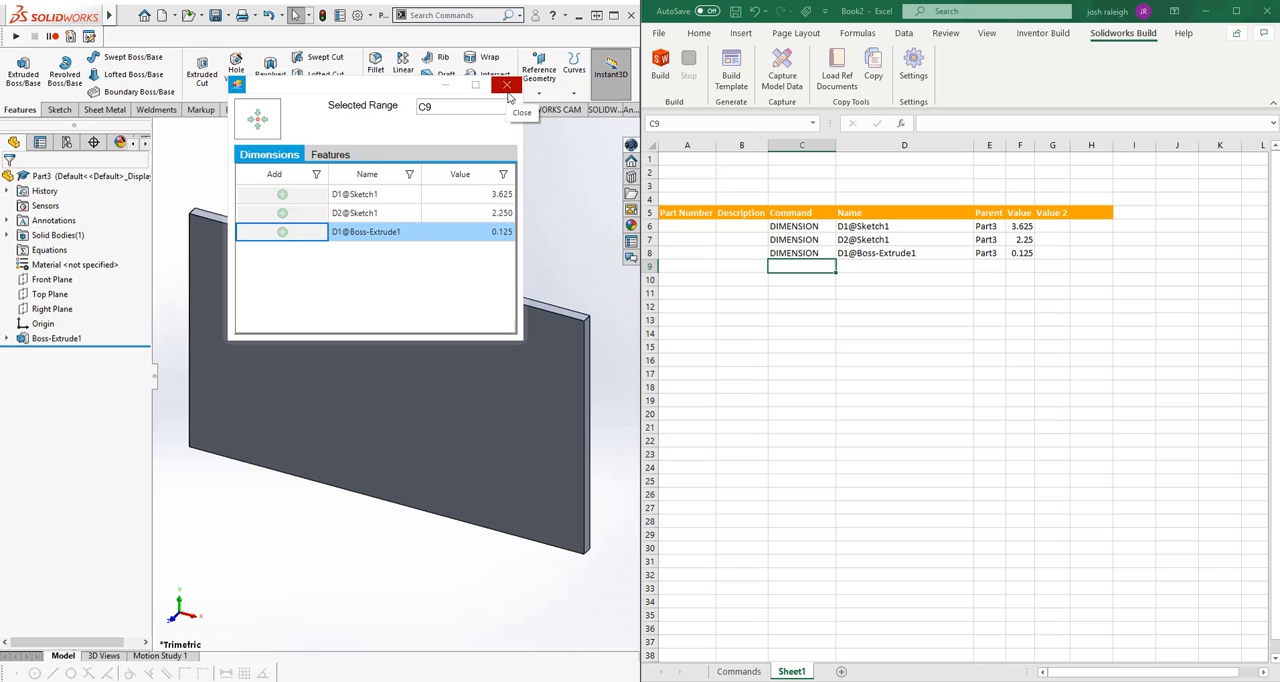
click(507, 84)
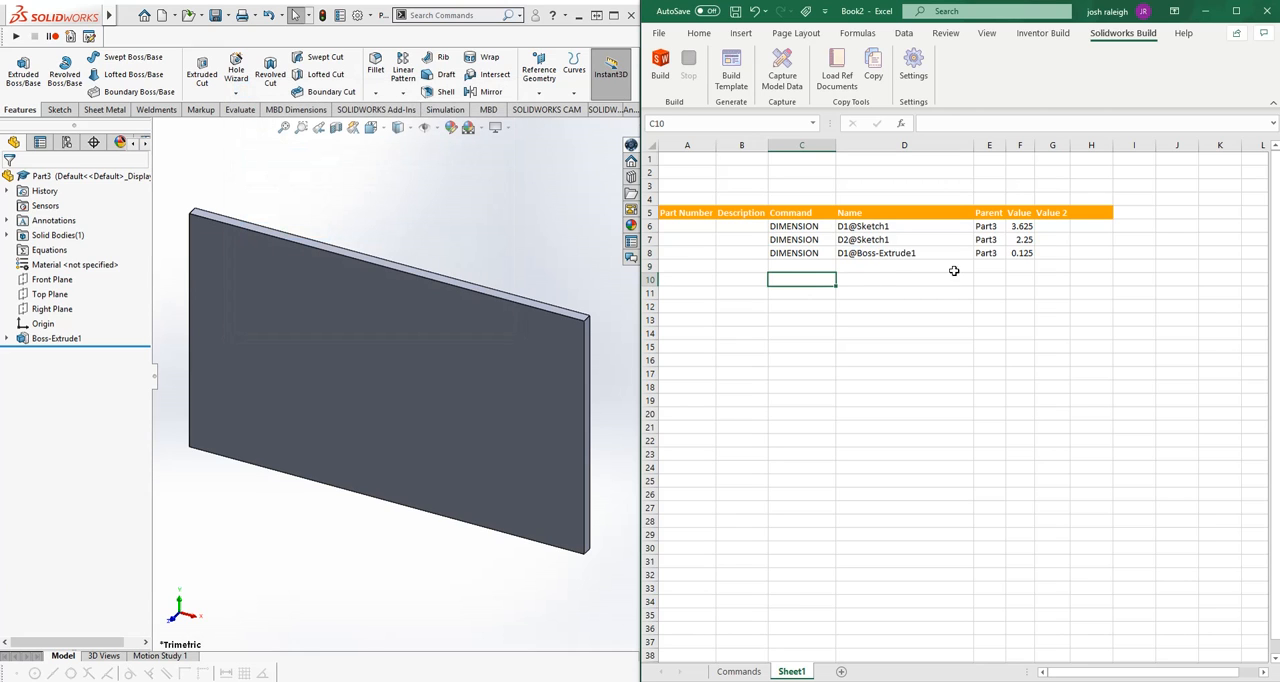
Set the dimension values to 20, 20 and 29, rebuild, and review the part's equations.
click(1020, 239)
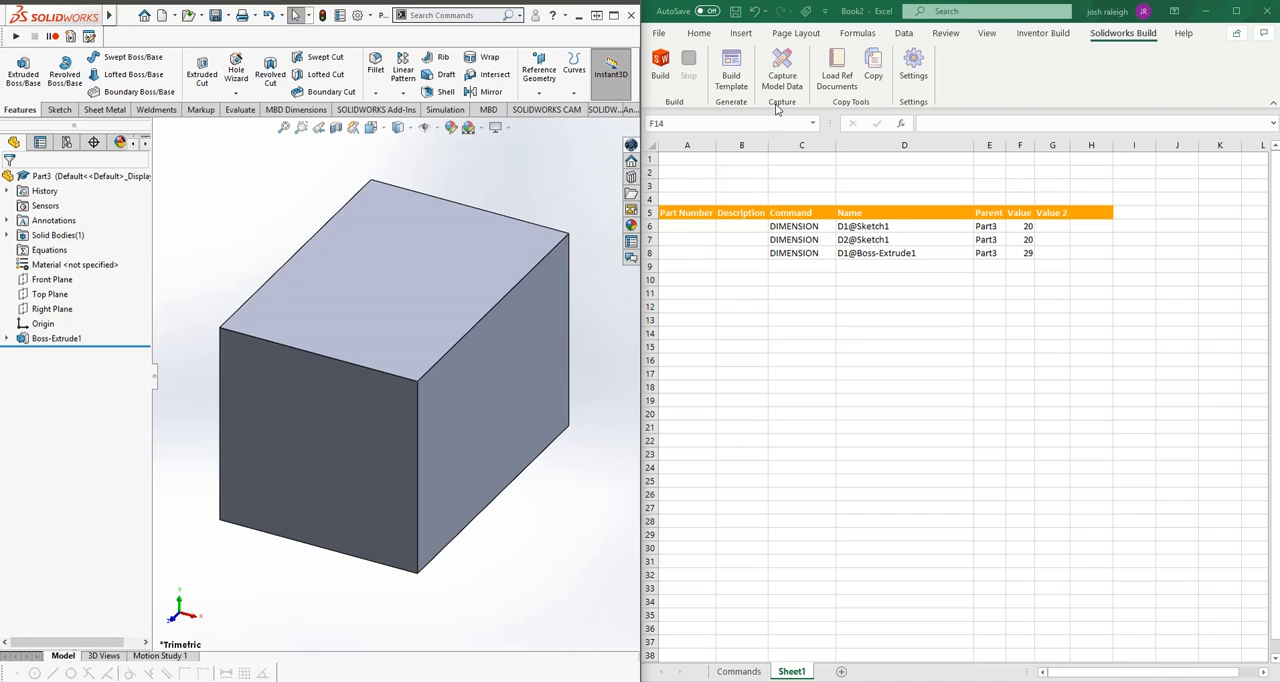
click(1020, 333)
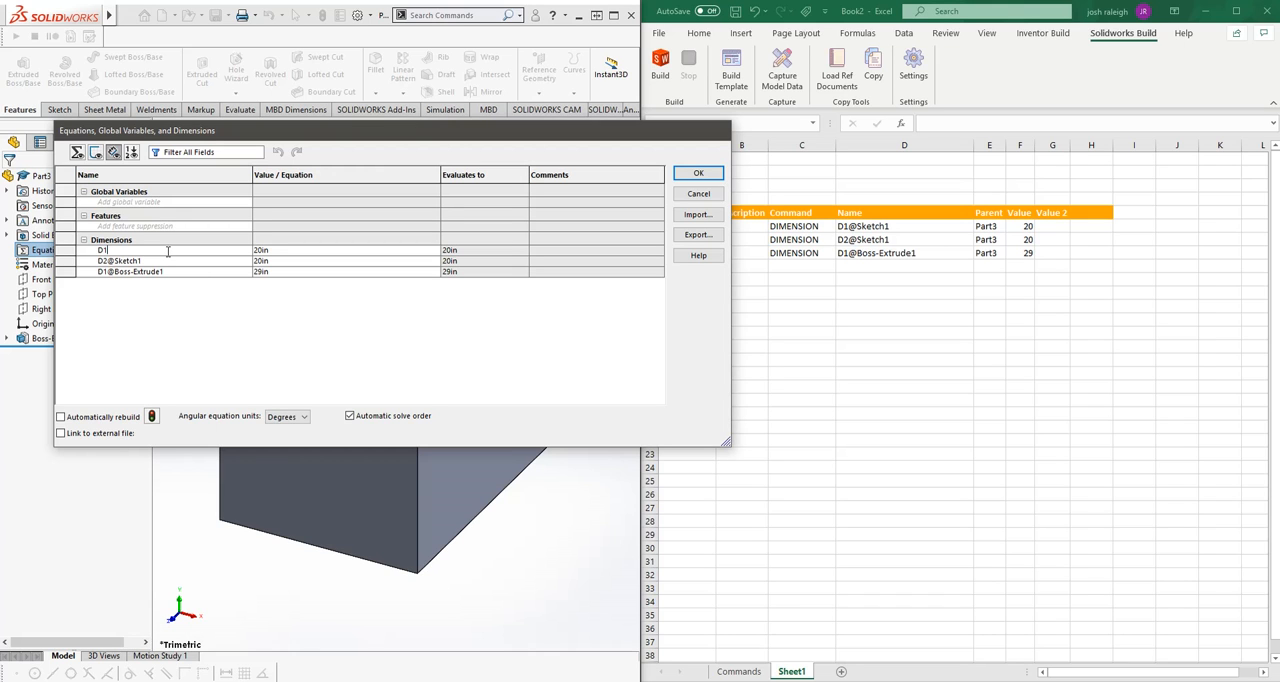
Close Equations, then check the captured features and dimensions in Capture Model Data.
click(698, 173)
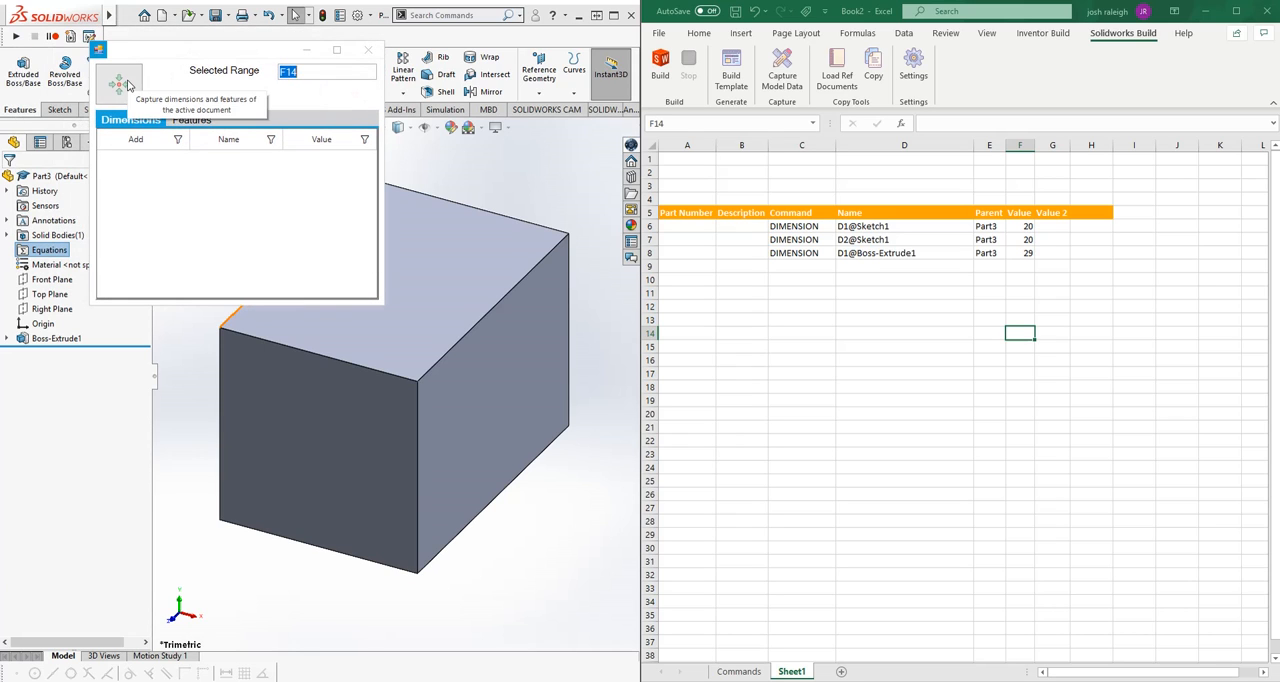
click(120, 82)
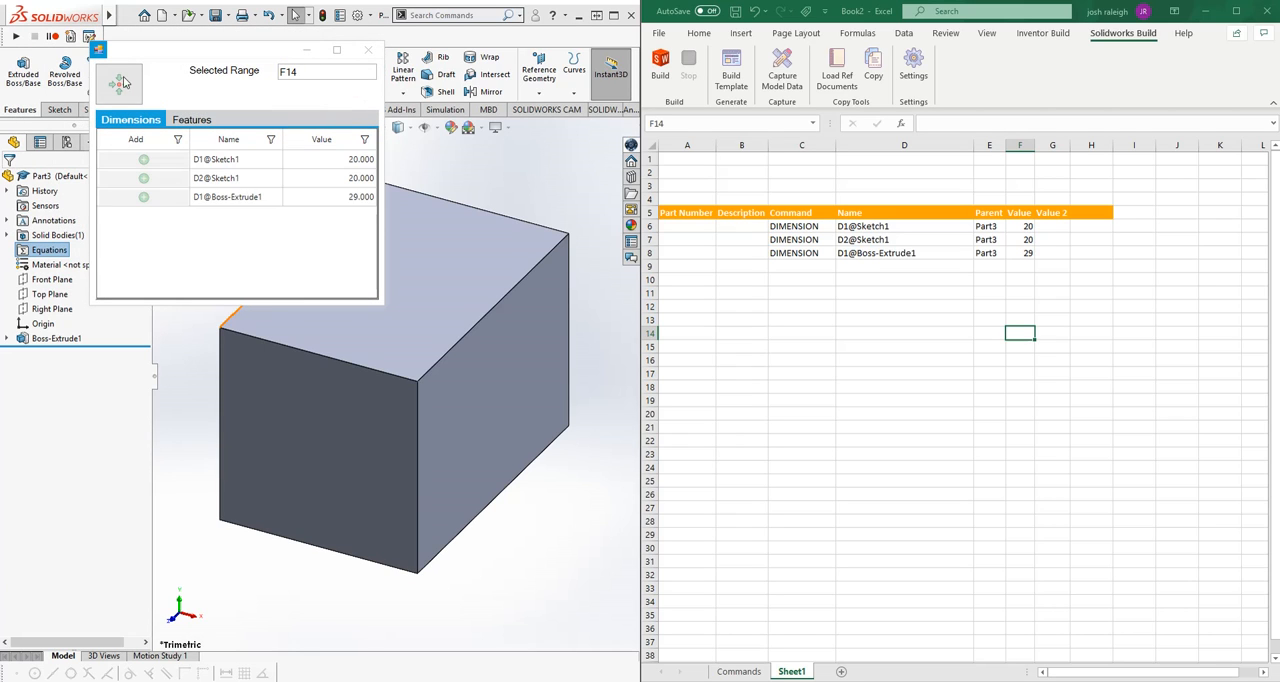
click(191, 119)
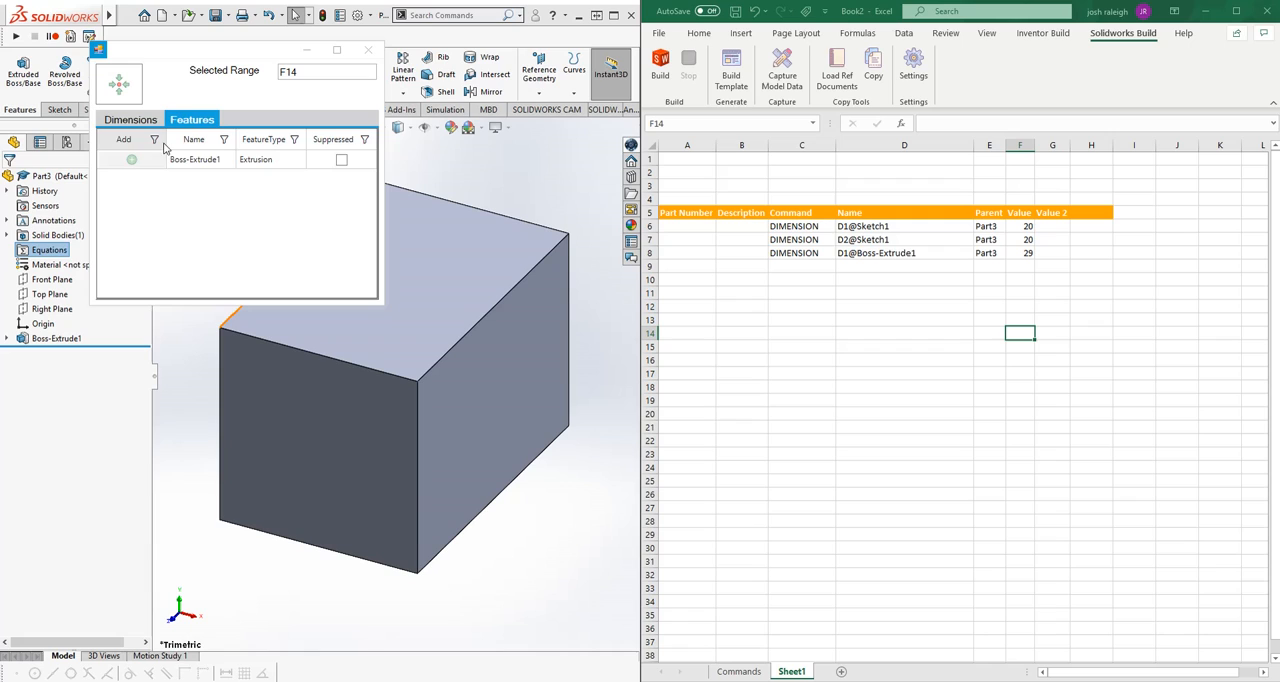
click(130, 119)
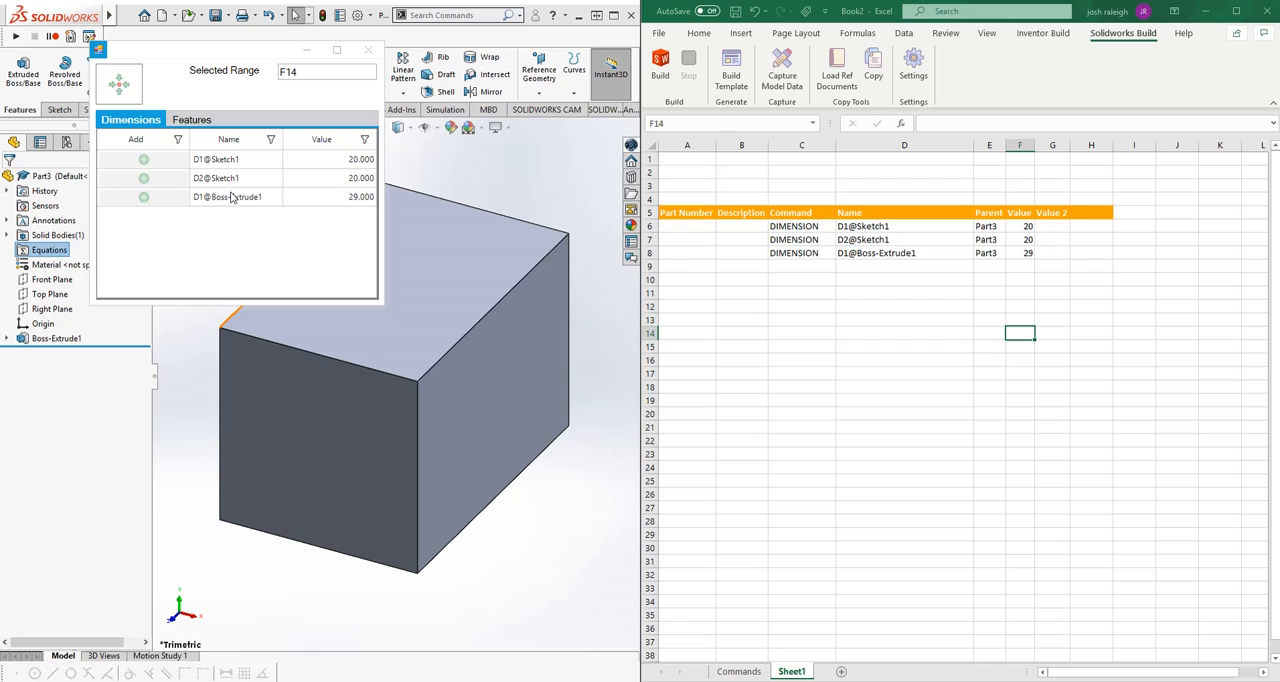
mouse_move(273, 171)
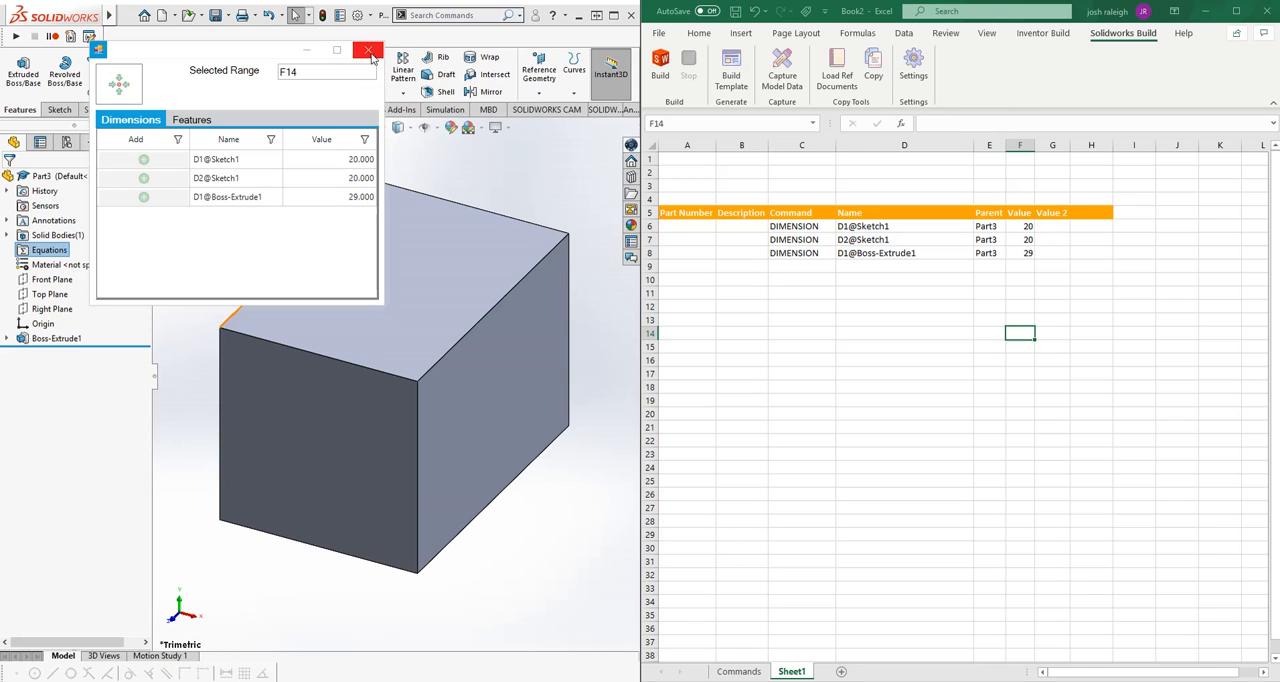
click(368, 50)
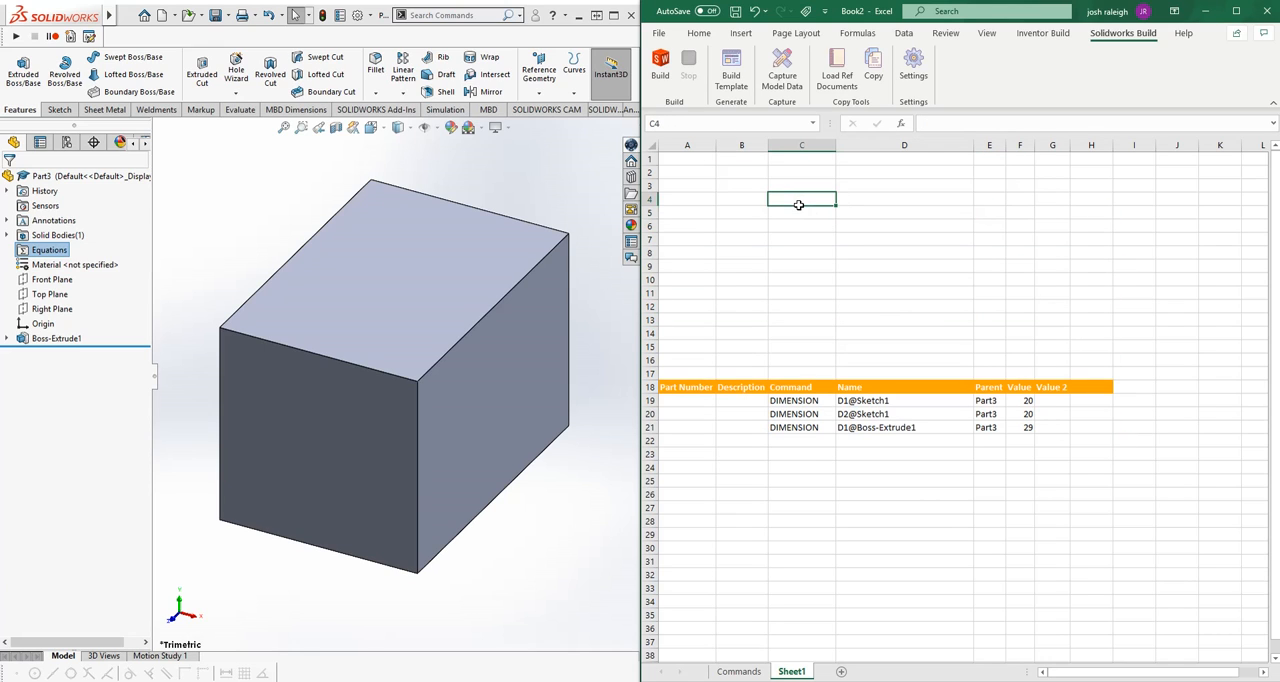
Label Length, Width and Thickness inputs with values of 20 and begin naming their cells.
text(Length)
click(801, 212)
text(Width)
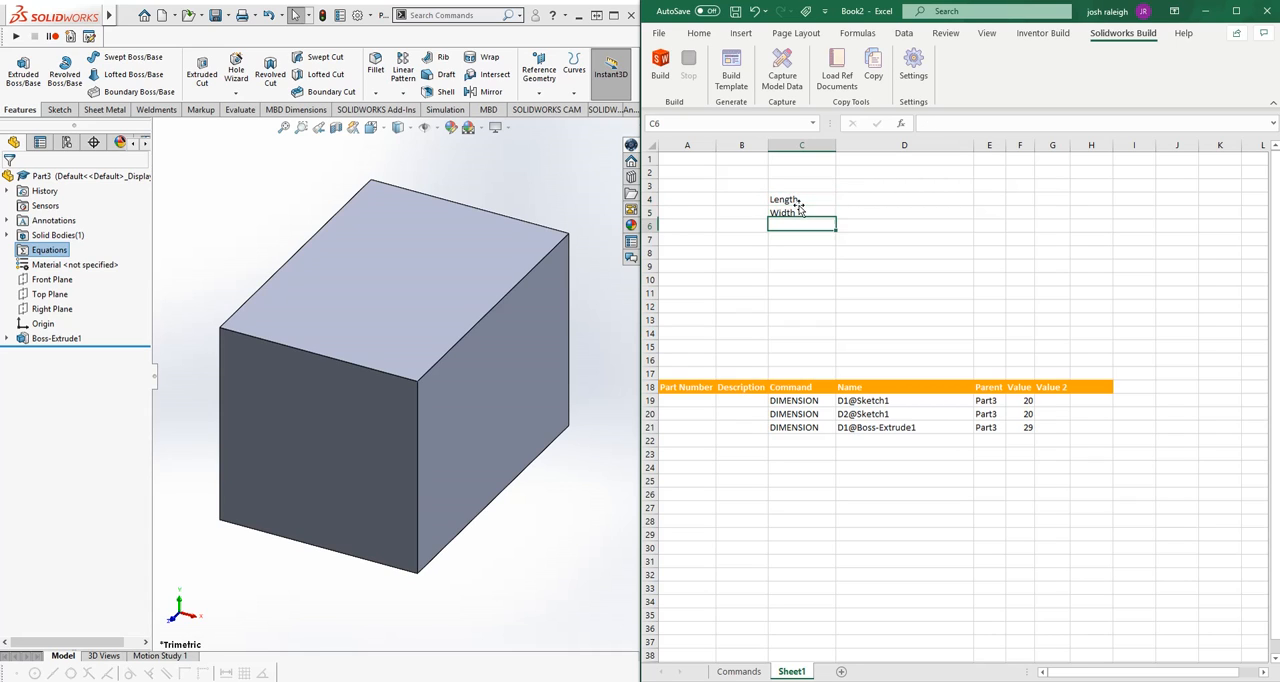
text(Thicknes)
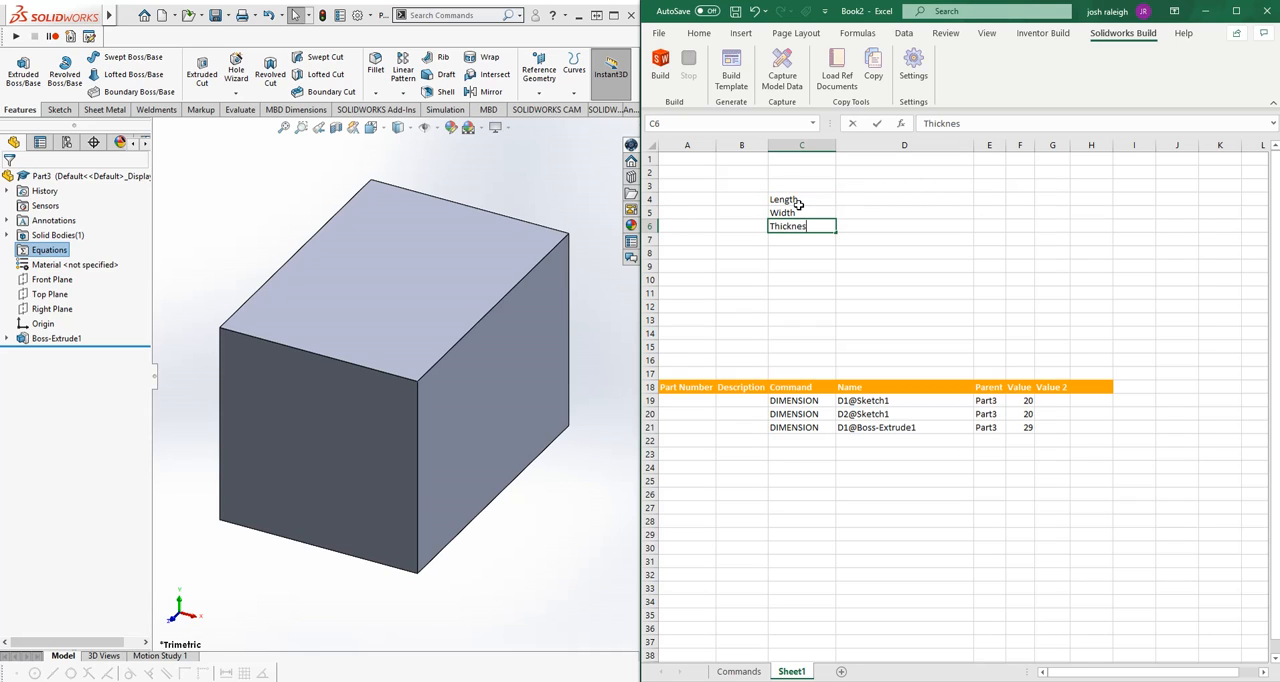
click(904, 199)
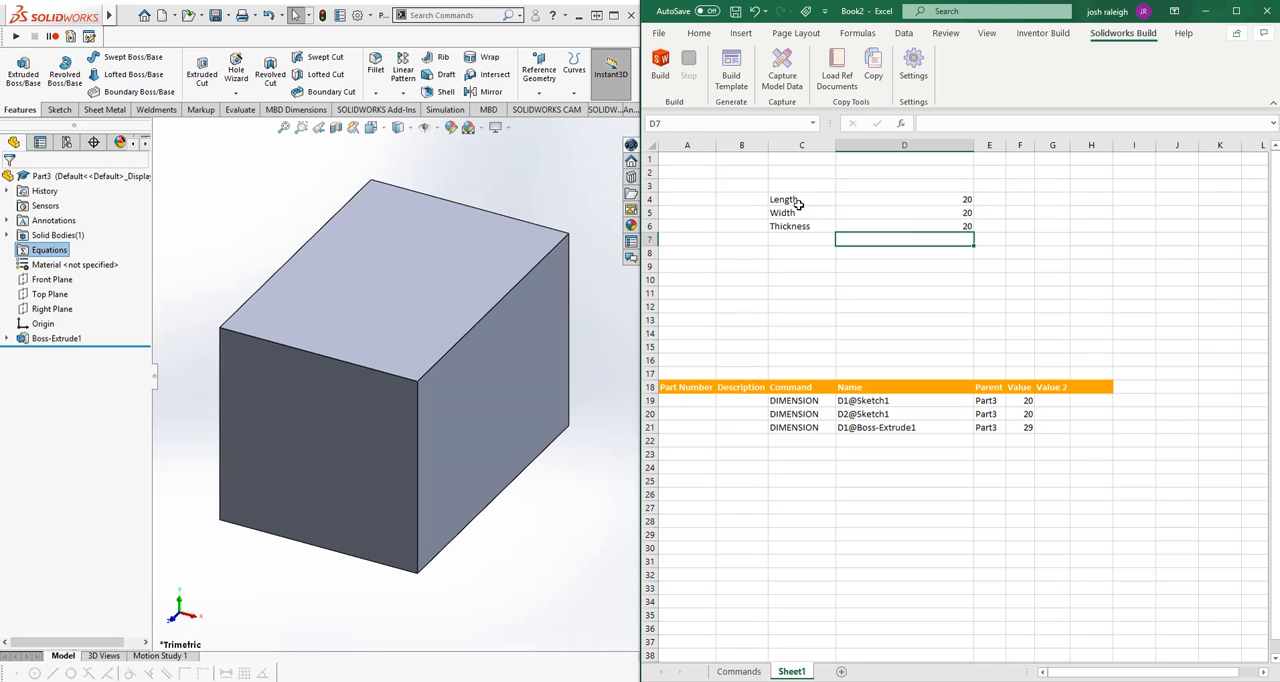
click(1019, 400)
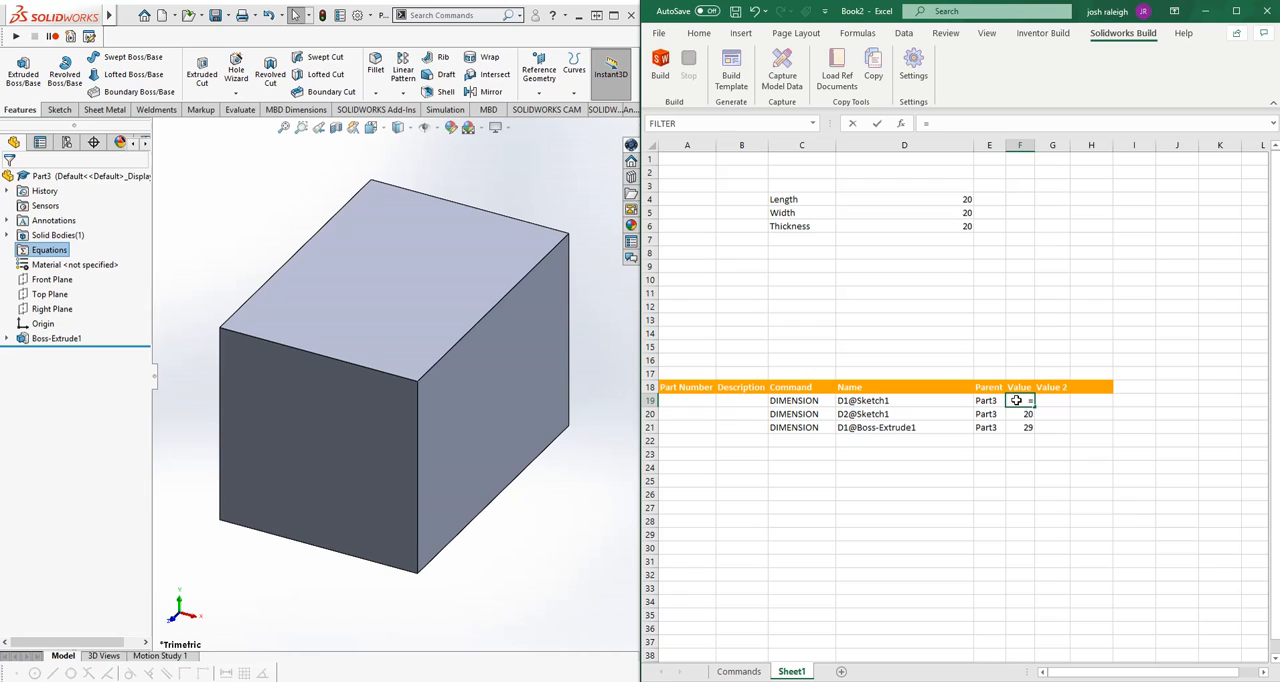
text(le)
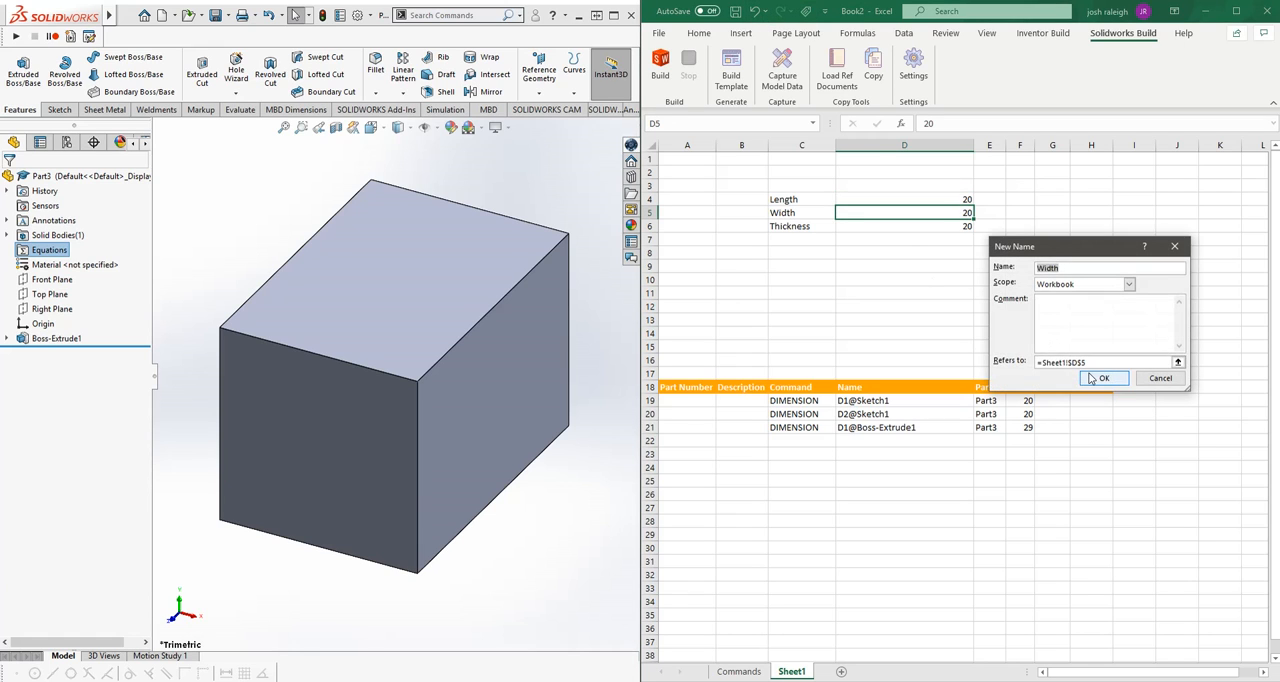
Link the dimension rows to =Length, =Width and =Thickness and rebuild as a 30 cube.
click(1104, 378)
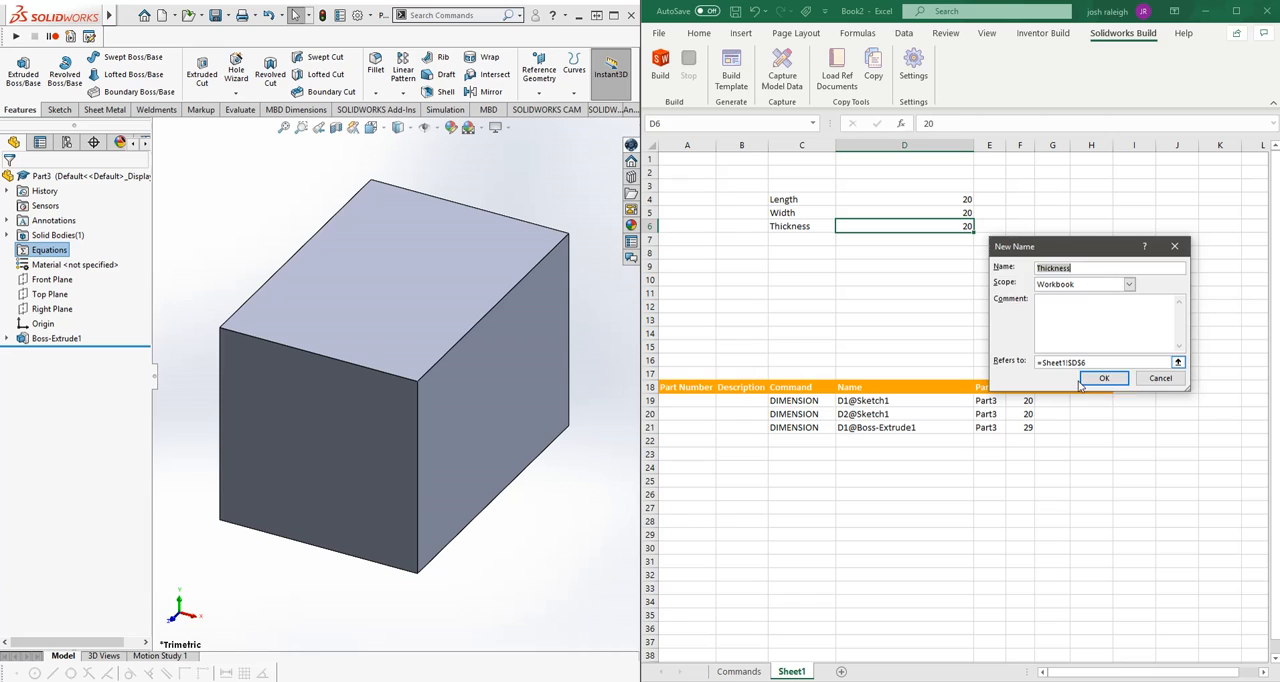
text(=le)
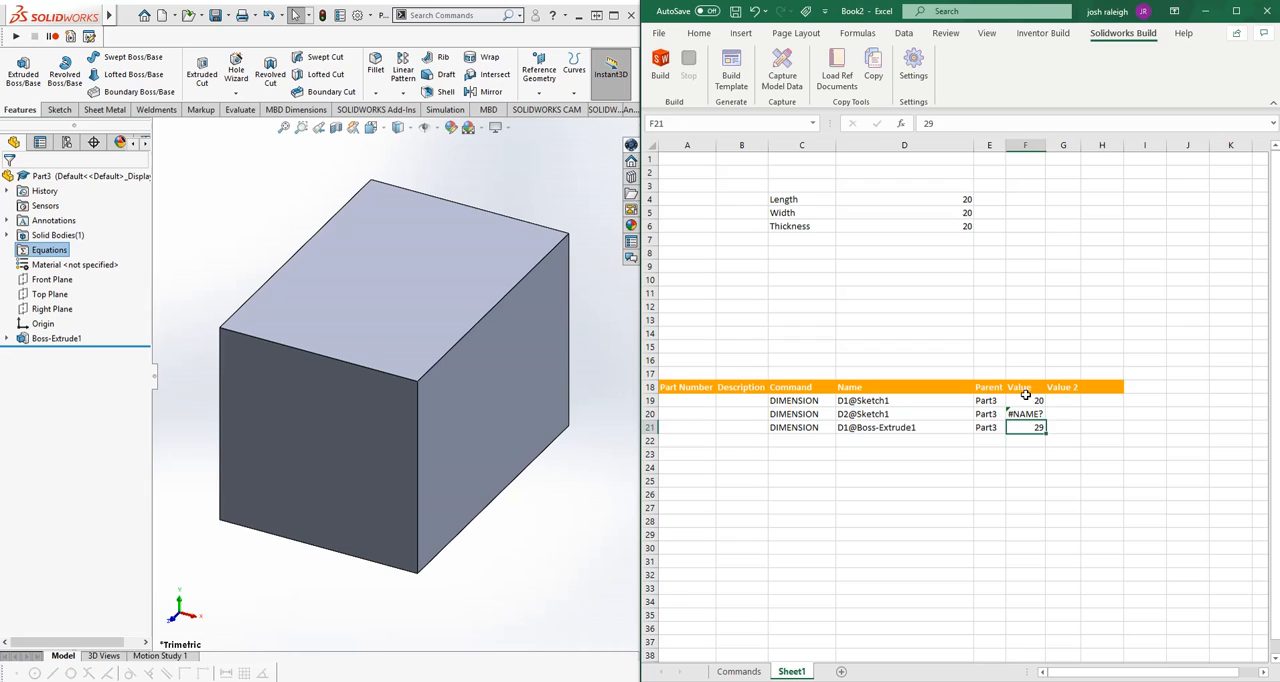
text(=wi)
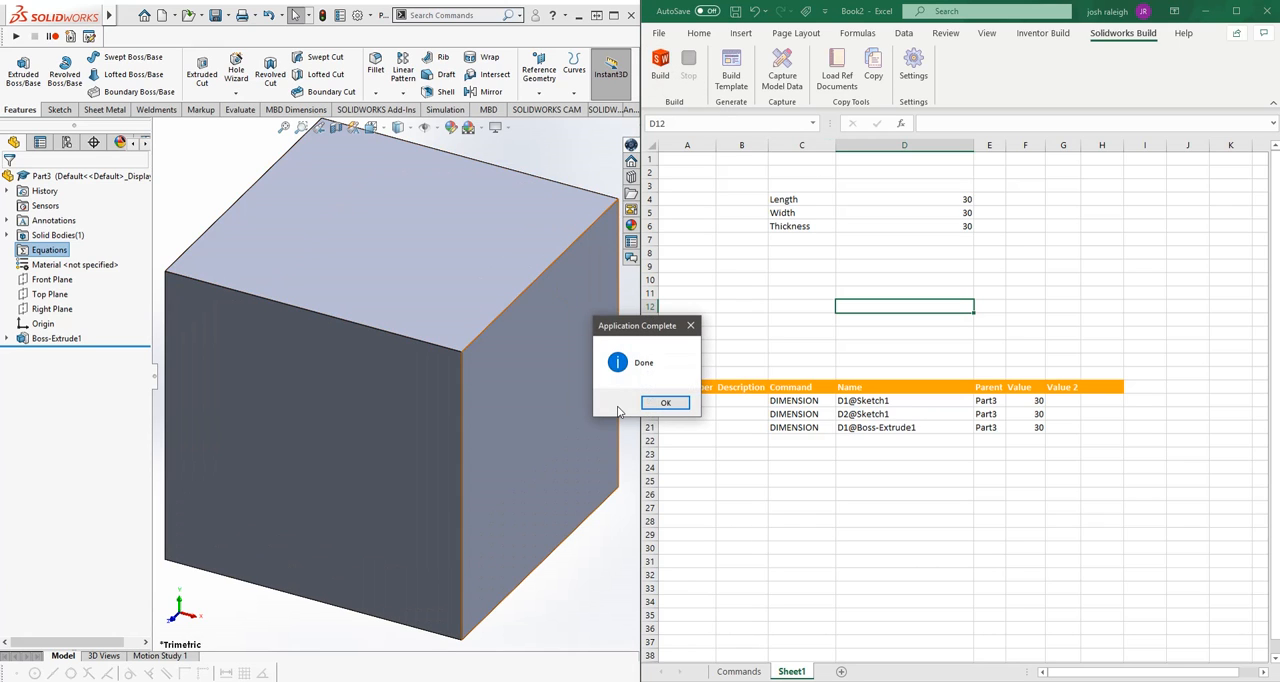
click(665, 402)
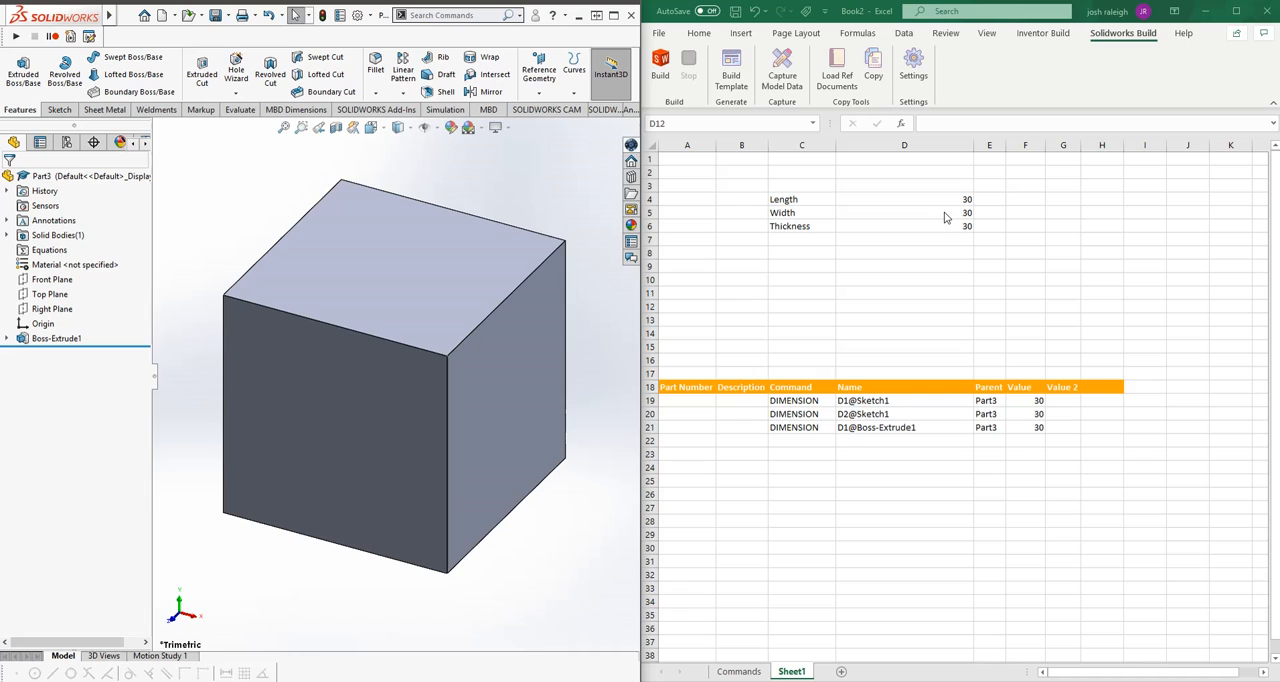
mouse_move(951, 213)
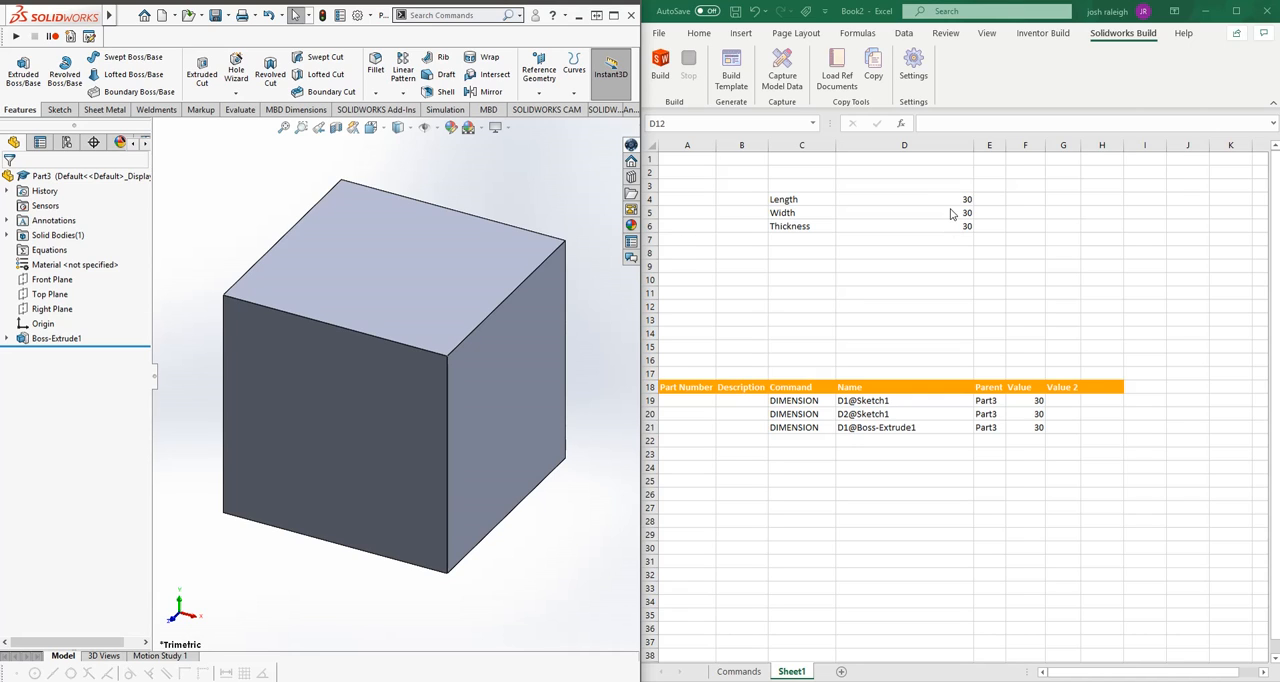
click(904, 225)
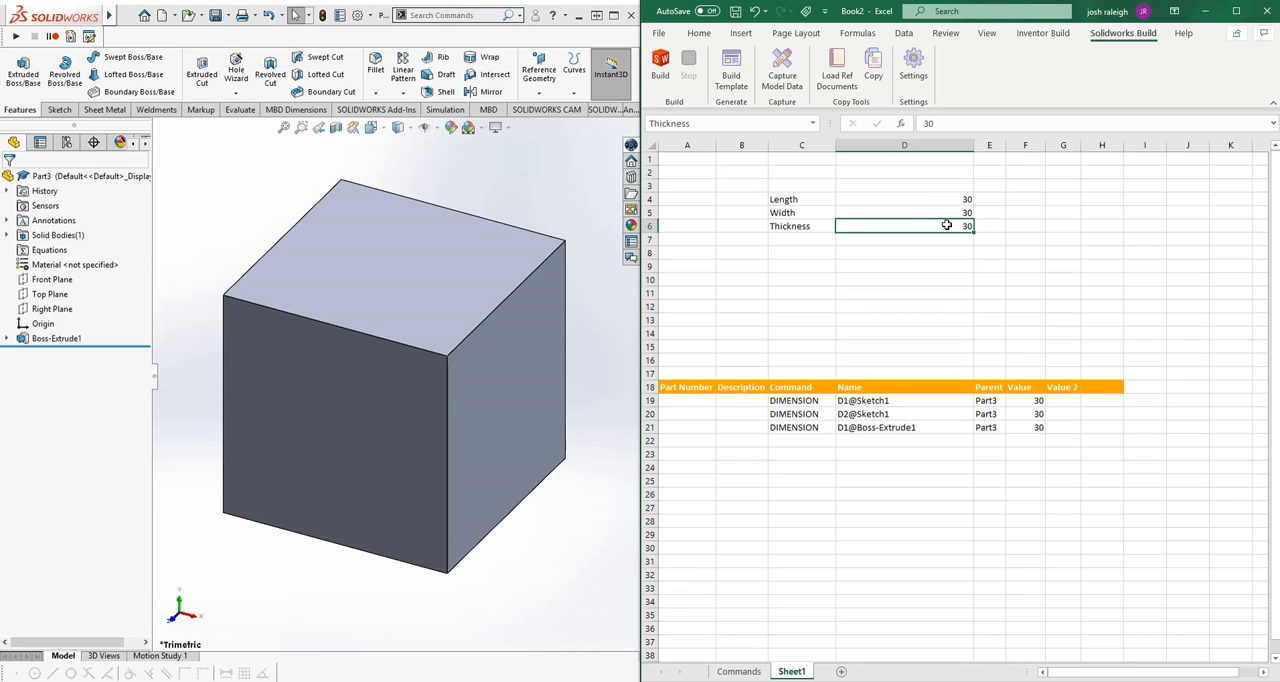
Enter =Width/2 for Thickness and rebuild the block at 30 by 30 by 15.
text(=)
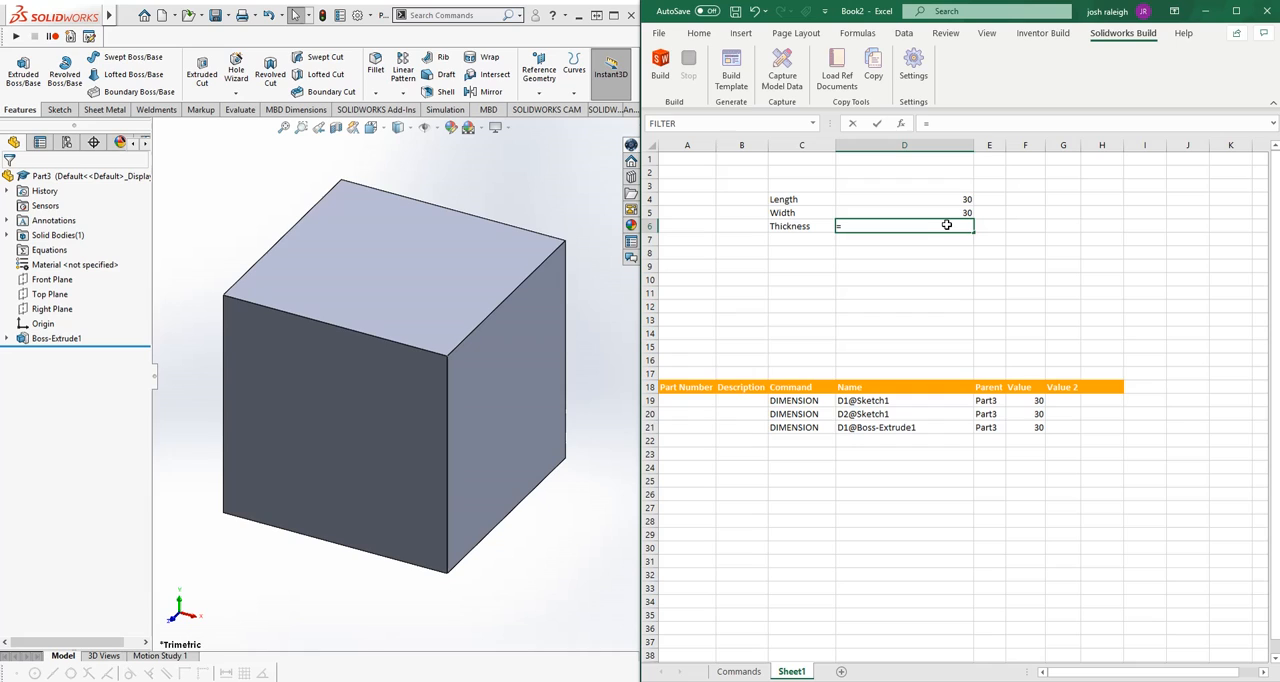
text(=Wdi)
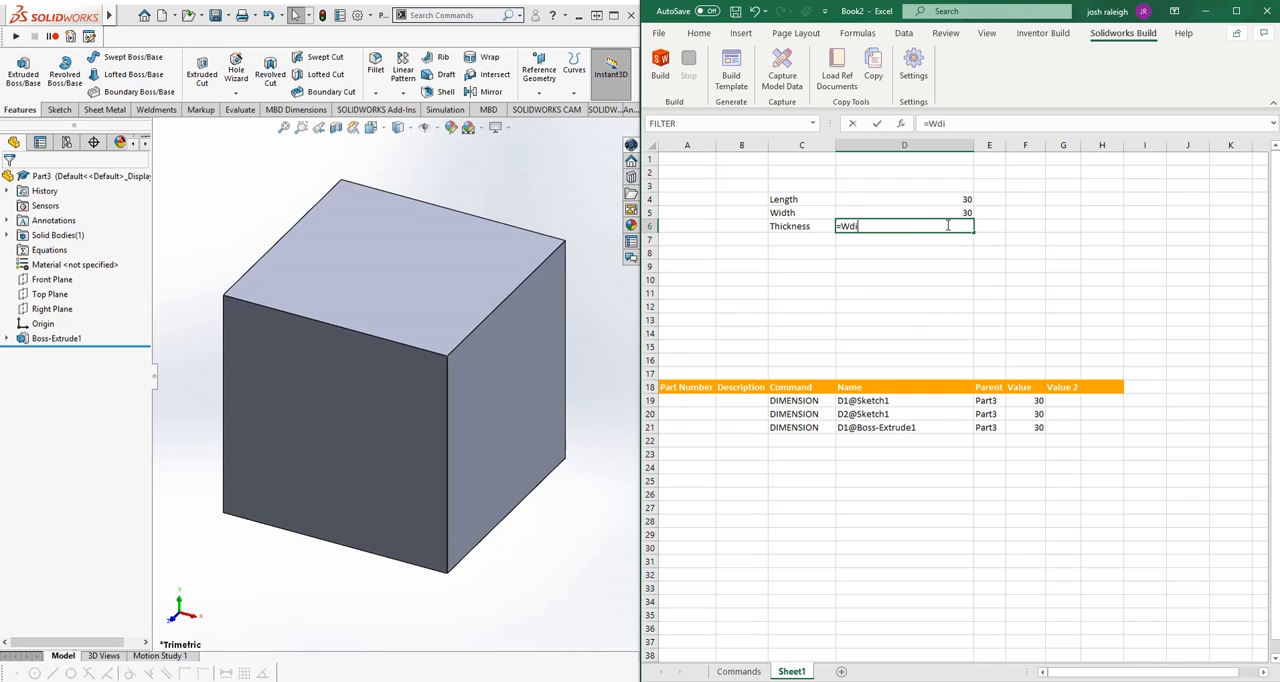
key(Backspace)
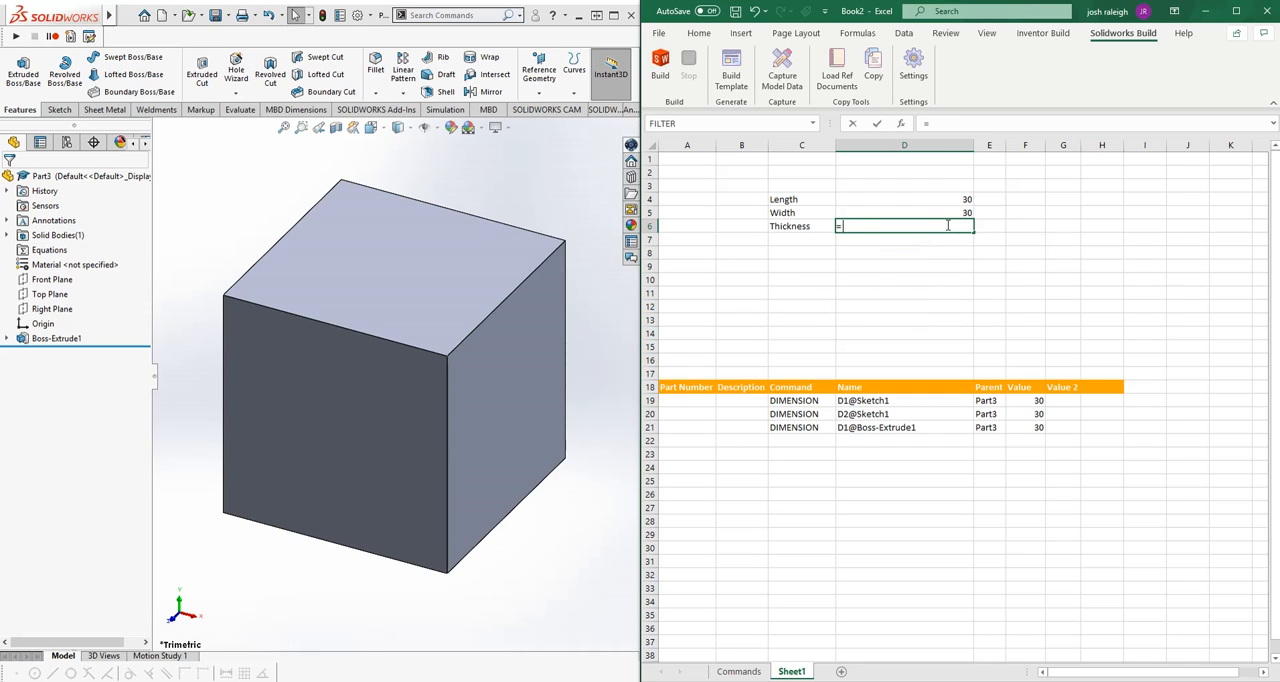
text(Wid)
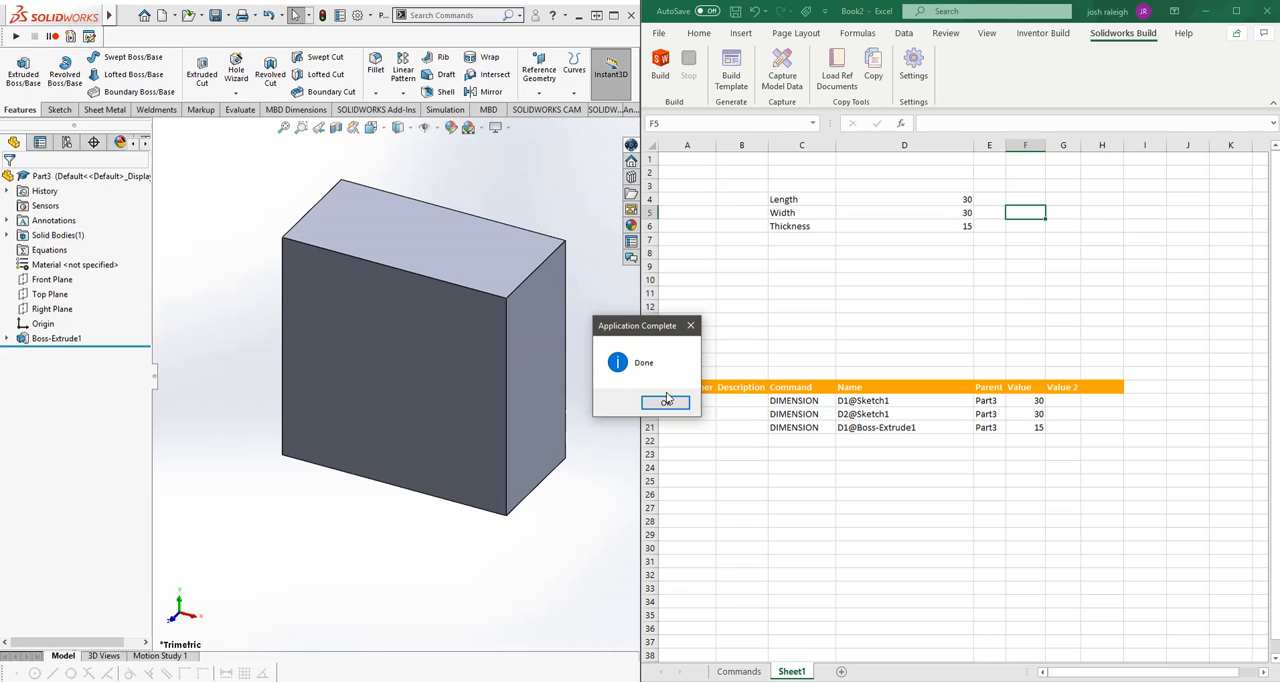
click(666, 401)
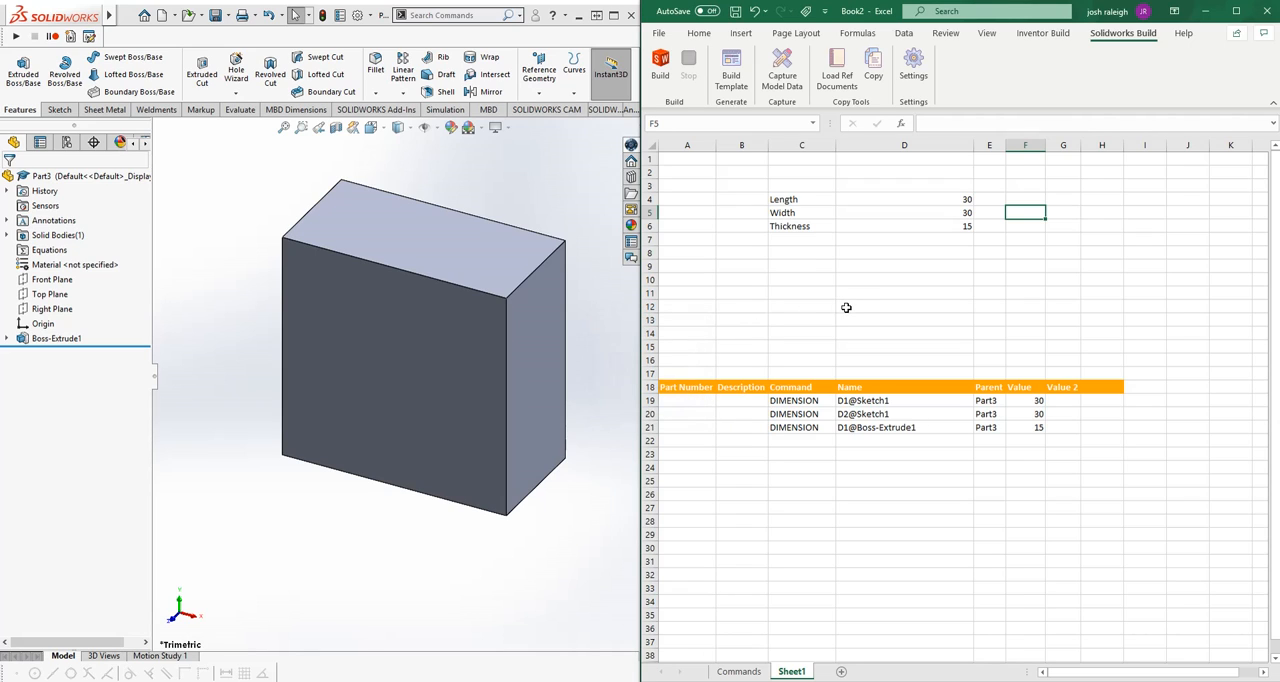
mouse_move(847, 306)
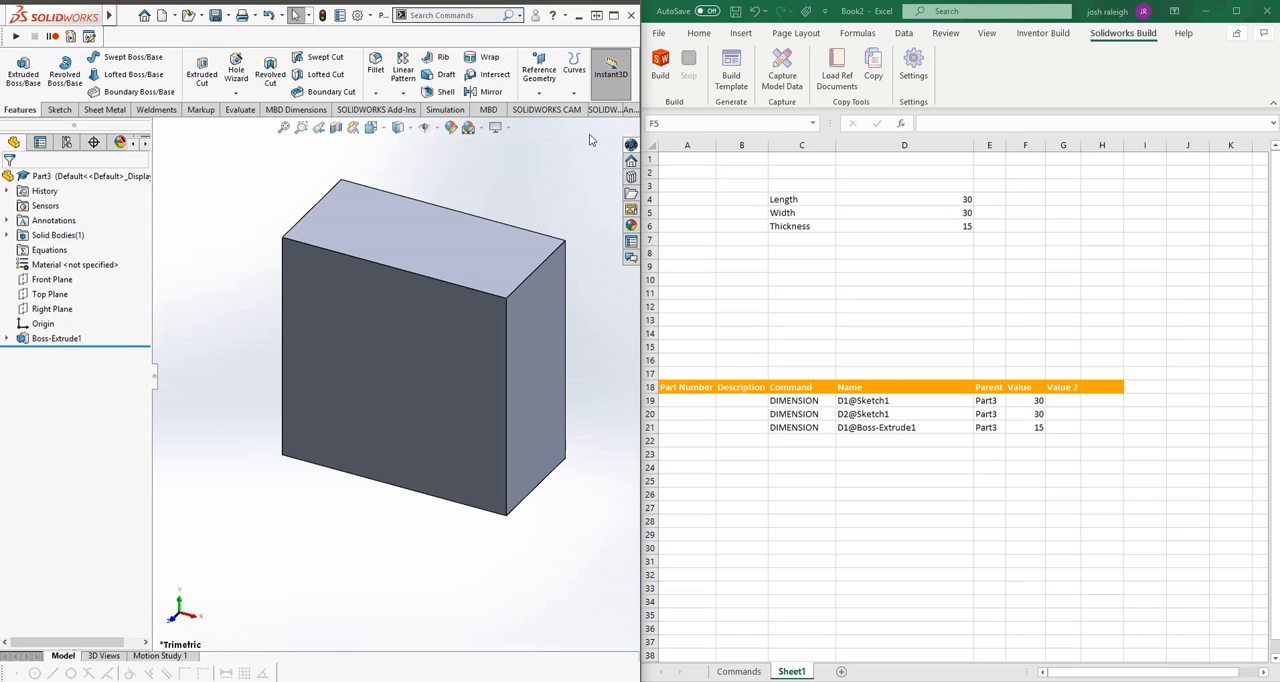
Open and rebuild ShellAndTube.SLDASM, then open the solidworksTest options workbook in Excel.
click(658, 33)
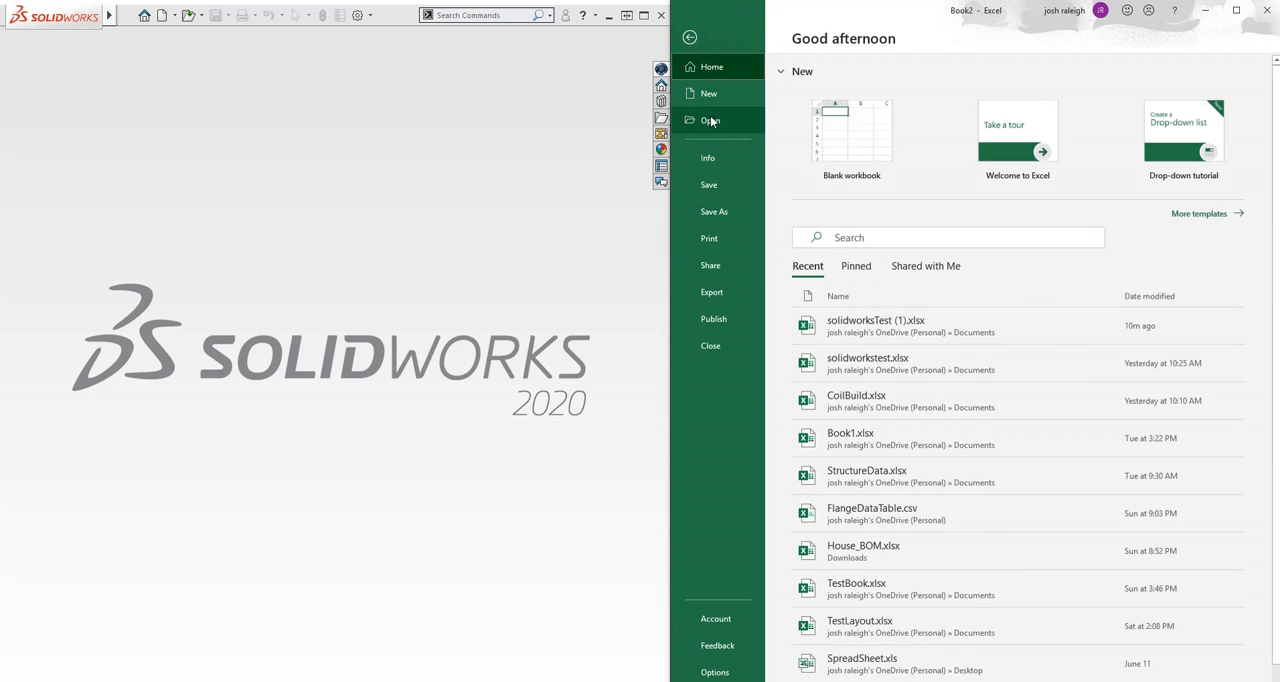
click(710, 120)
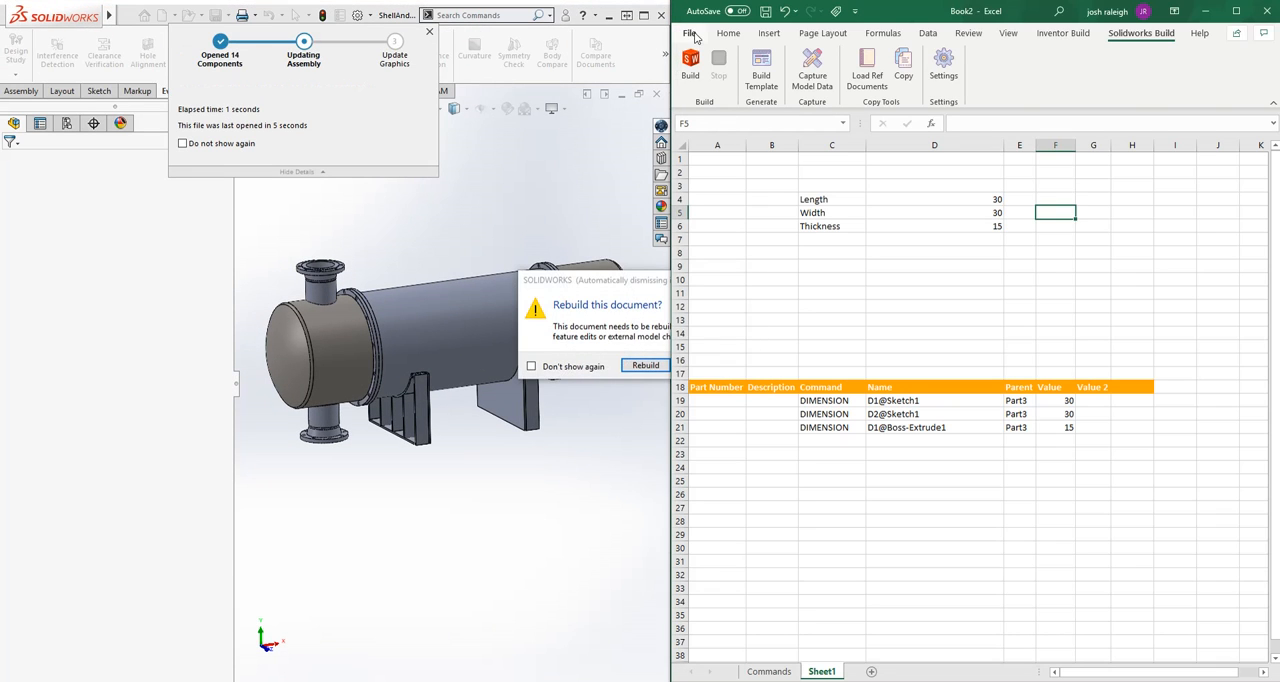
click(645, 365)
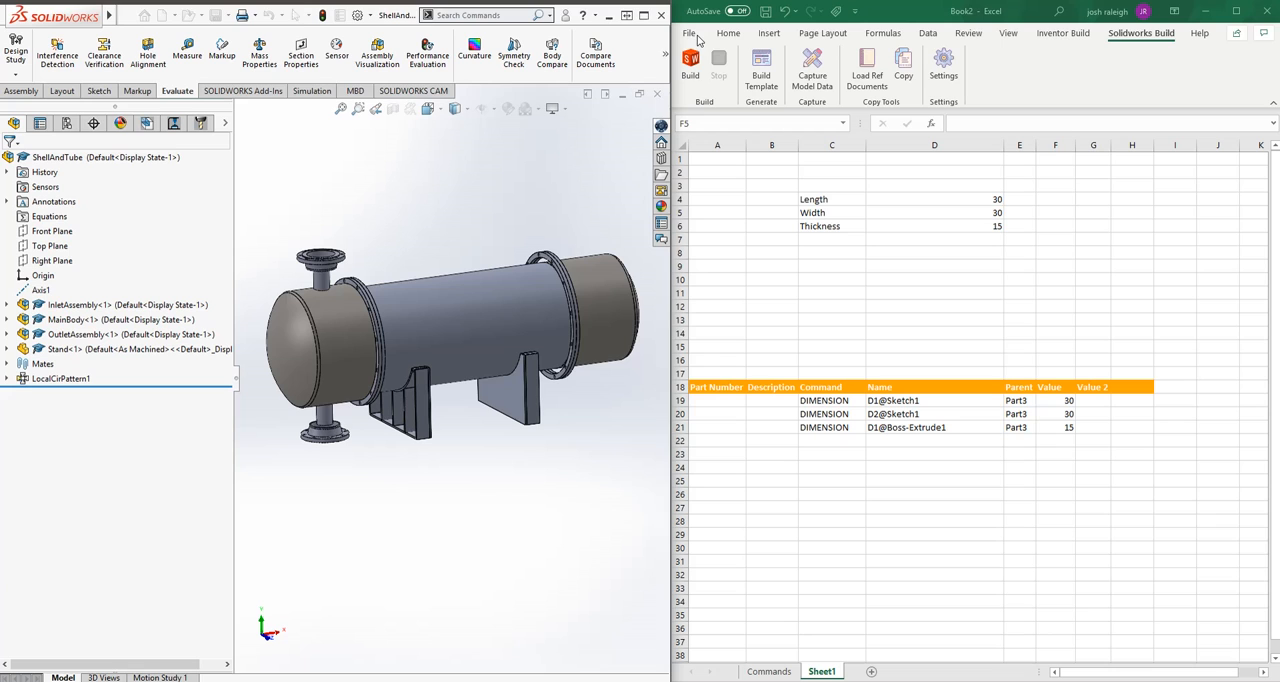
click(689, 33)
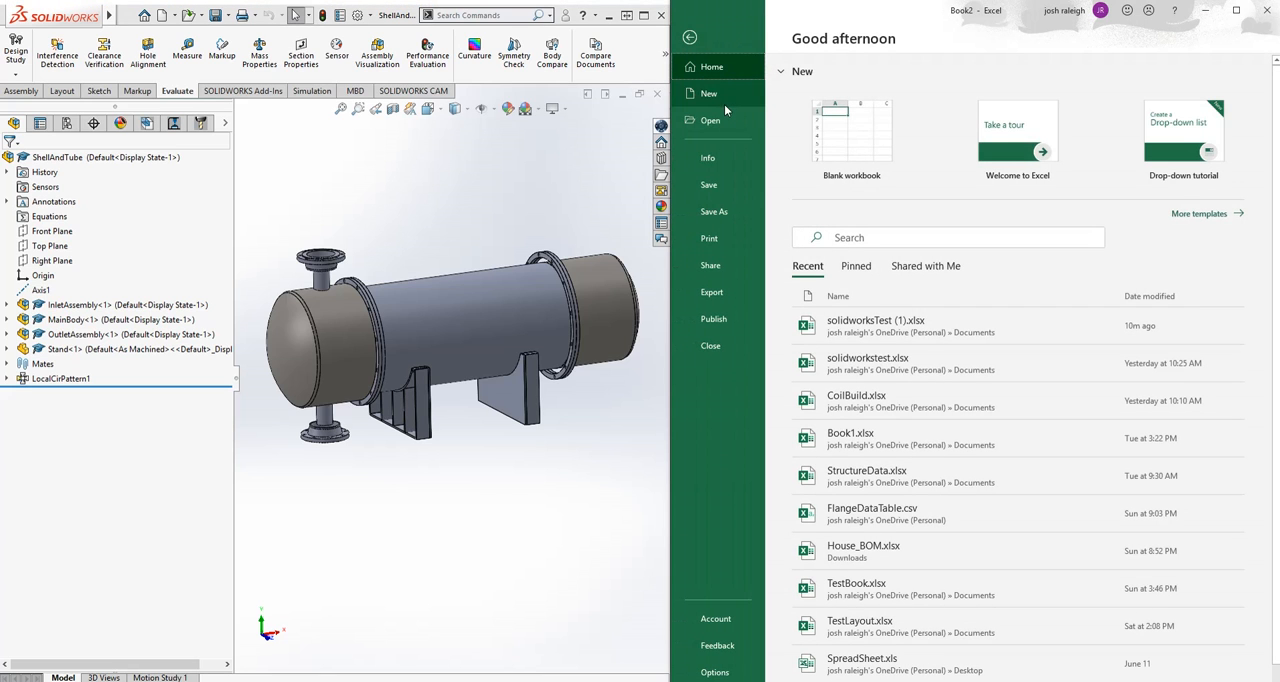
click(710, 120)
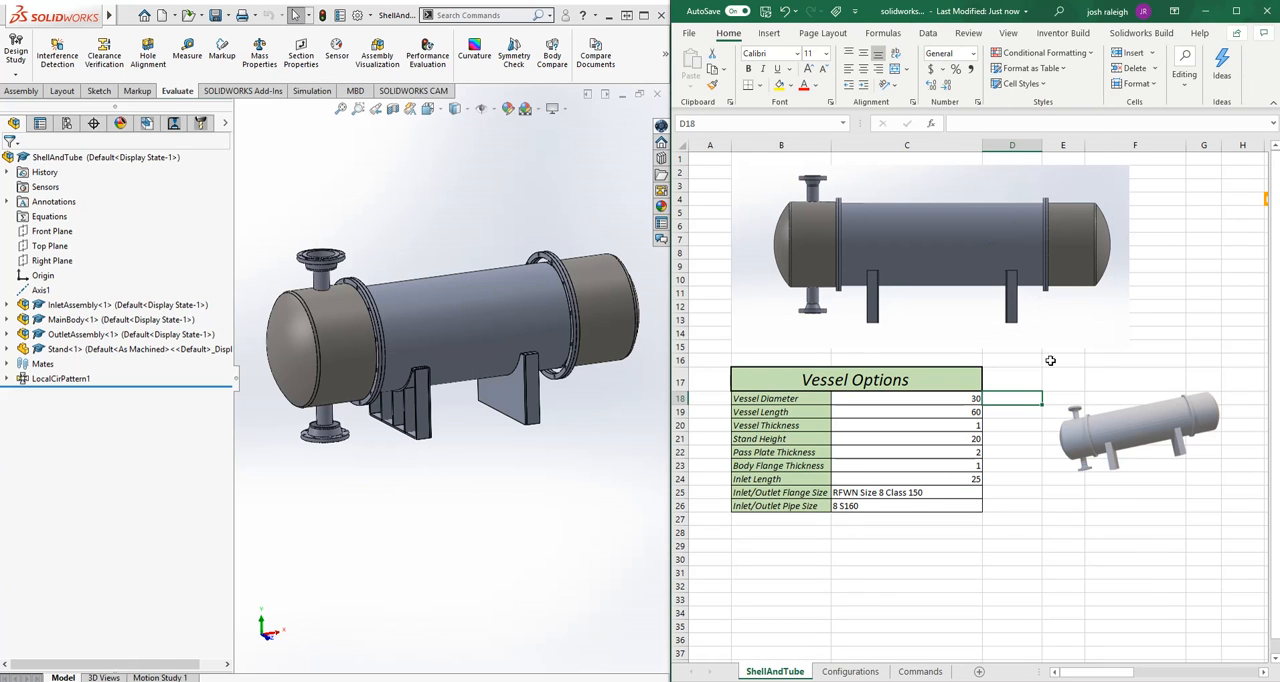
Scroll the ShellAndTube sheet to reveal the Command/Name/Parent/Value table of assembly commands.
click(1012, 478)
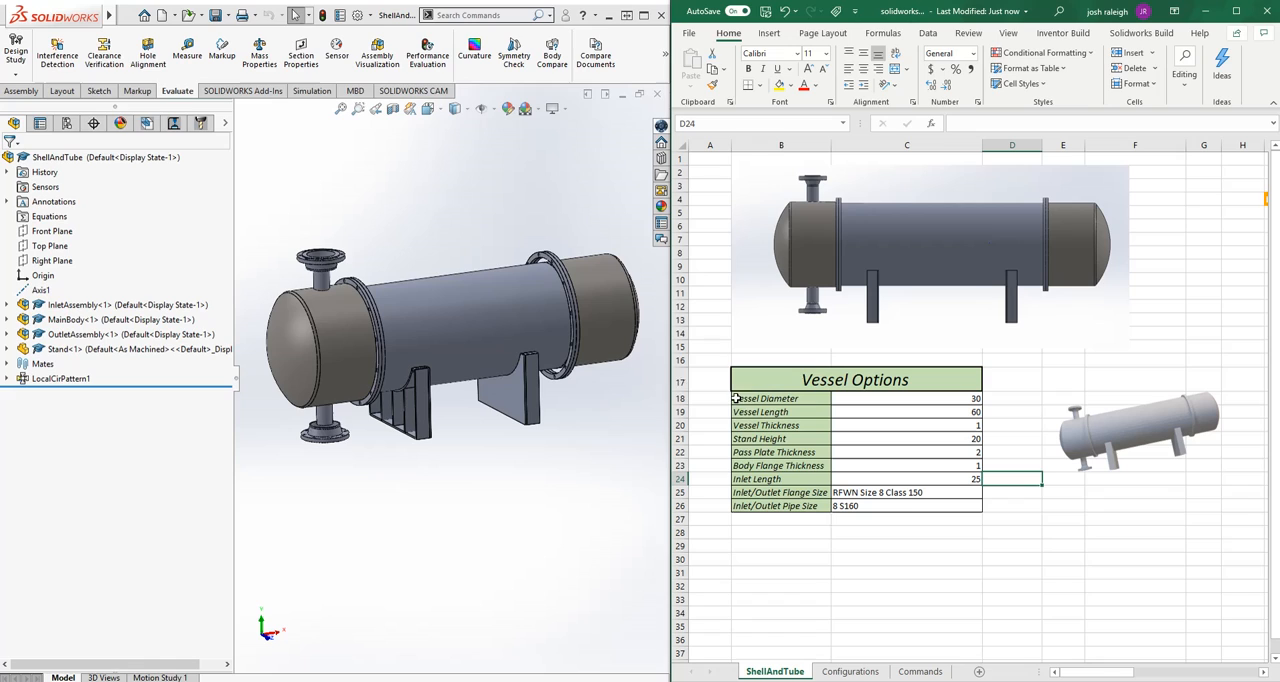
mouse_move(990, 285)
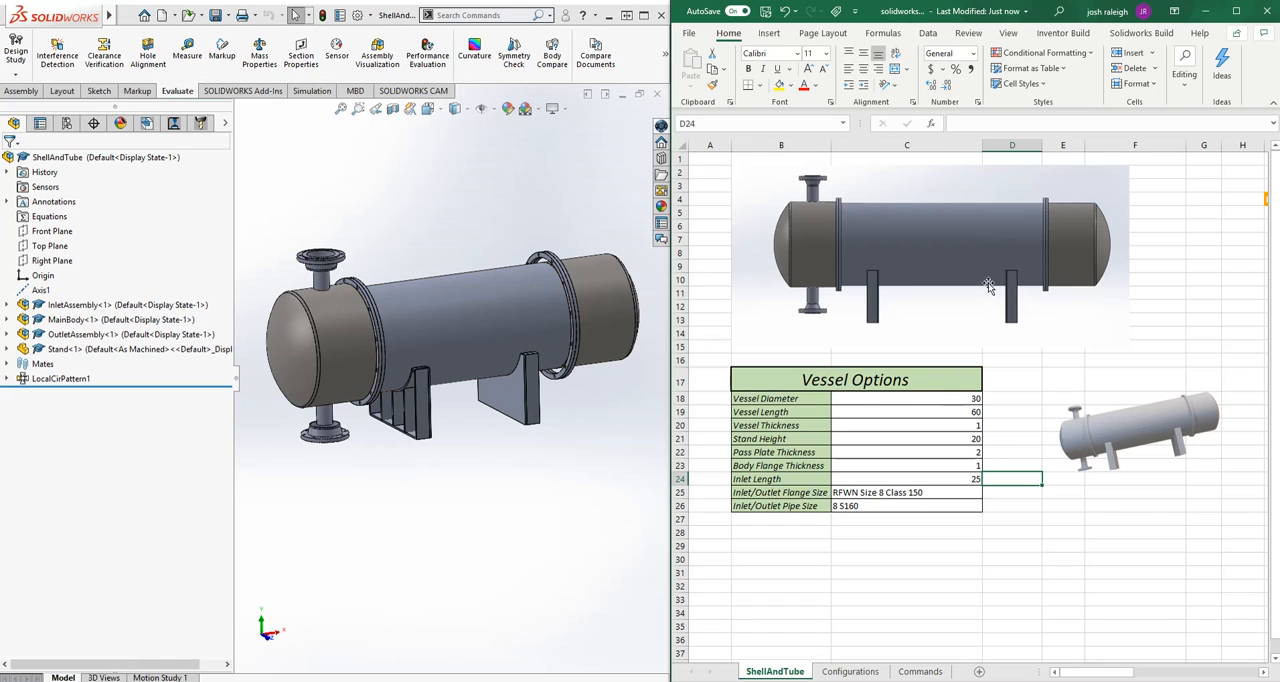
mouse_move(1012, 467)
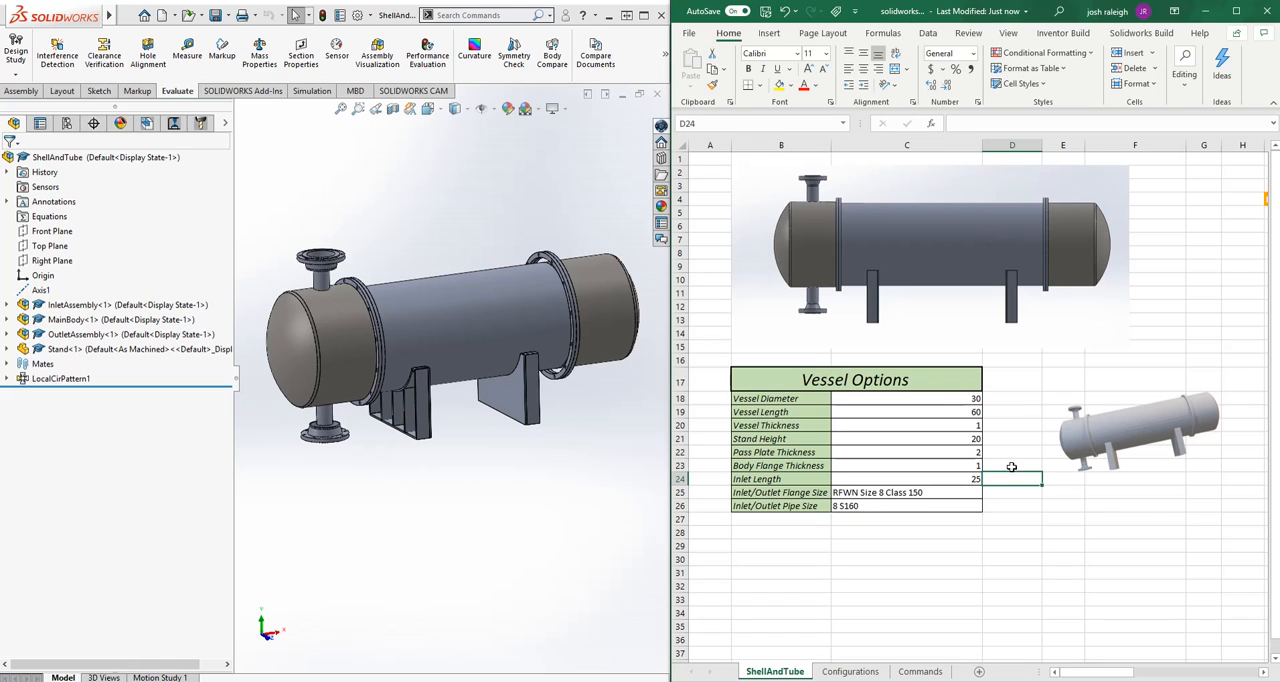
mouse_move(1007, 398)
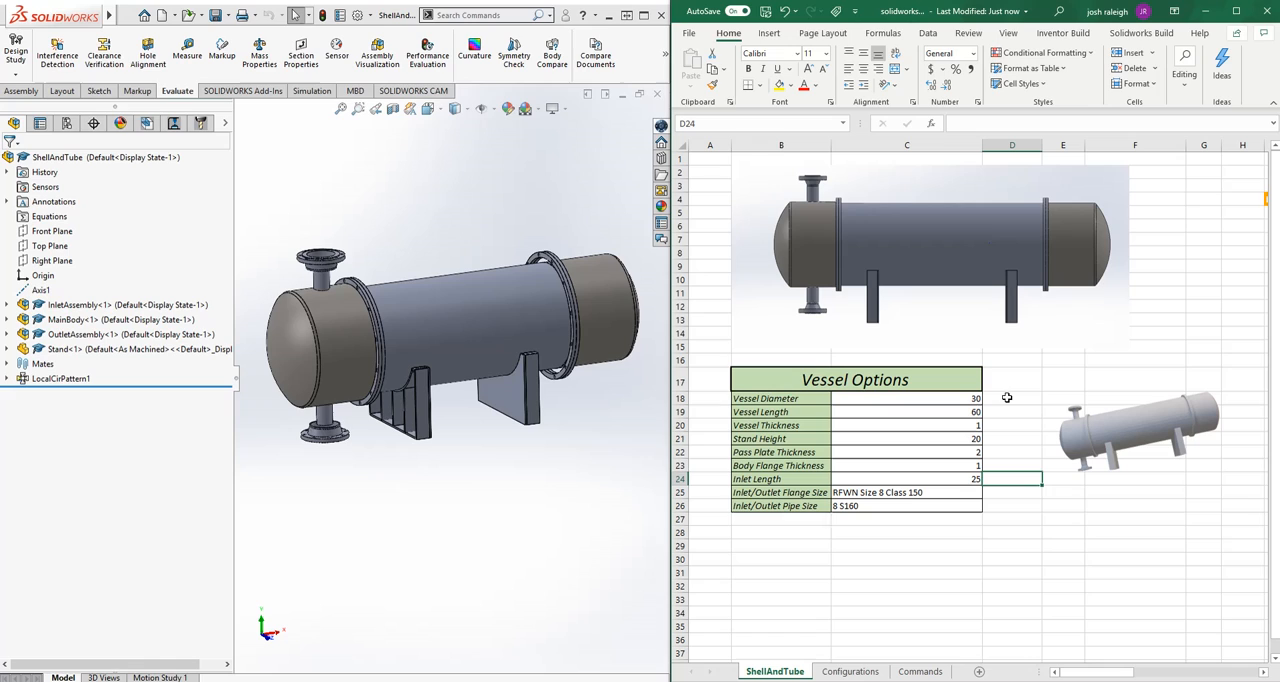
mouse_move(1010, 528)
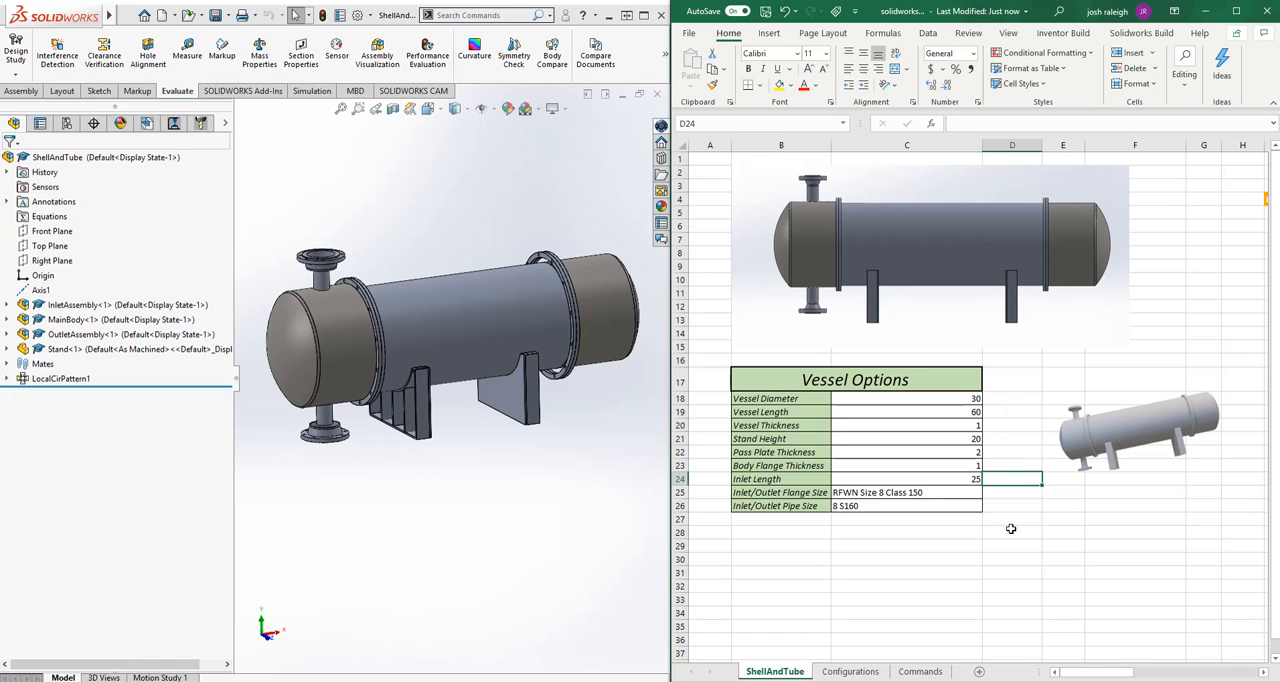
click(1012, 532)
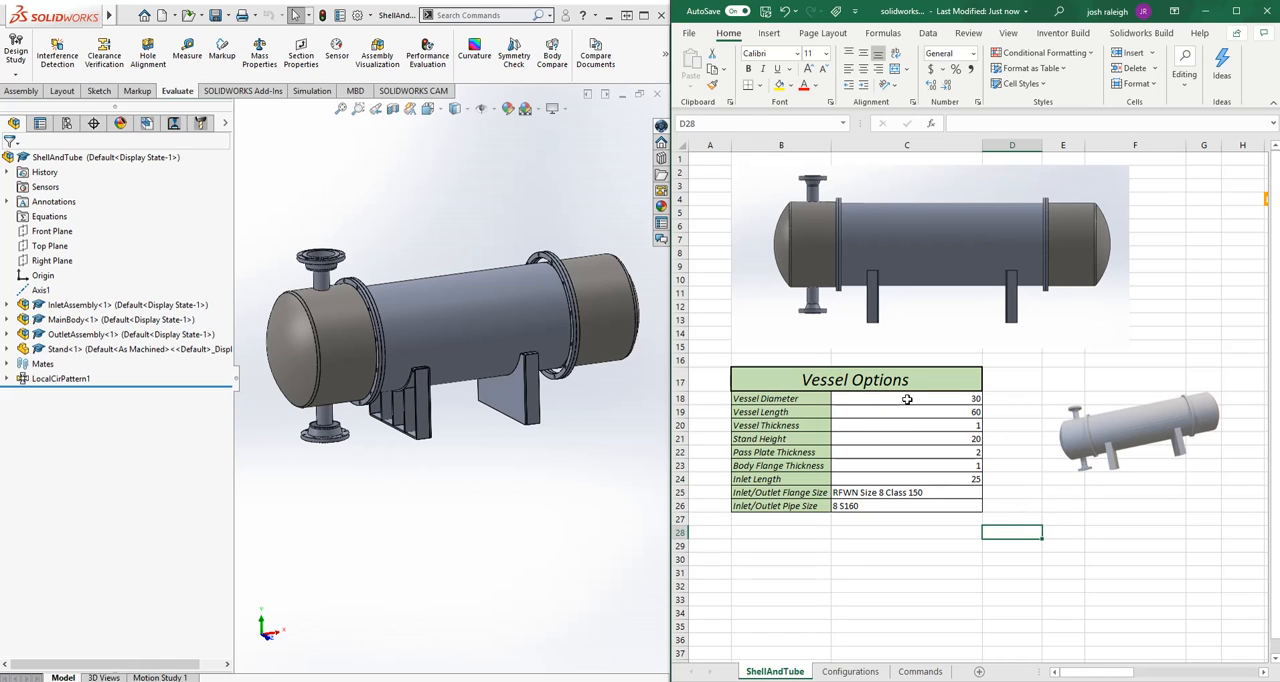
click(906, 398)
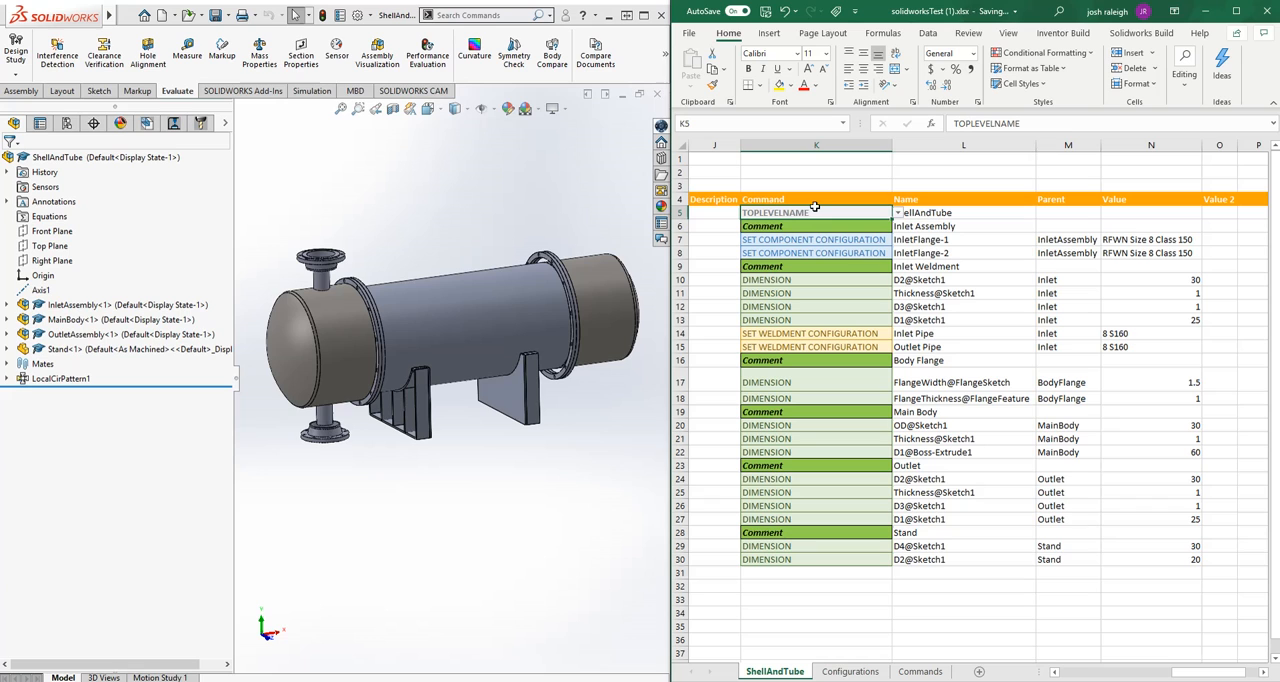
Open InletFlange.SLDPRT and list its RFWN size and class configurations.
click(963, 212)
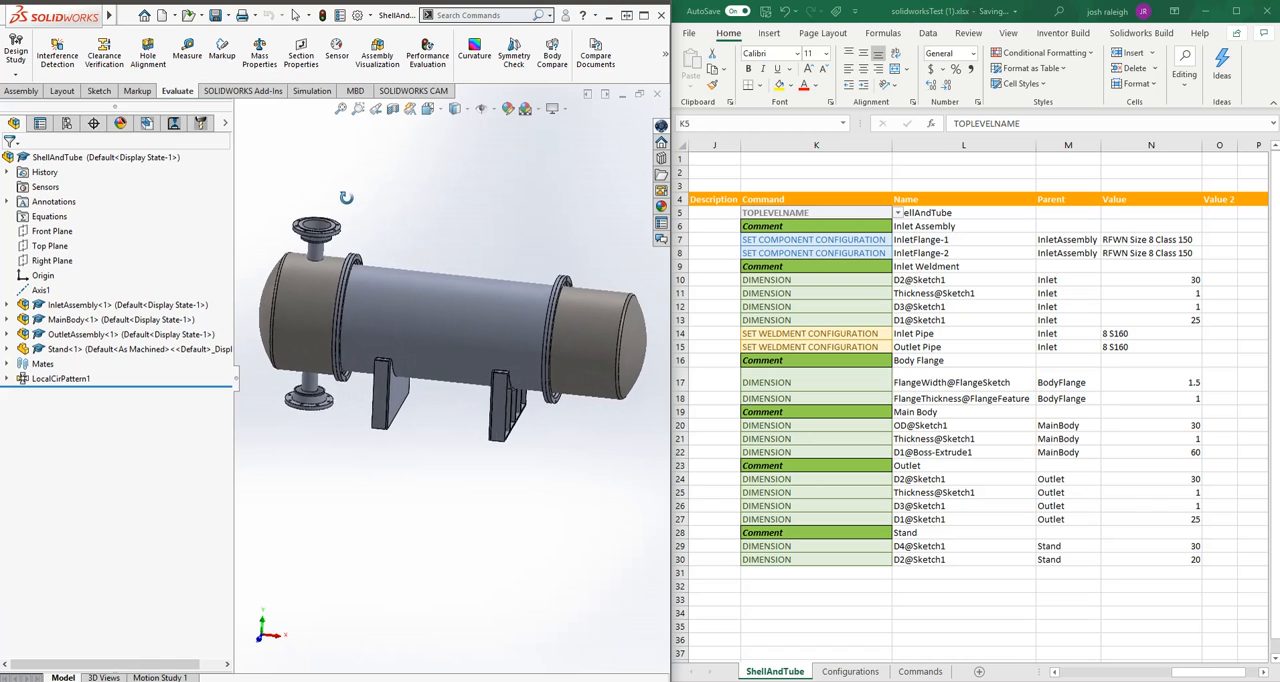
click(963, 212)
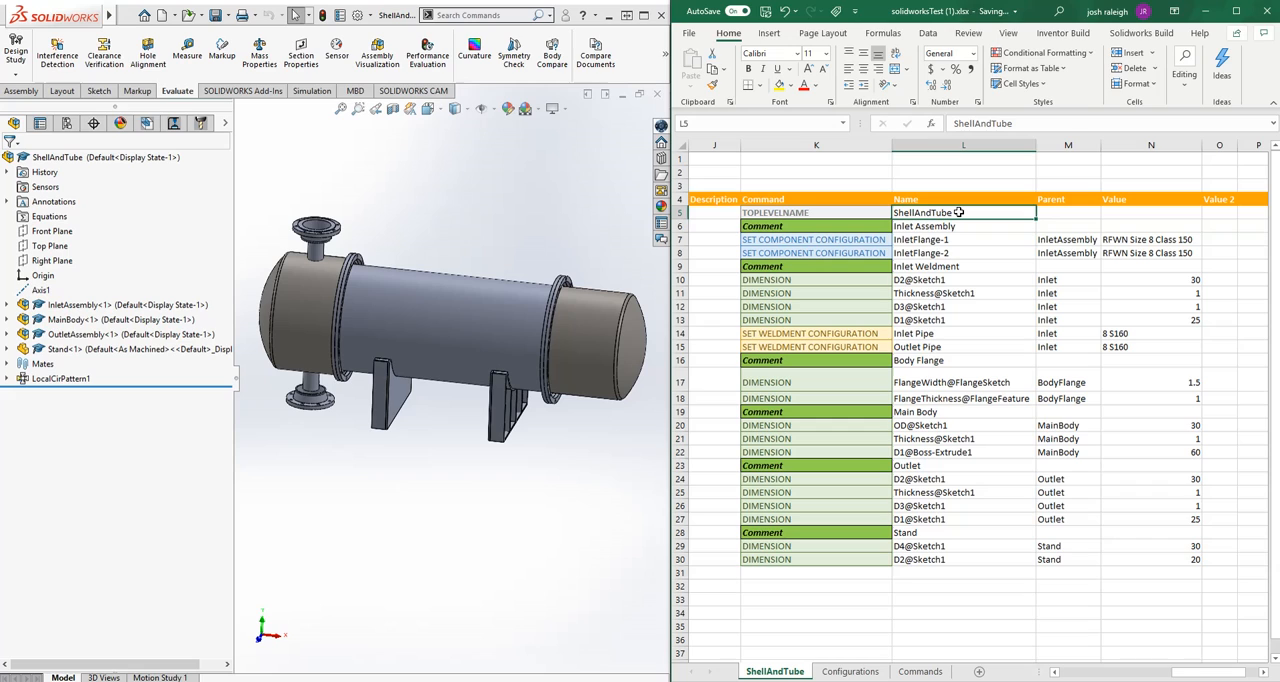
click(963, 306)
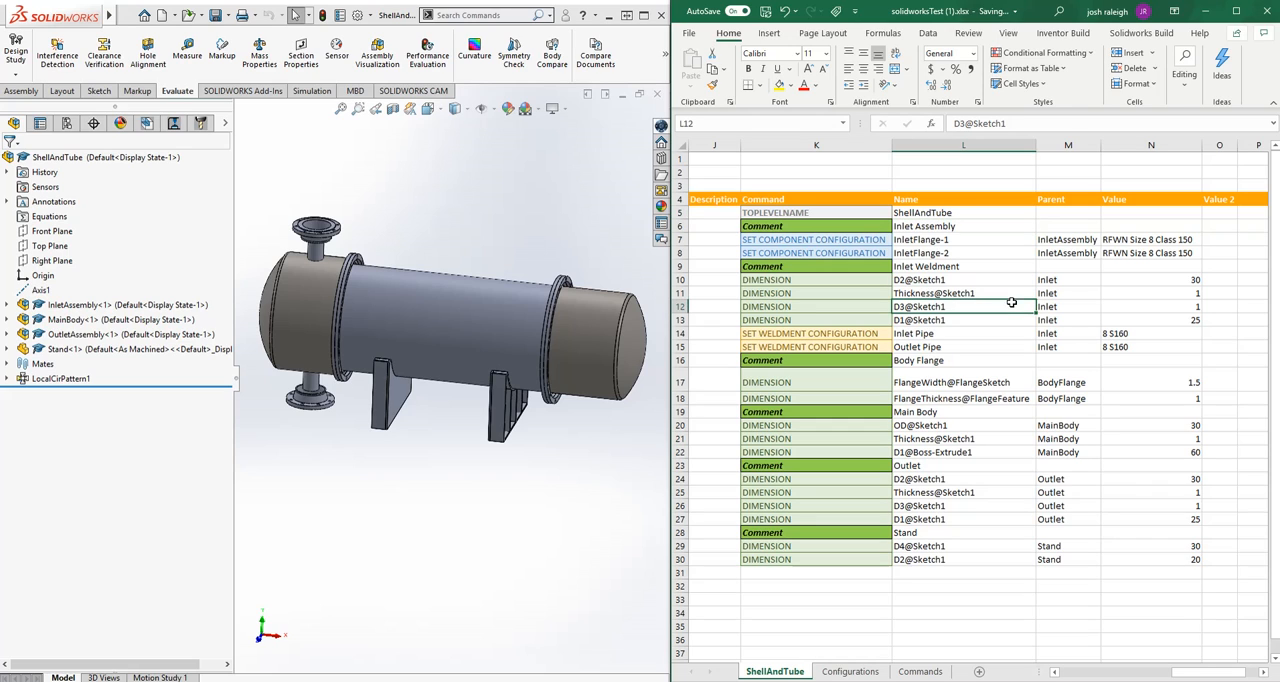
click(815, 239)
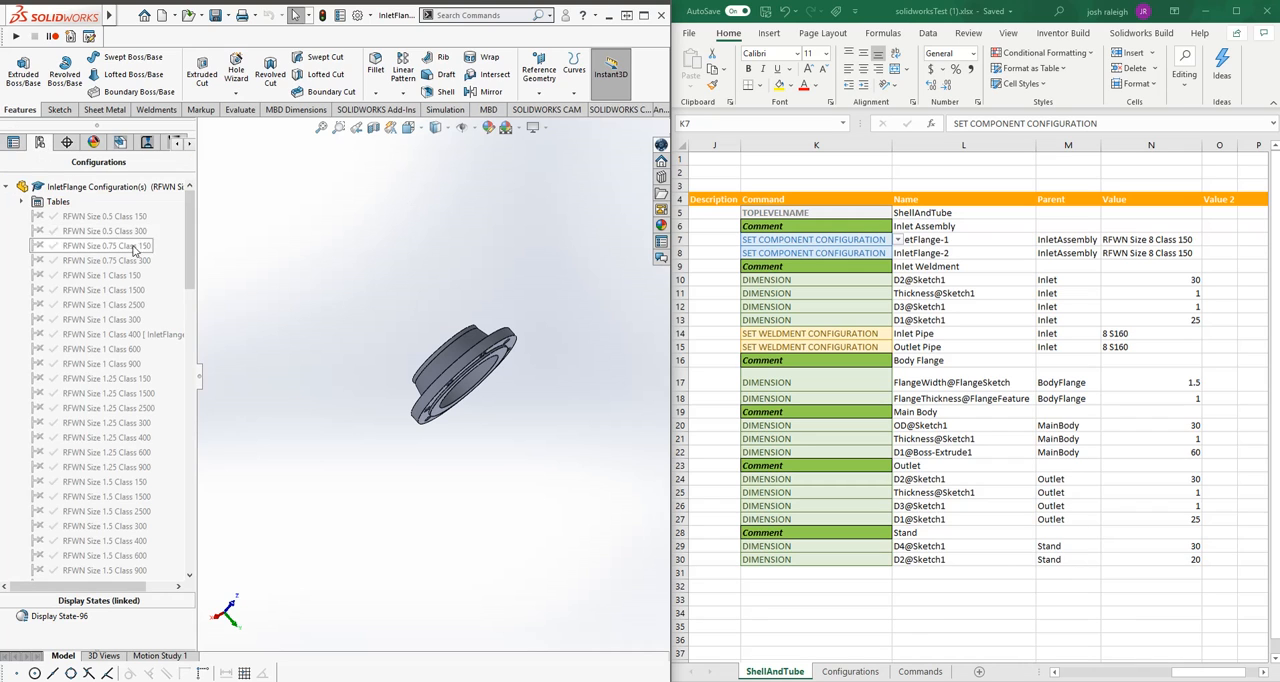
Try the RFWN Size 6 Class 900 configuration, then reactivate RFWN Size 8 Class 150.
scroll(down, 3)
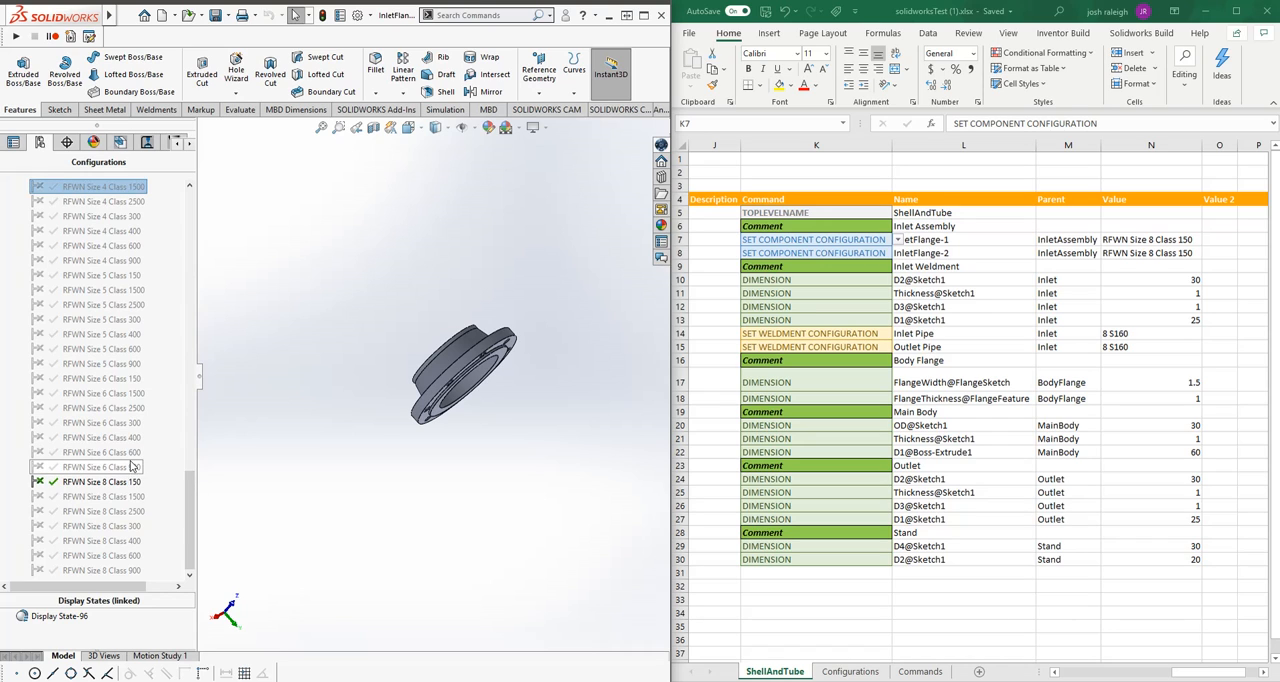
double_click(100, 467)
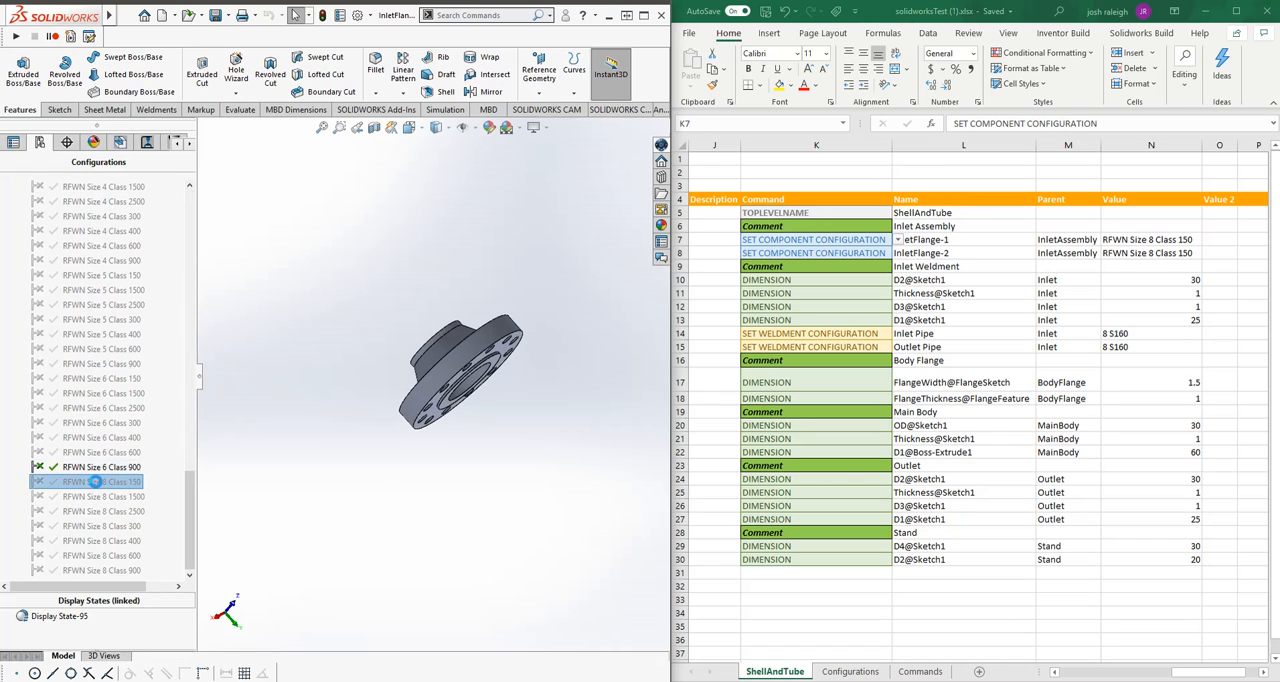
double_click(101, 481)
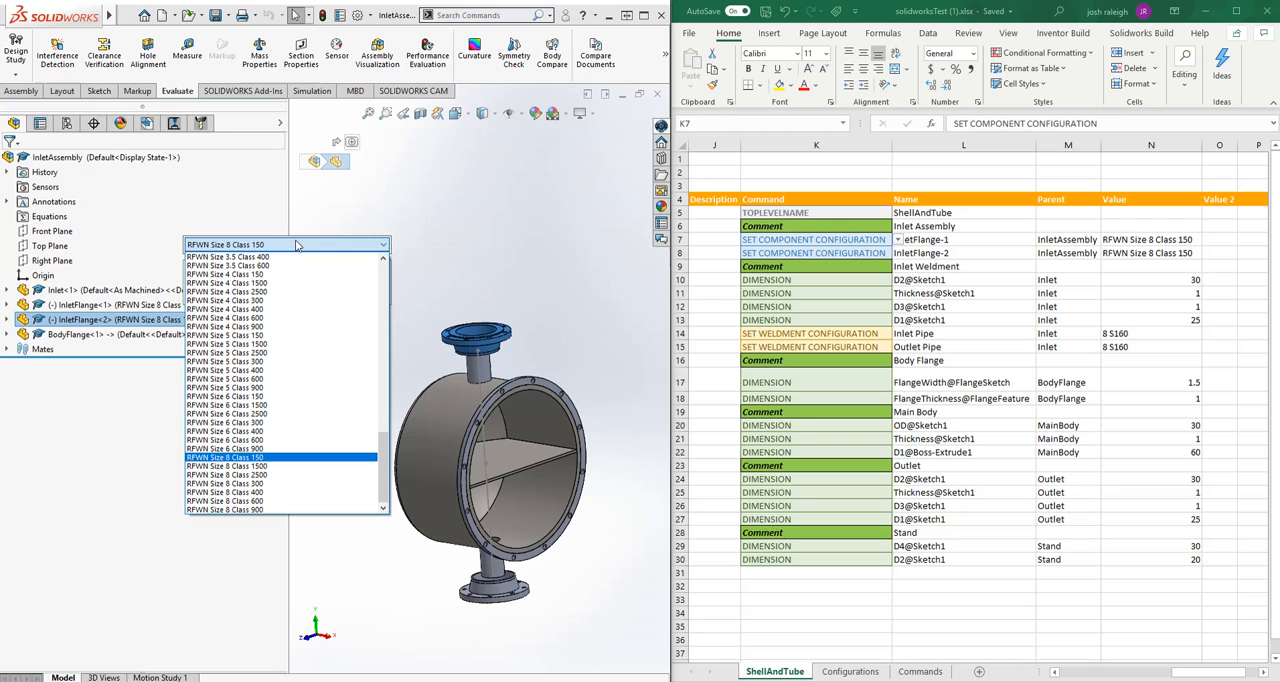
Review the InletFlange-2 and inlet pipe weldment commands in rows 8 and 14, then close InletAssembly.
click(225, 457)
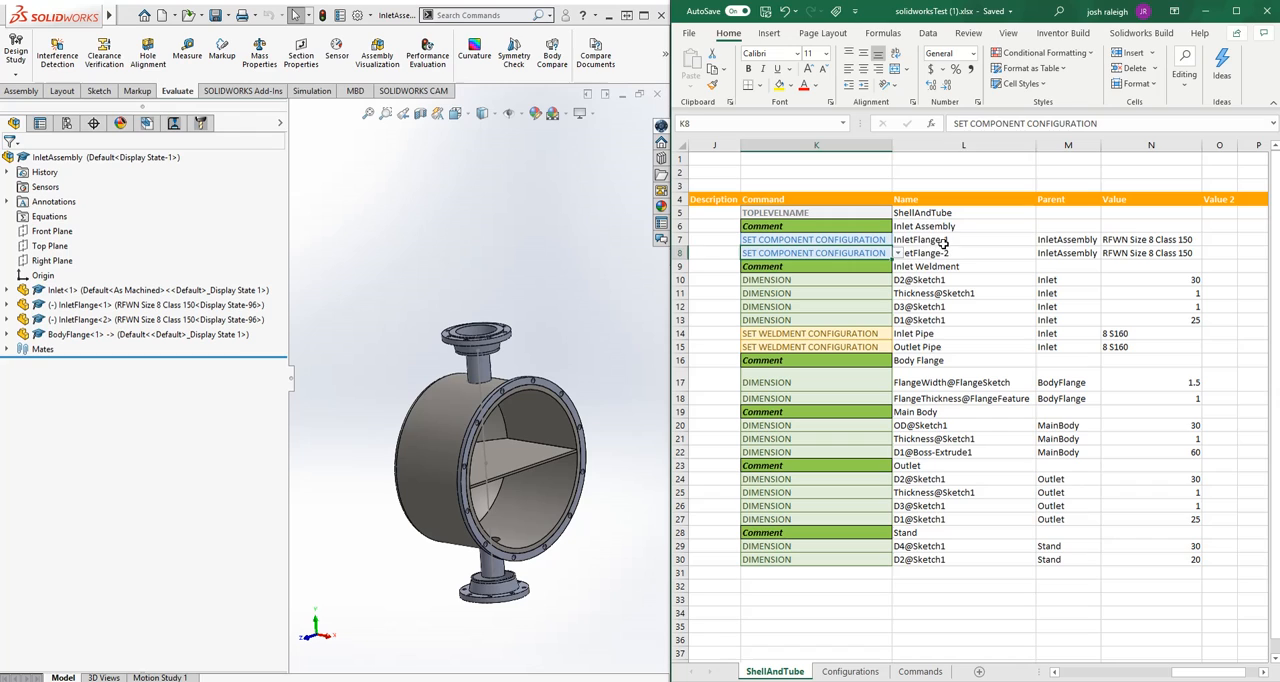
click(963, 252)
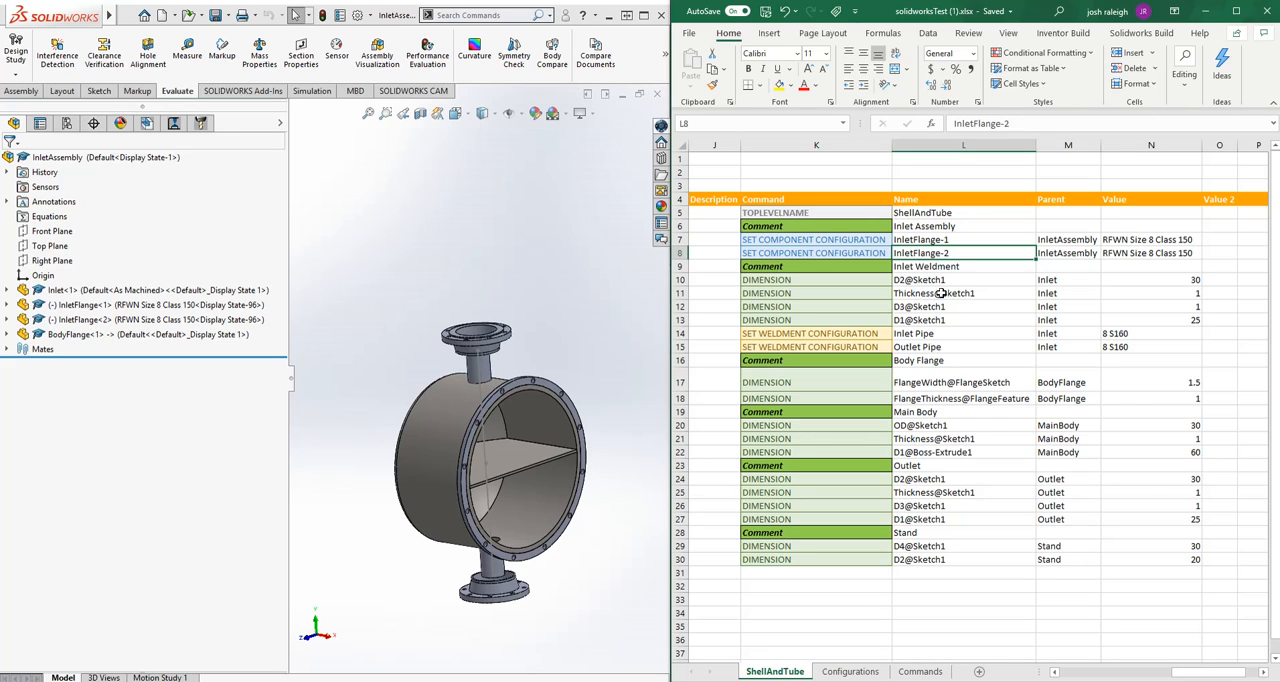
click(940, 307)
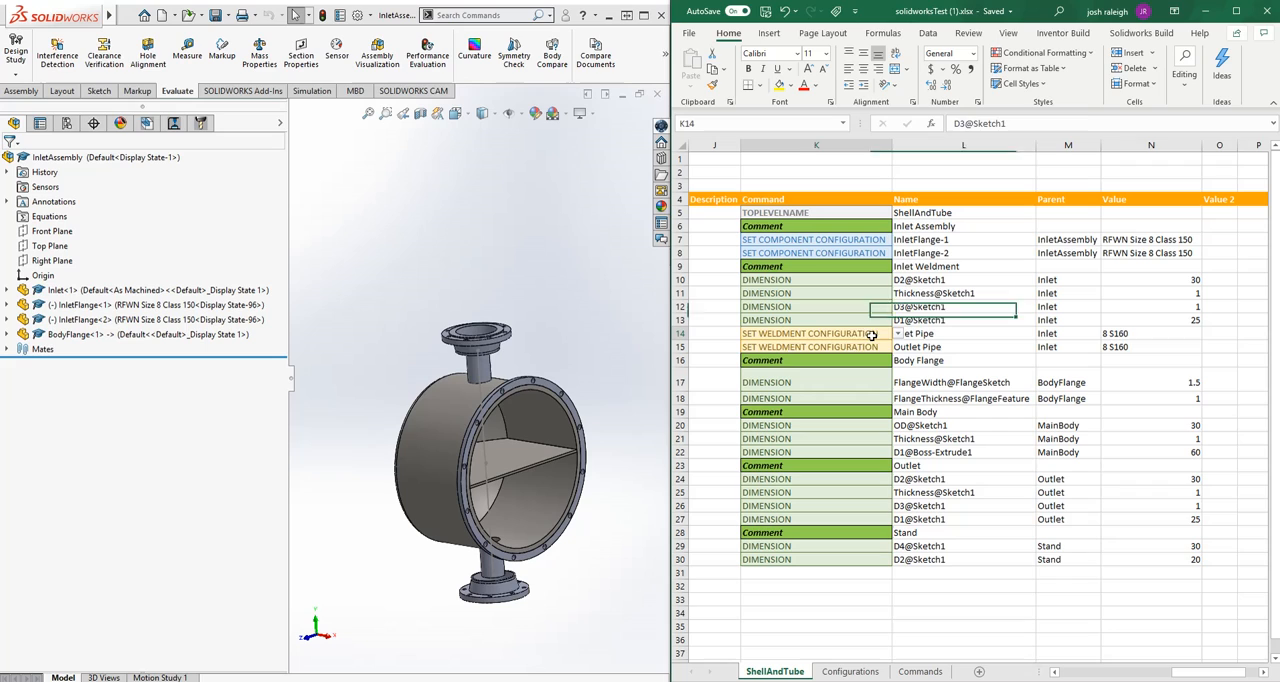
click(815, 333)
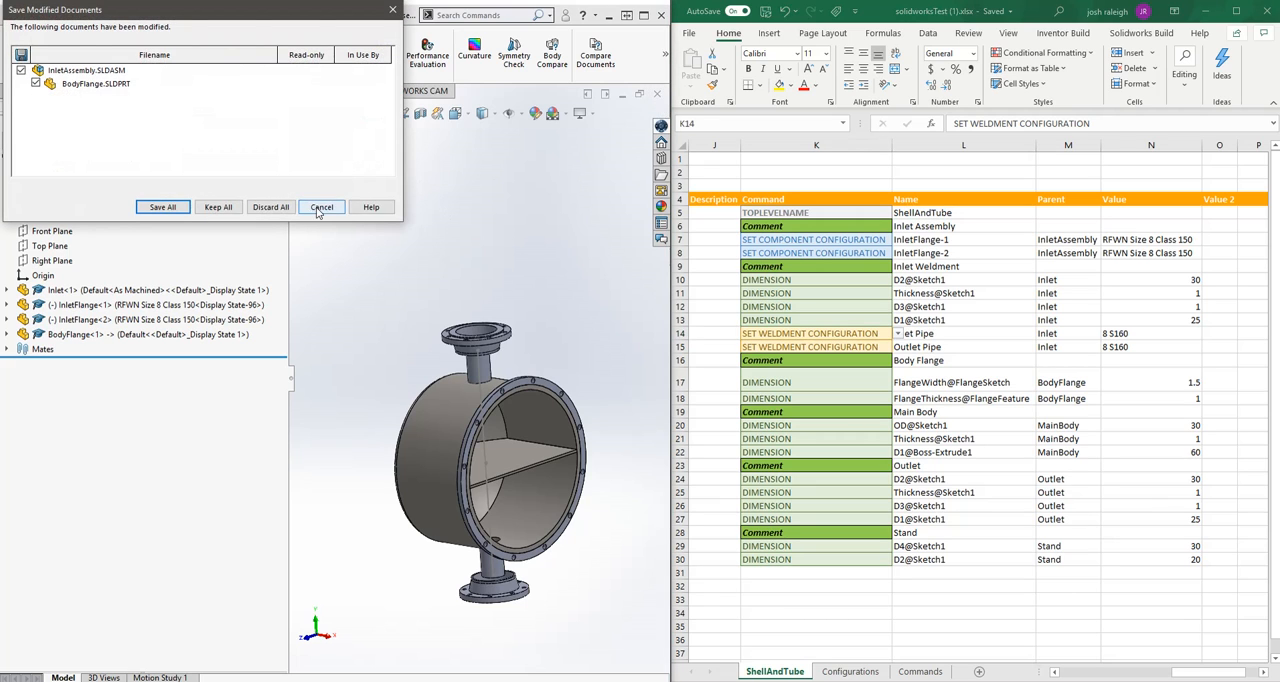
Dismiss the assembly save prompt and edit the Inlet Pipe structural member.
click(321, 207)
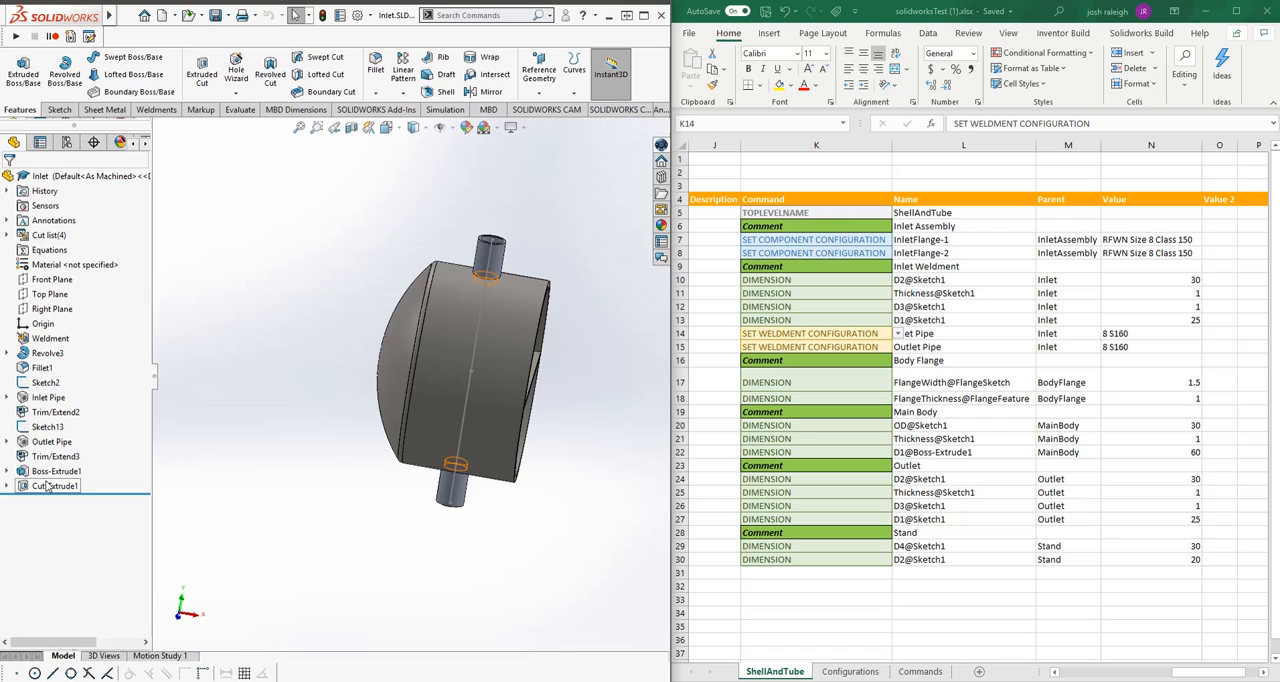
click(48, 397)
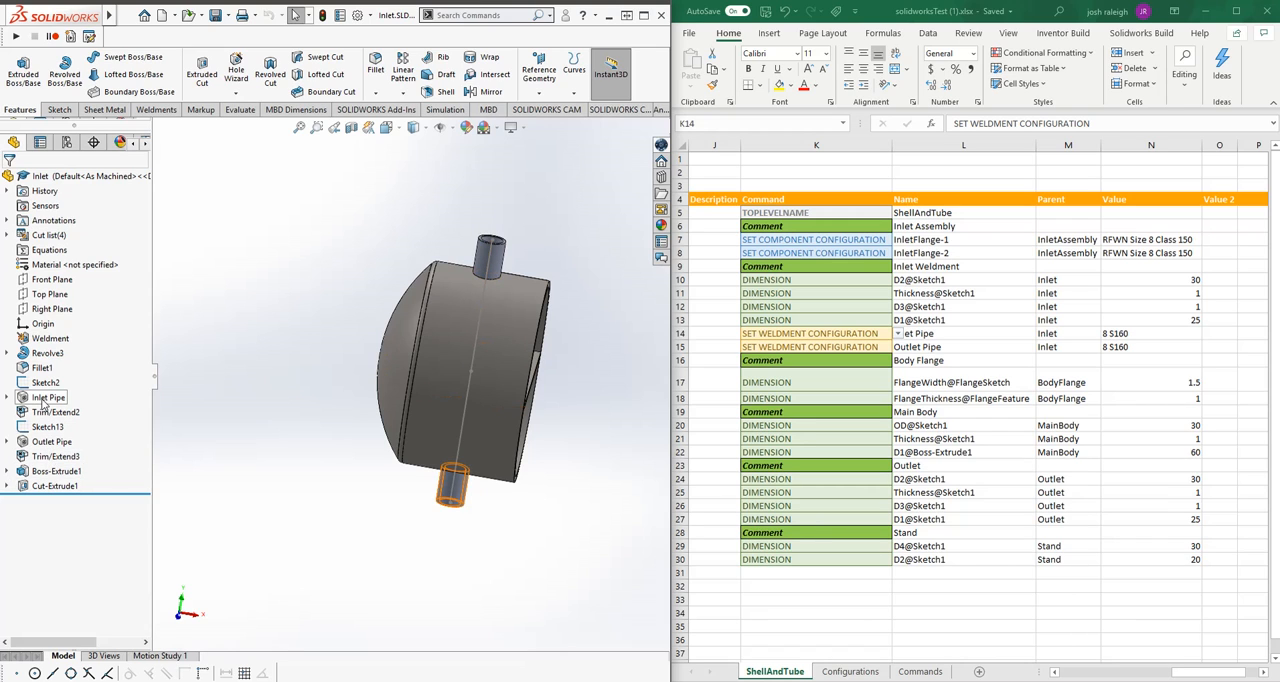
click(45, 382)
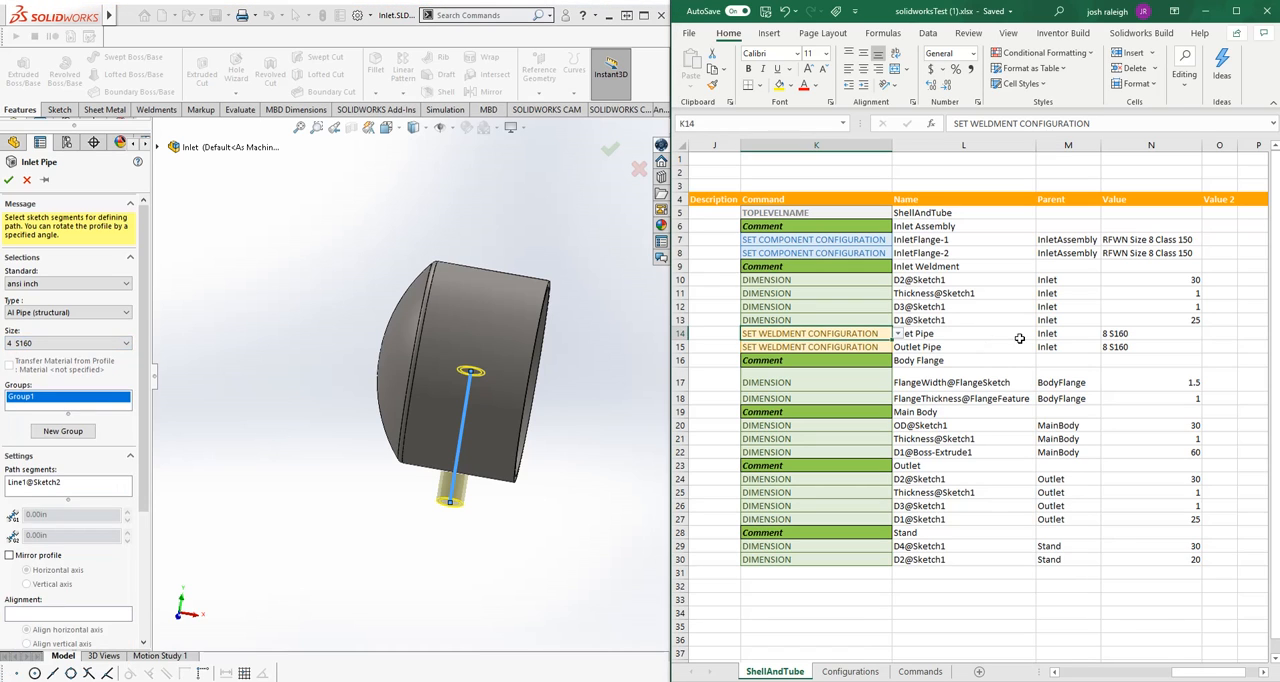
Compare the pipe size formulas in cells N14 and N15, then exit the Inlet Pipe edit.
click(963, 333)
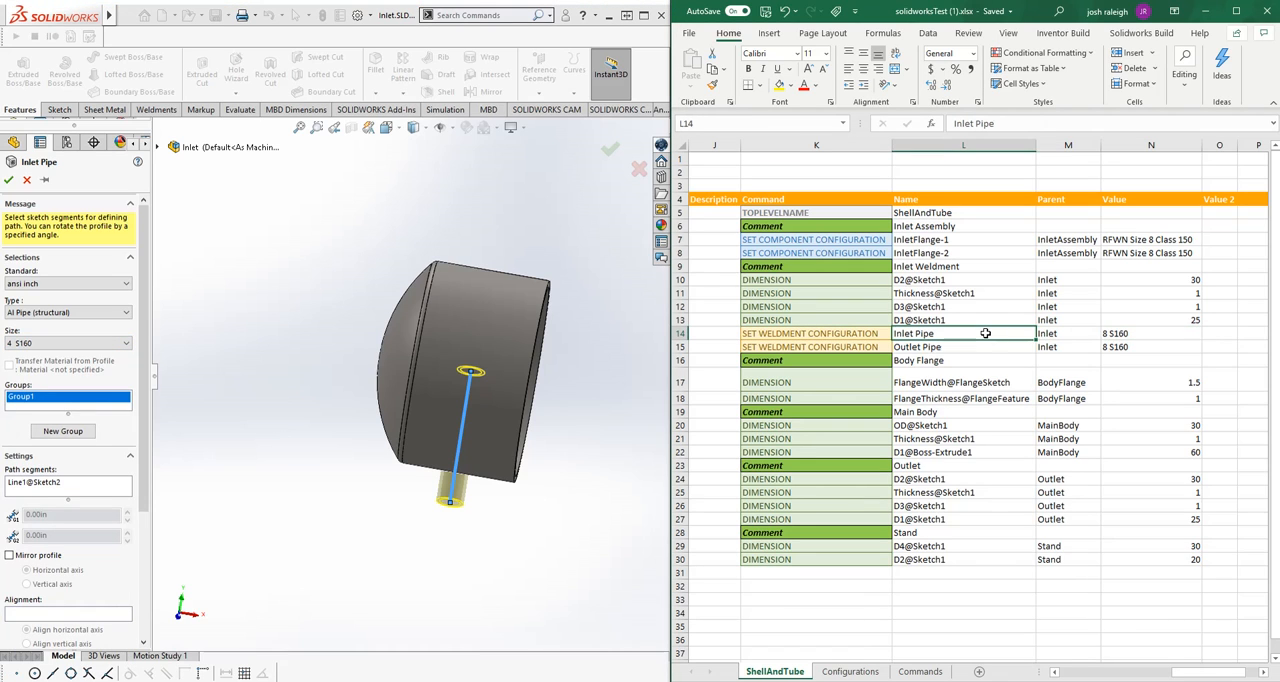
click(1150, 333)
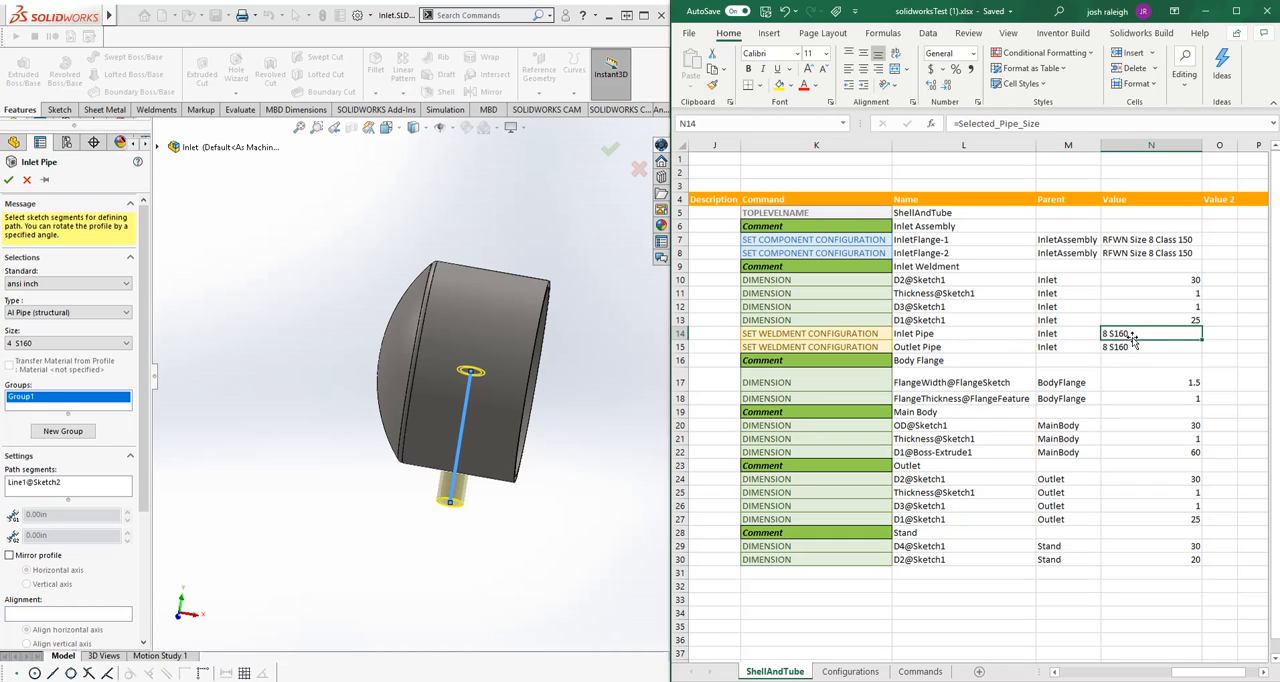
click(1150, 346)
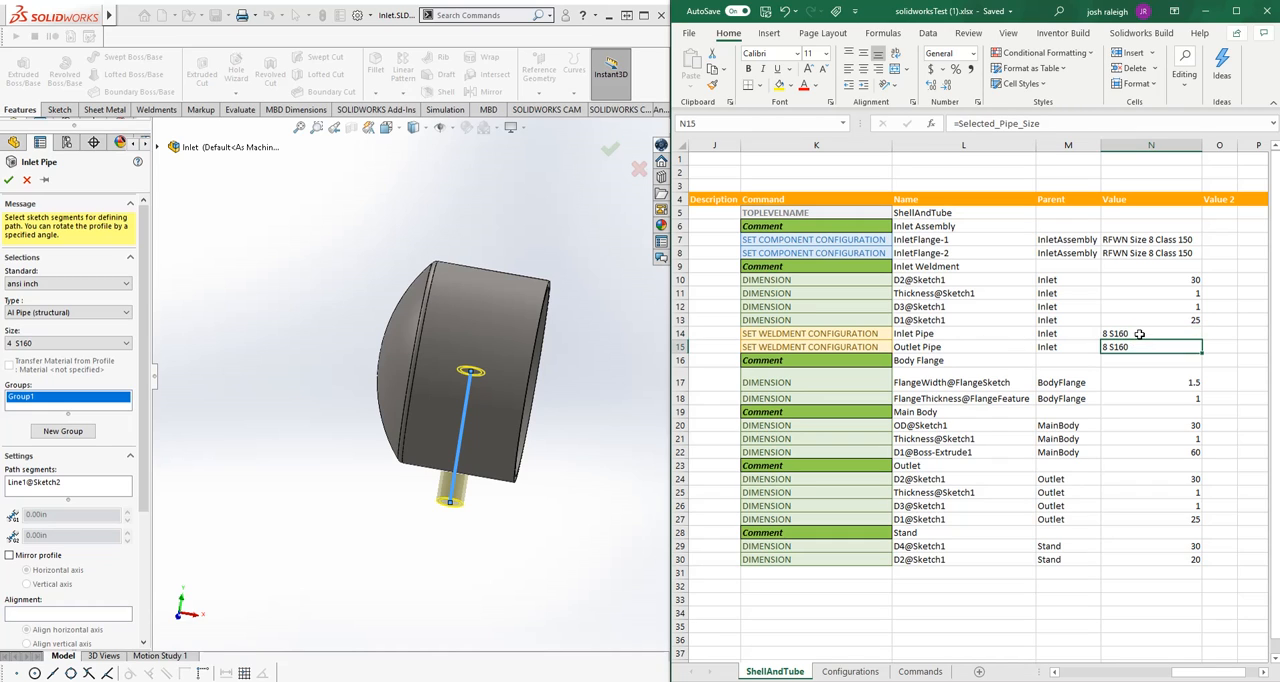
click(963, 333)
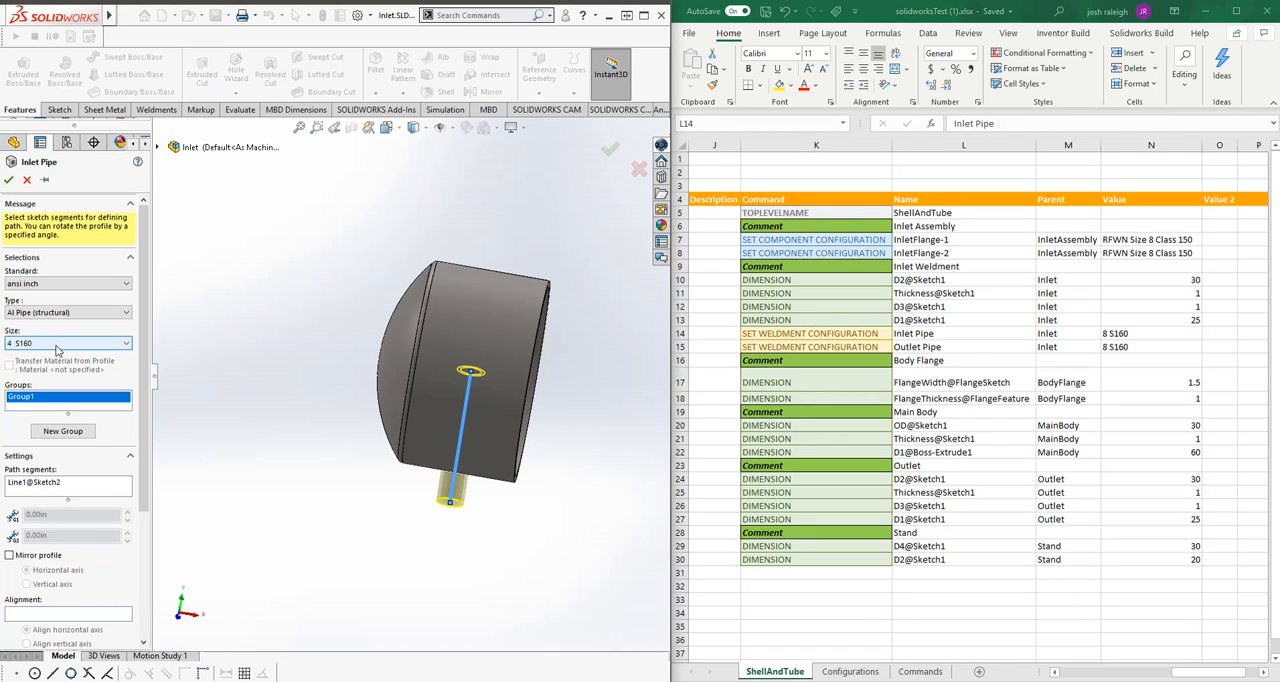
click(125, 343)
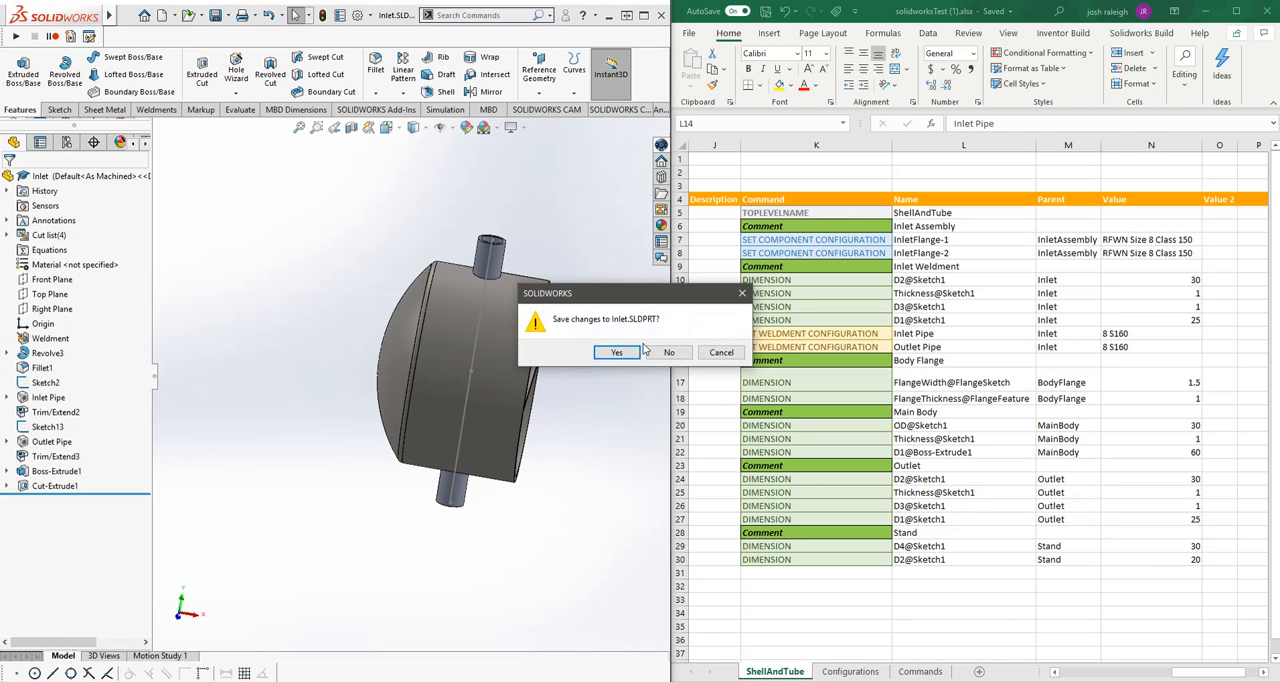
Save Inlet, check the Stand flat bar profile FB - 4 X 0.5, and save Stand.
click(616, 352)
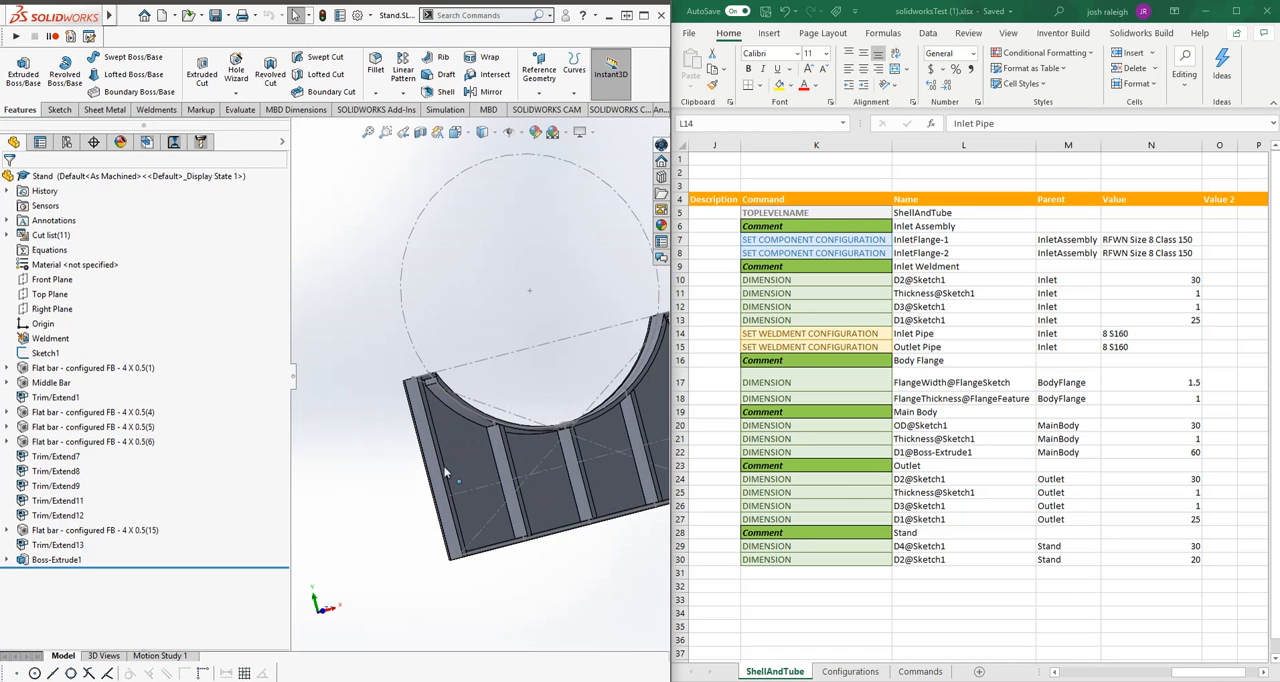
click(93, 368)
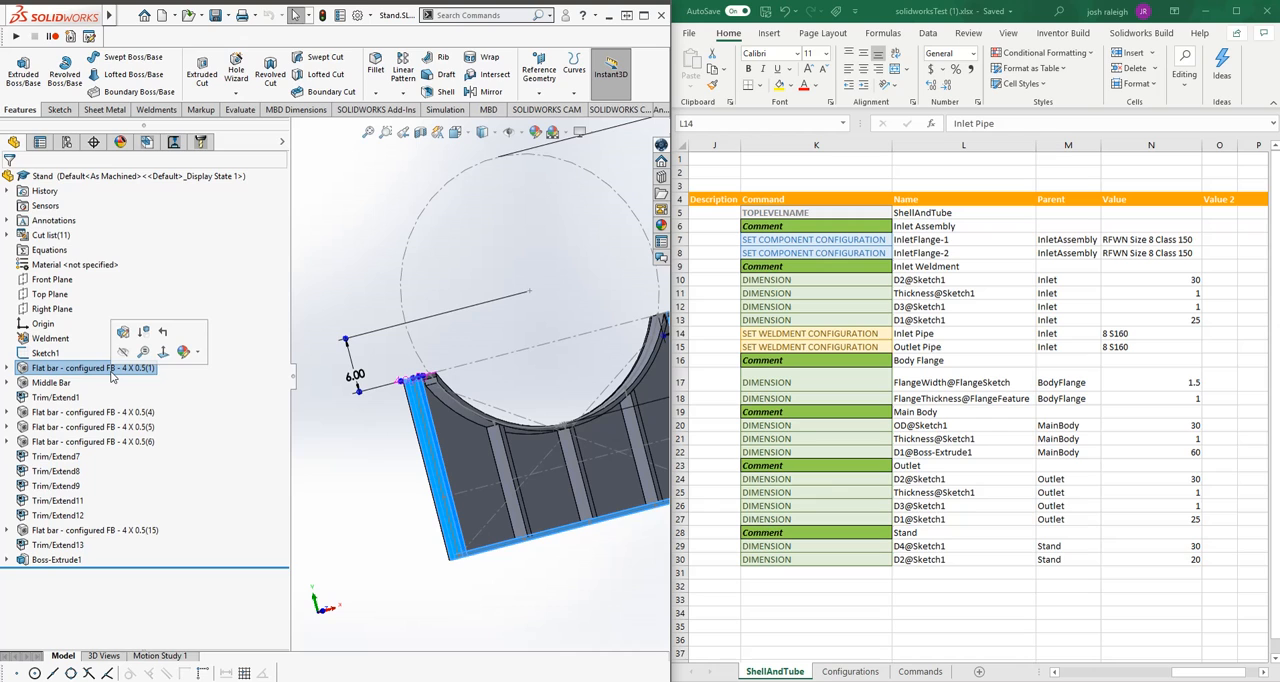
double_click(85, 368)
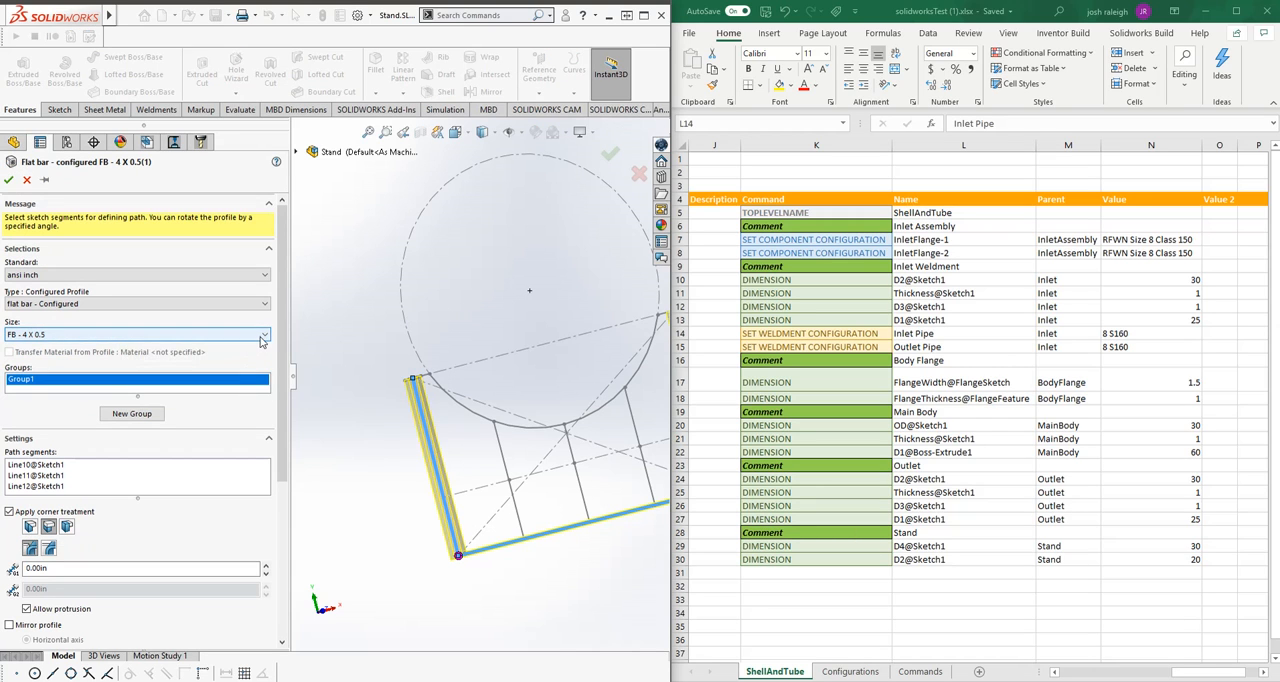
click(264, 334)
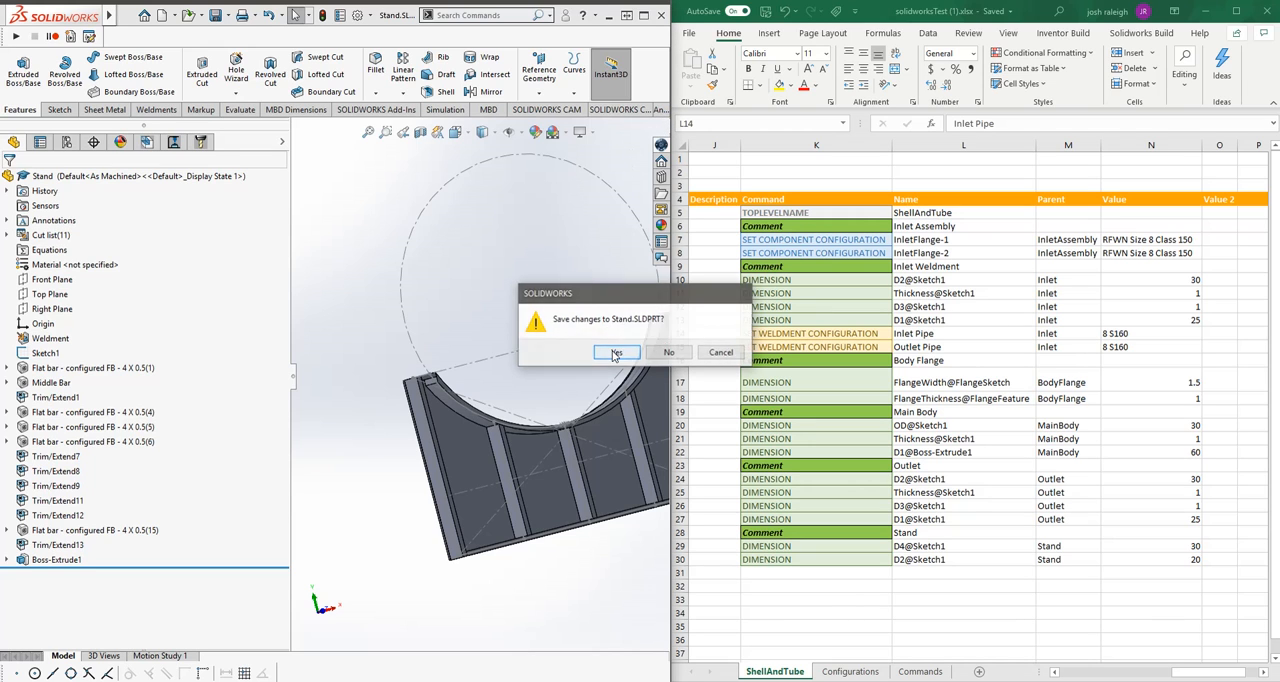
click(616, 352)
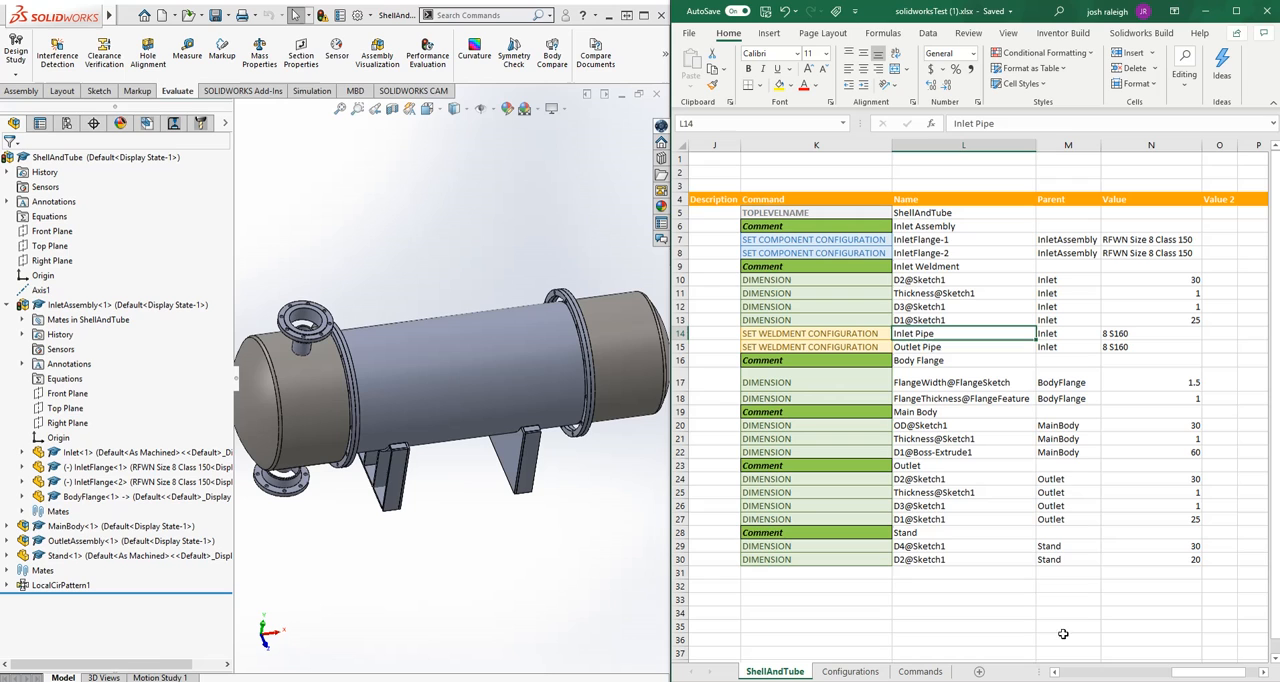
Run Build from the Solidworks Build tab on Vessel Options and dismiss the completion notice.
scroll(right, 3)
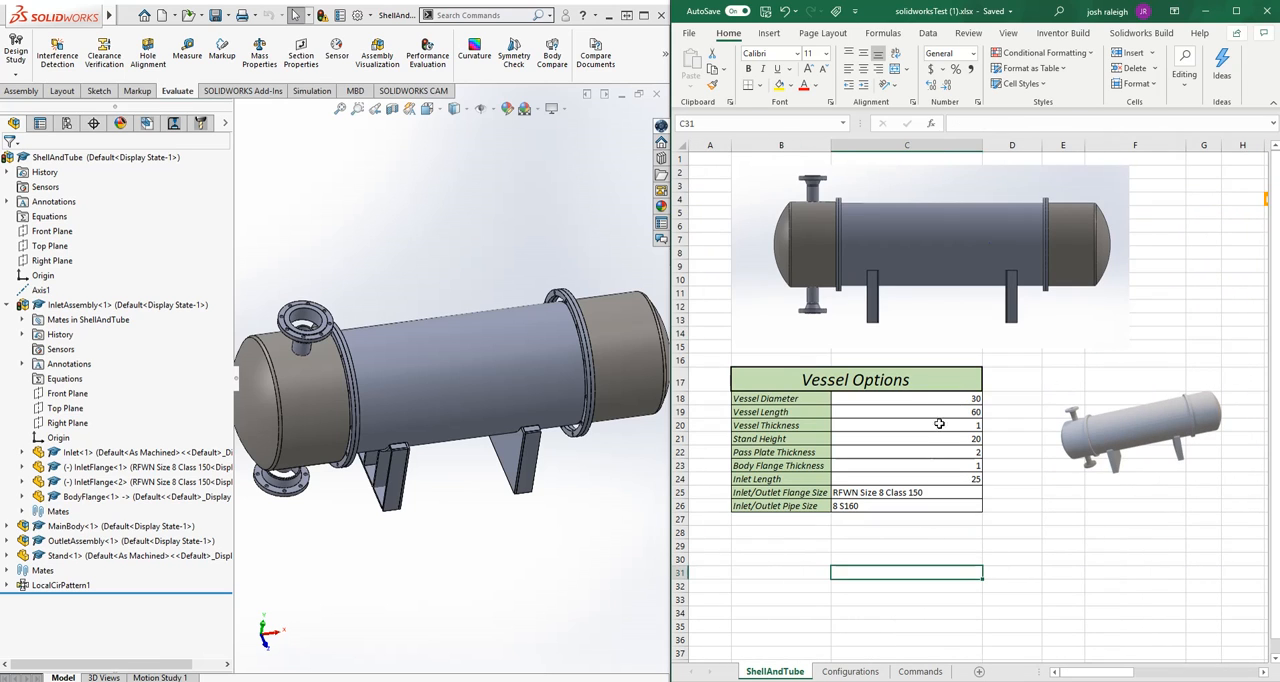
click(1140, 33)
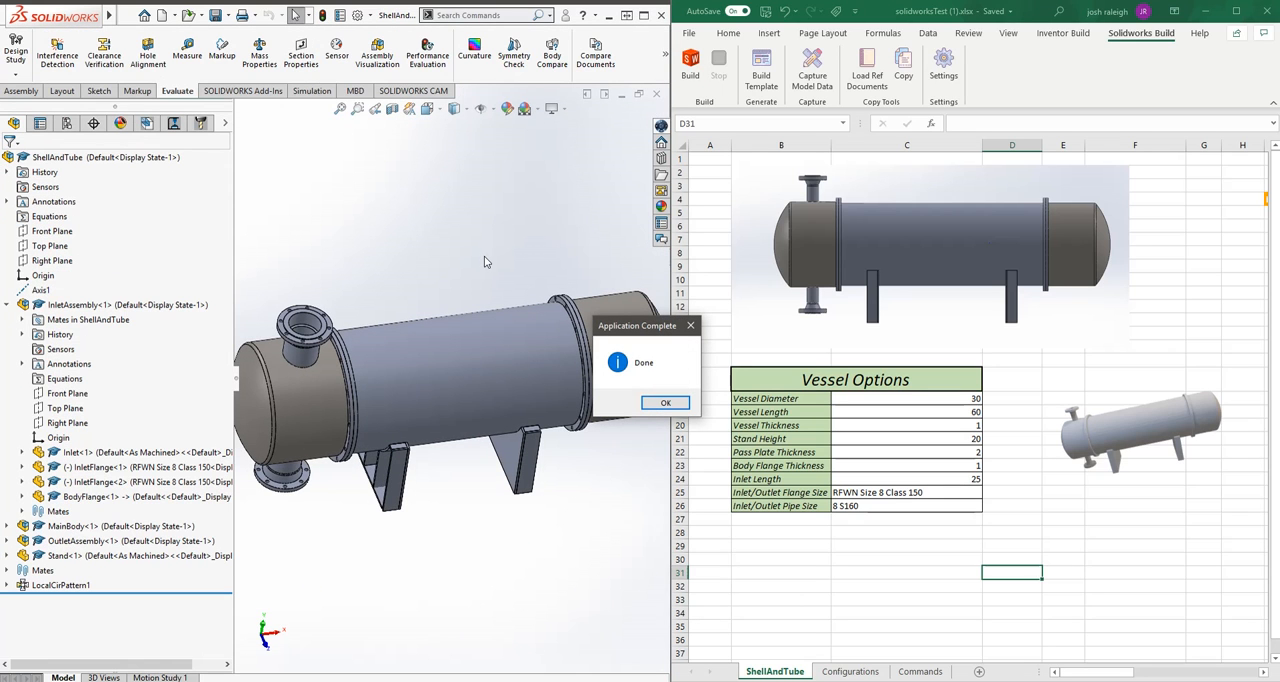
click(665, 402)
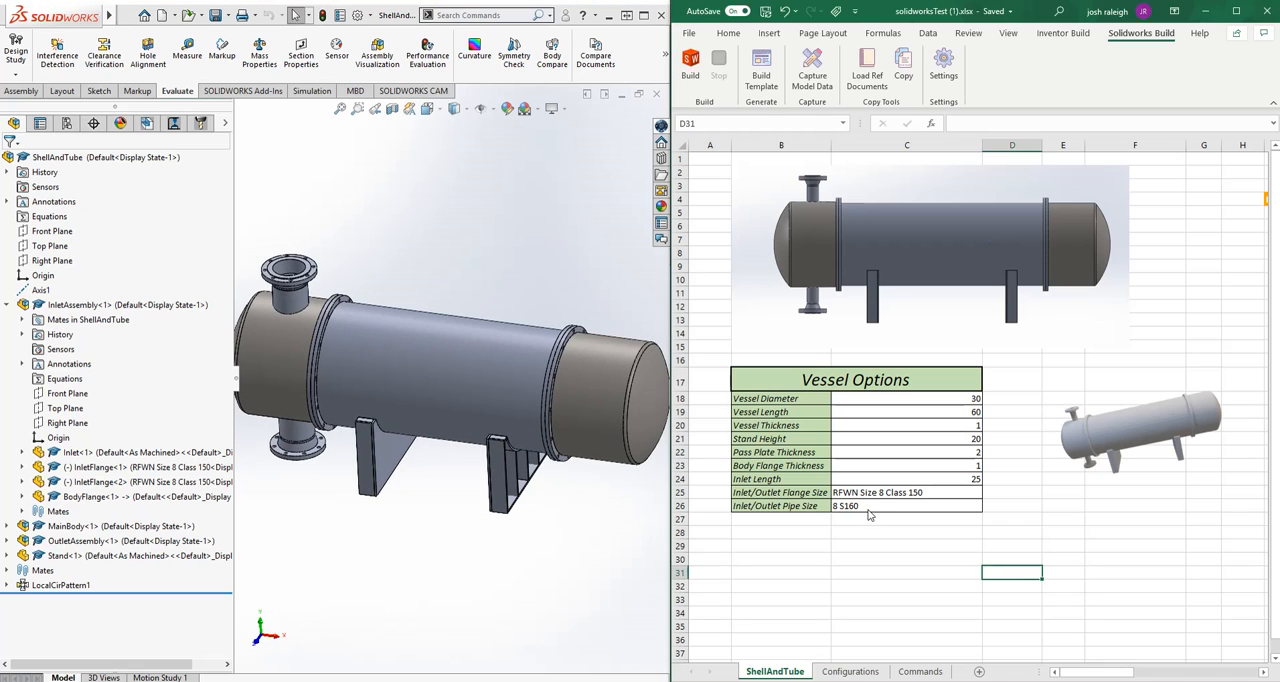
click(906, 492)
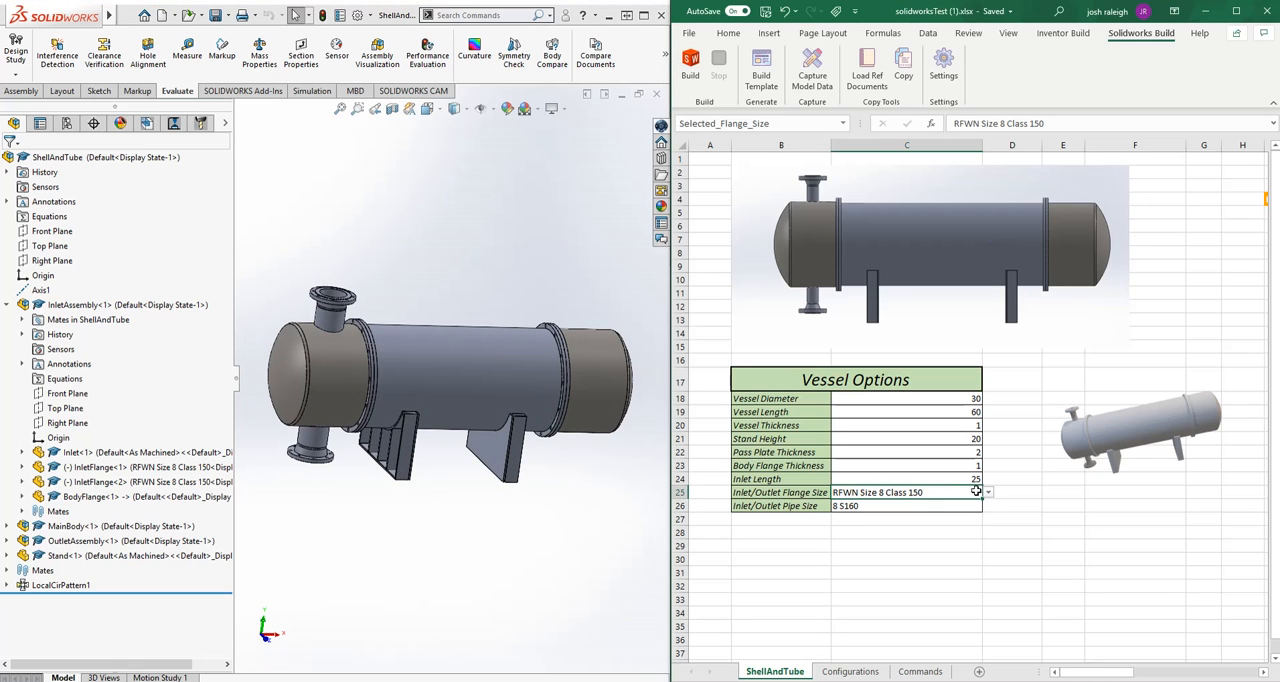
Set the flange size to RFWN Size 4 Class 150 and the pipe size to 4 S160.
click(987, 492)
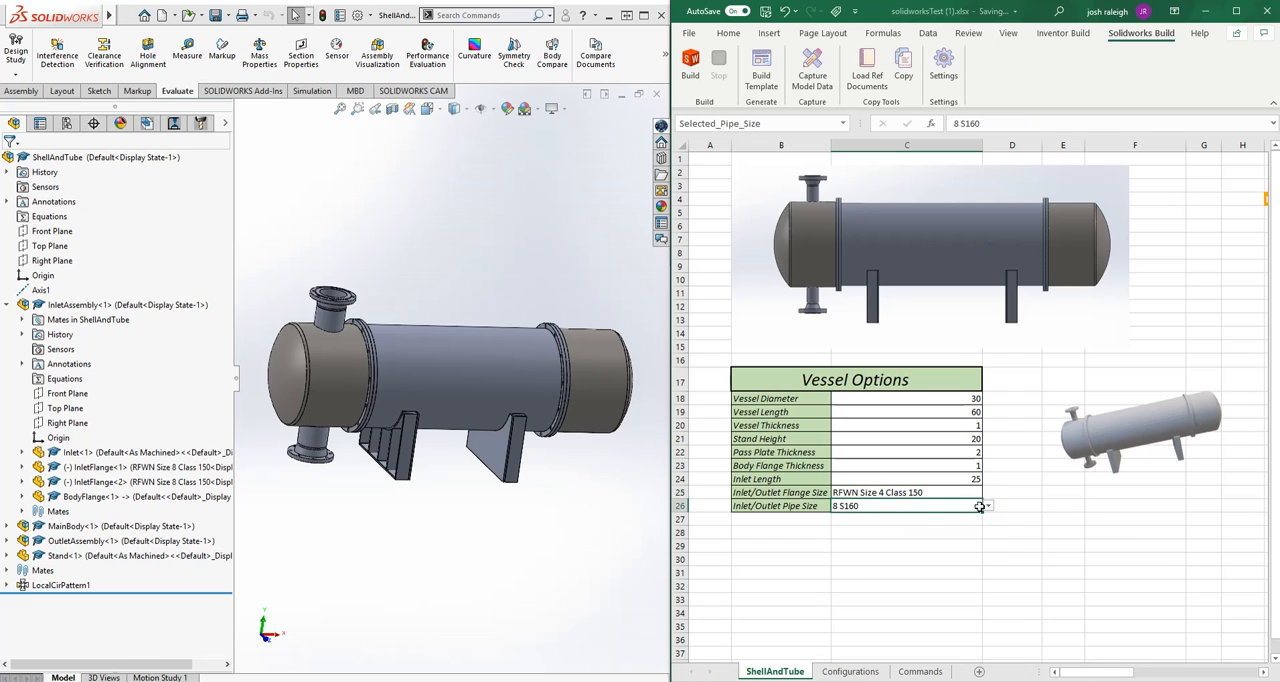
click(985, 505)
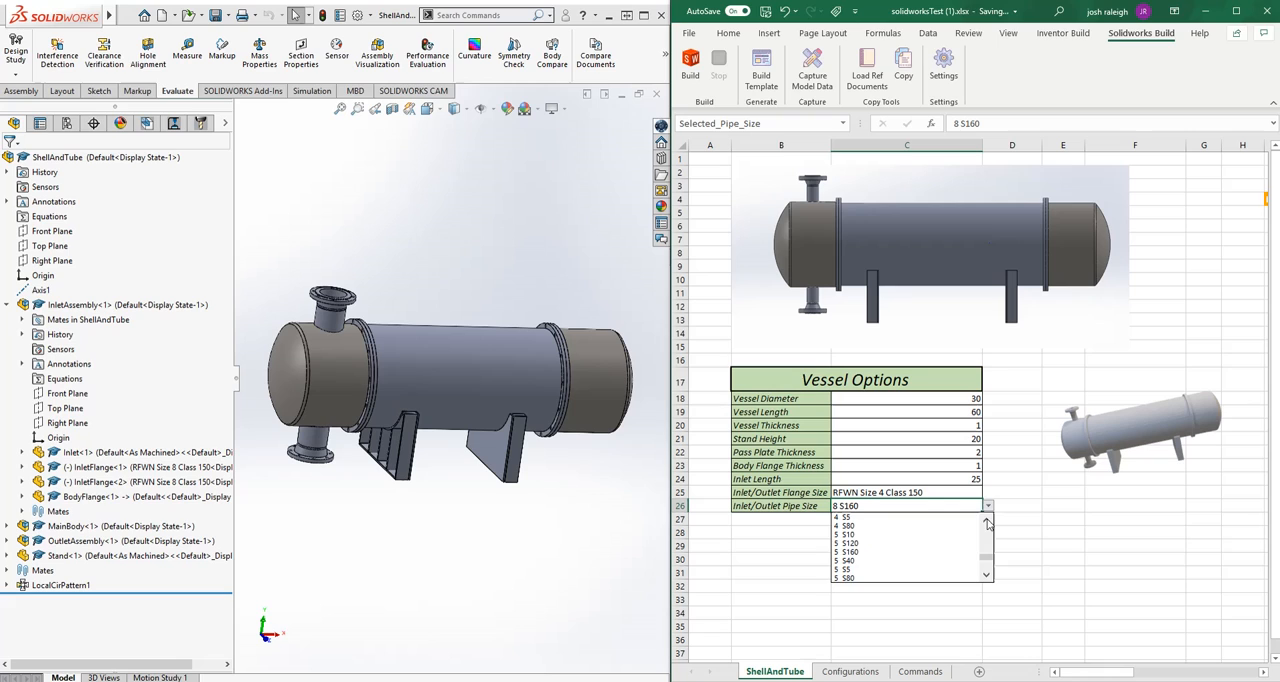
click(847, 552)
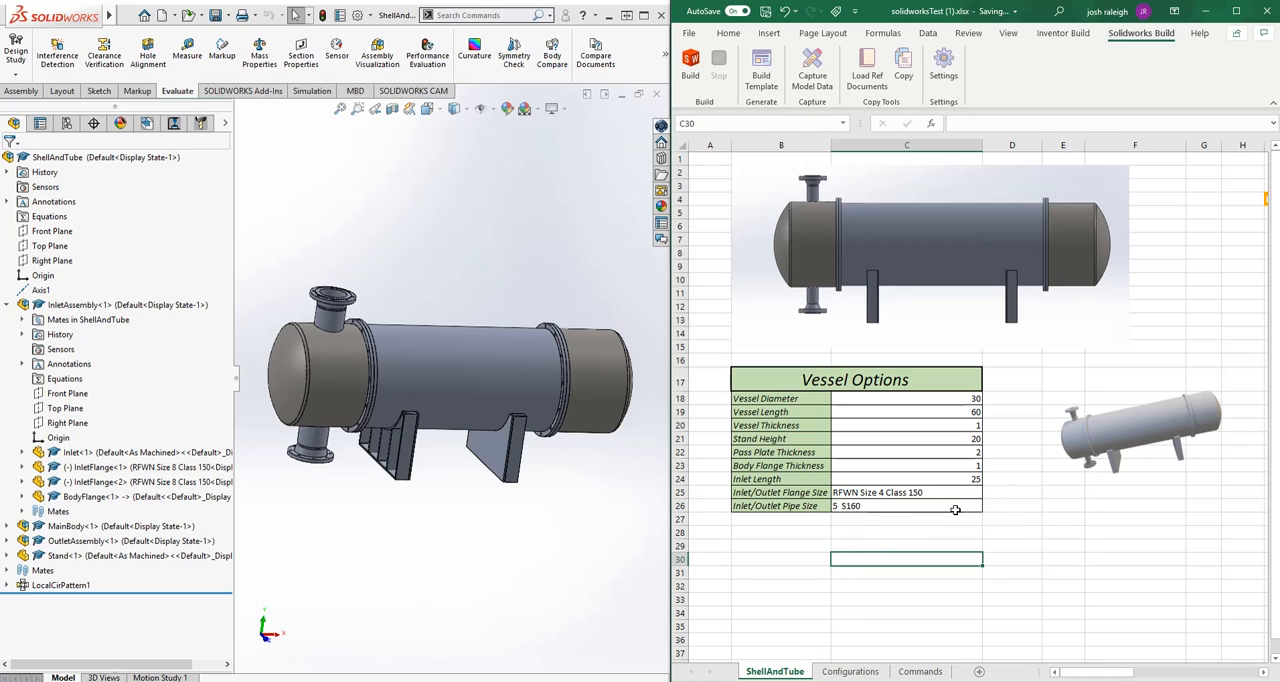
click(987, 505)
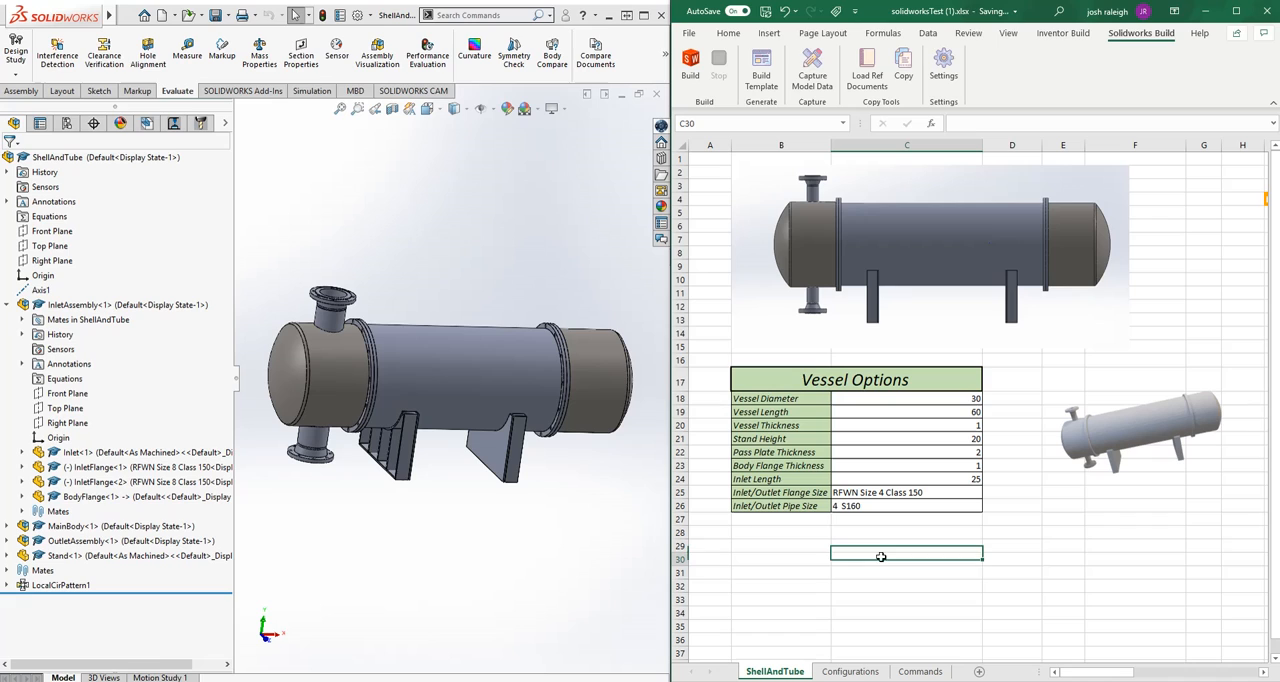
Set Vessel Length to 120 and dismiss the build completion message.
click(906, 412)
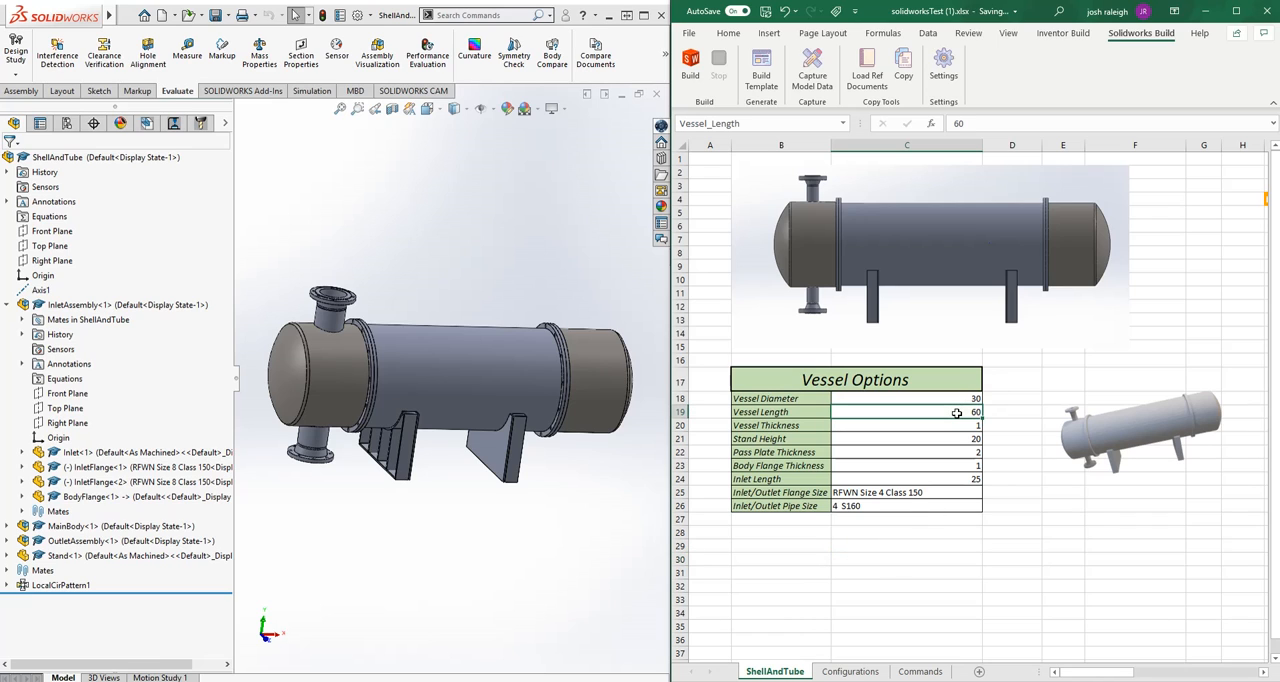
text(120)
click(906, 398)
text(40)
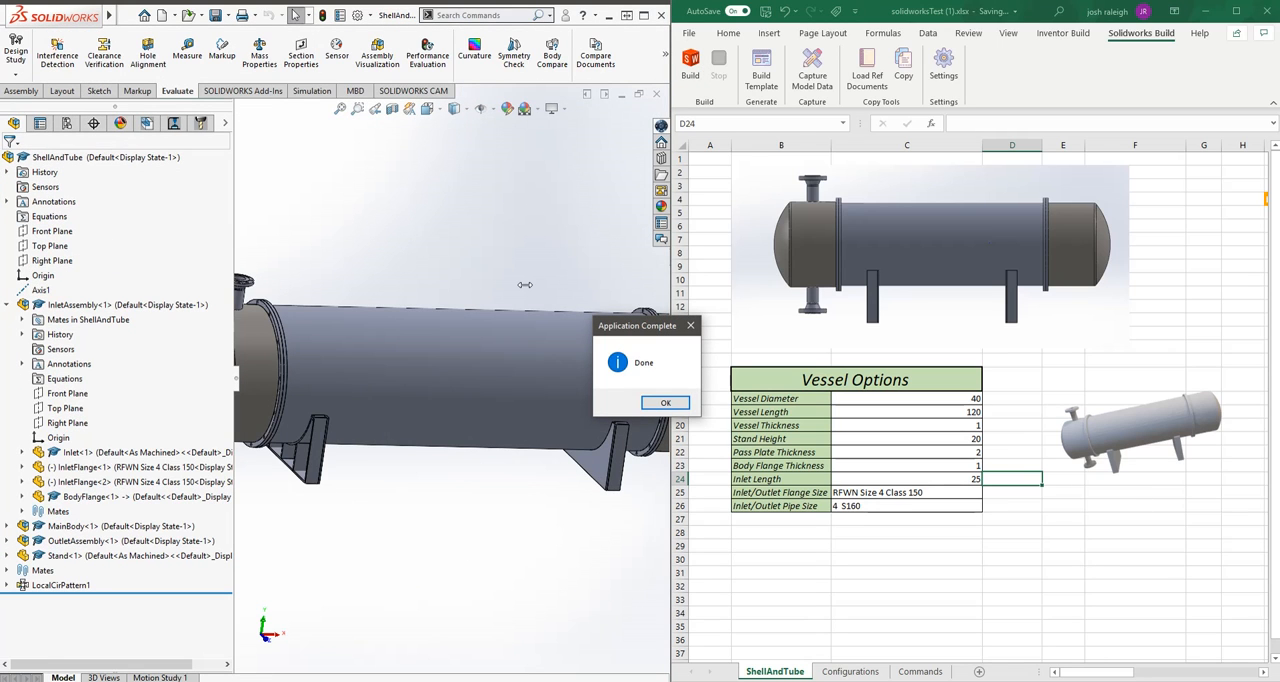
click(665, 402)
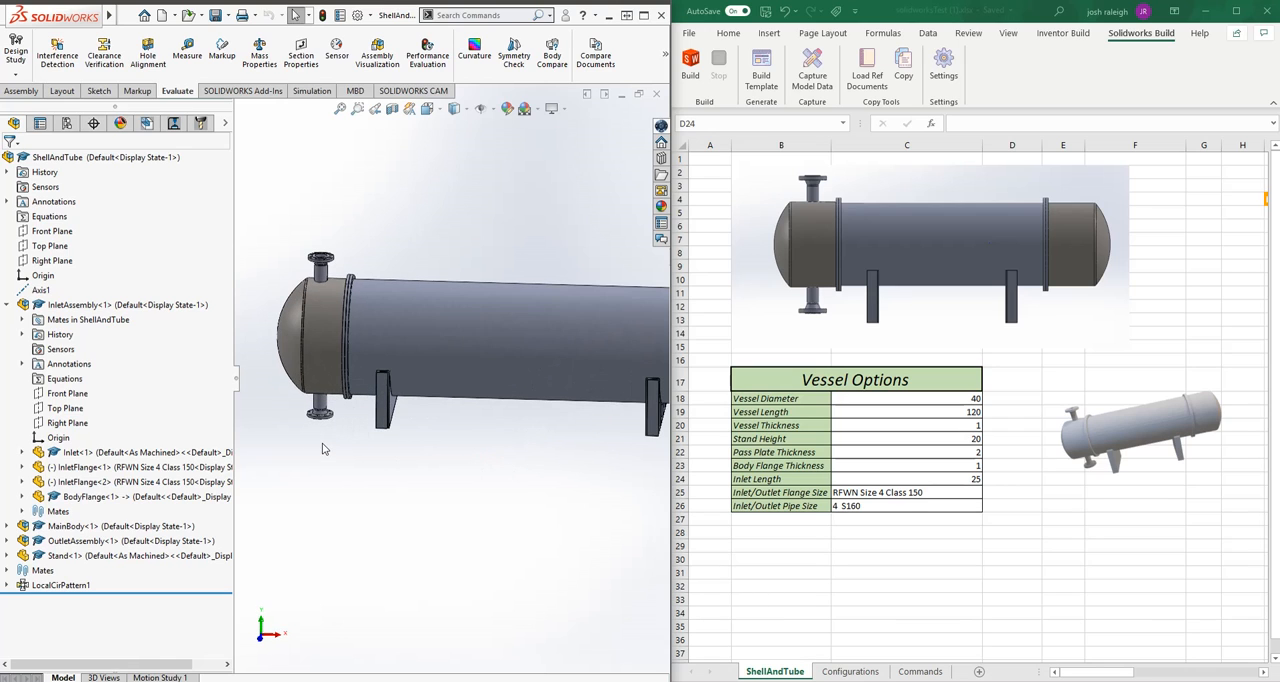
Check the flange size options and the Pipe Name column on the Configurations sheet.
click(1012, 479)
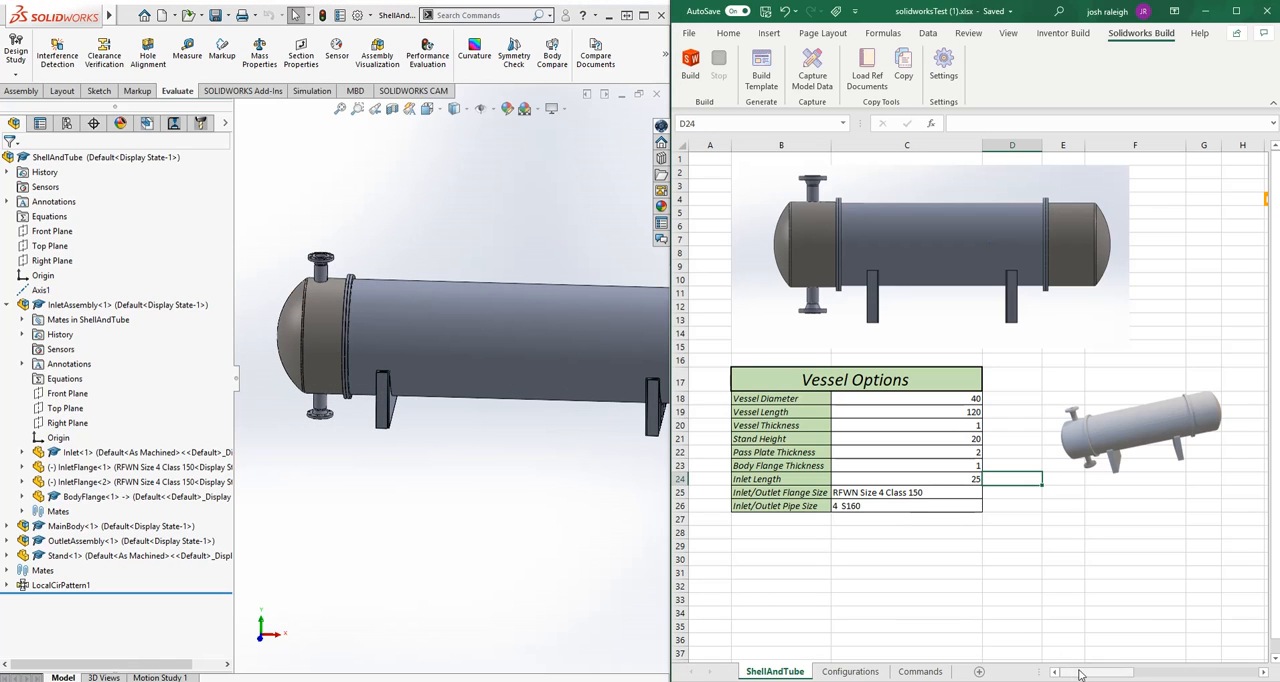
click(905, 492)
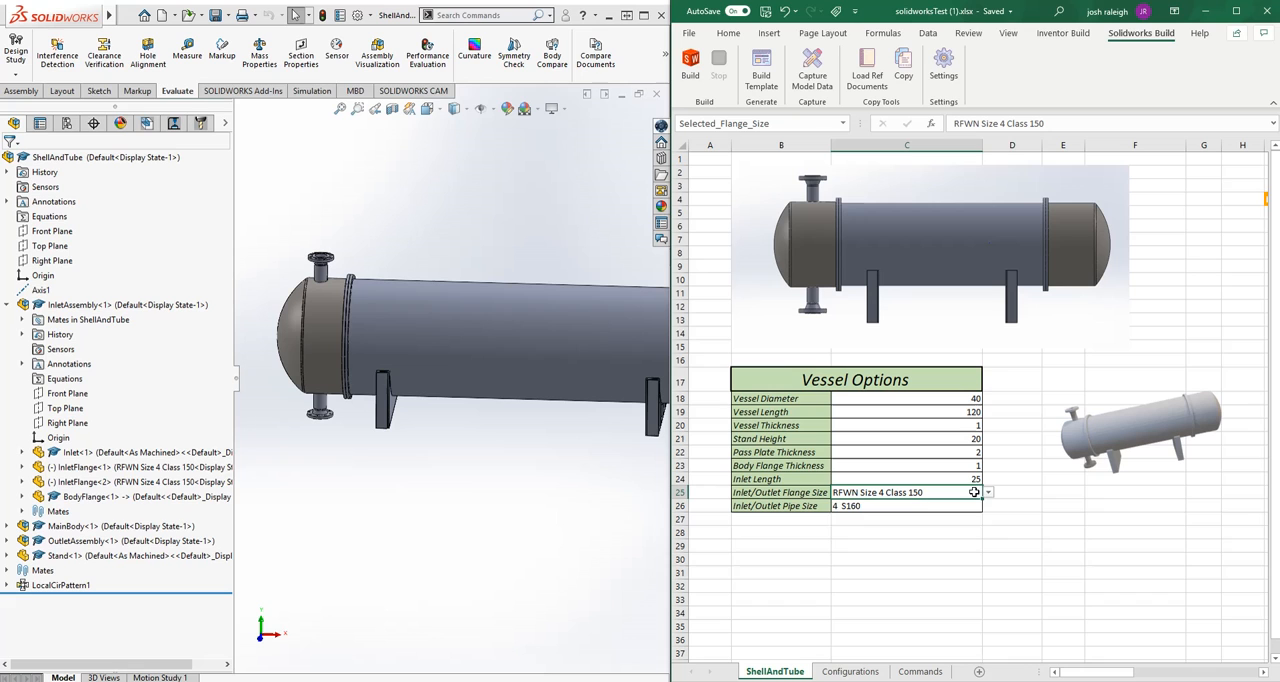
click(849, 671)
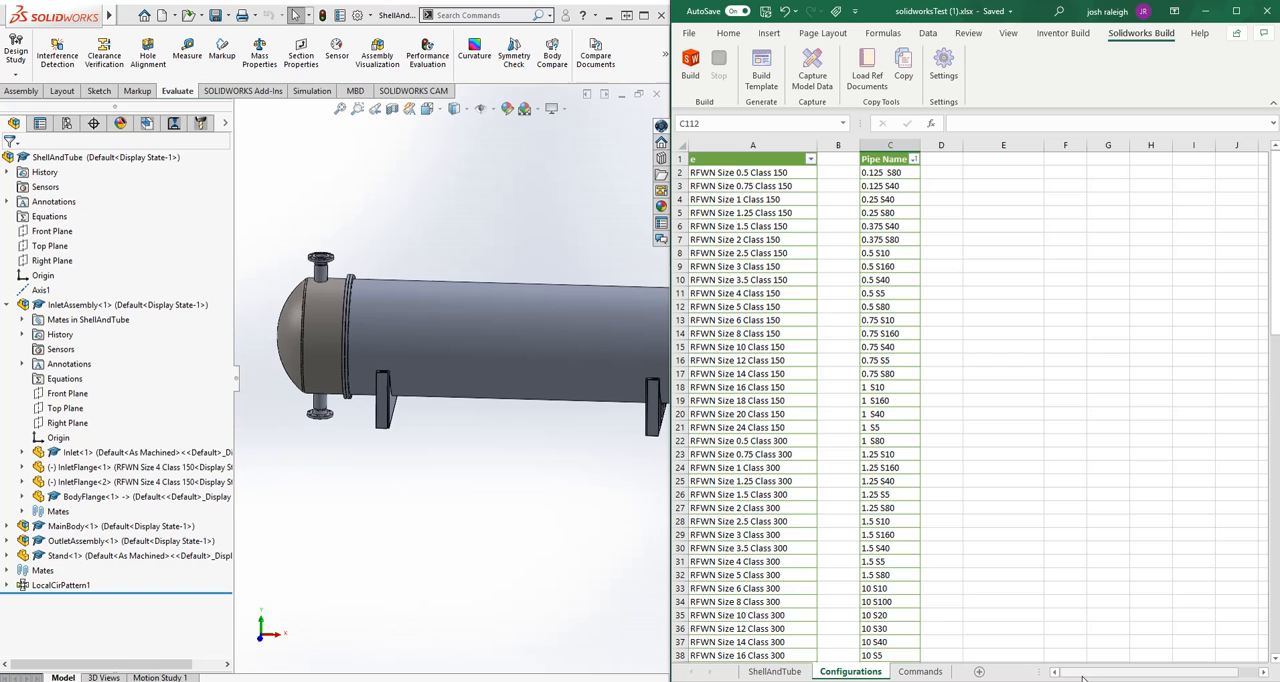
click(750, 172)
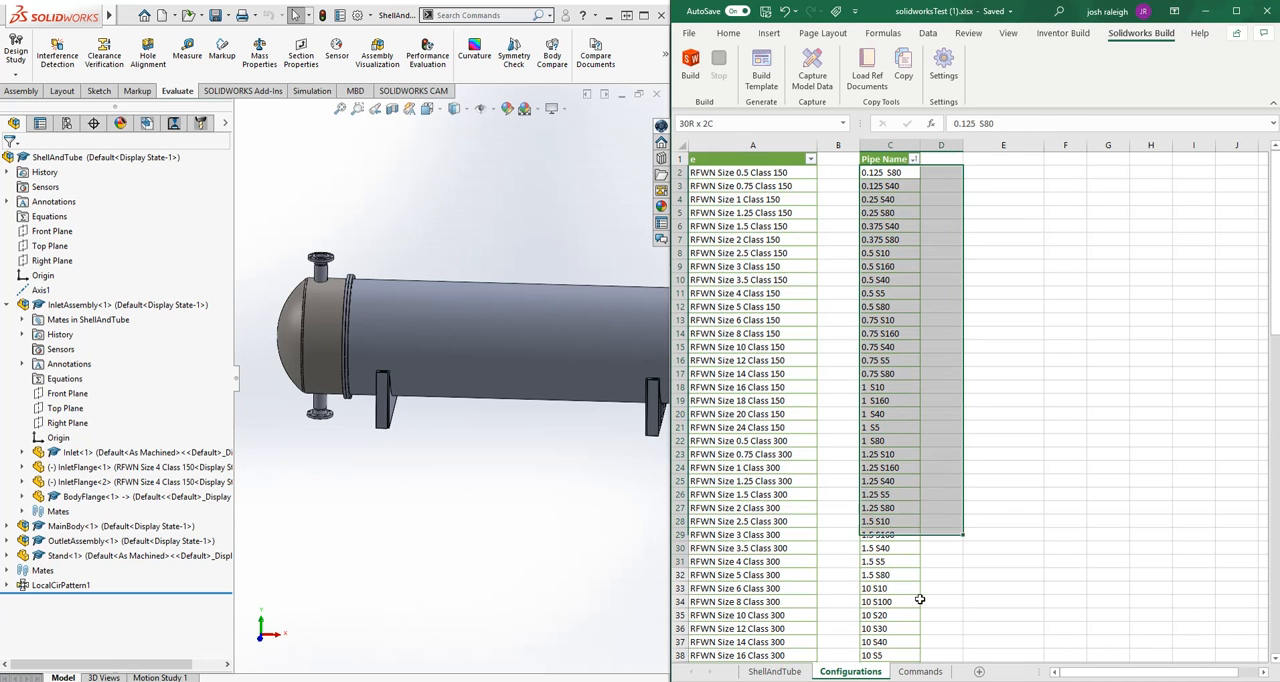
Scroll to the command table and capture the open Stand part's model data.
scroll(down, 3)
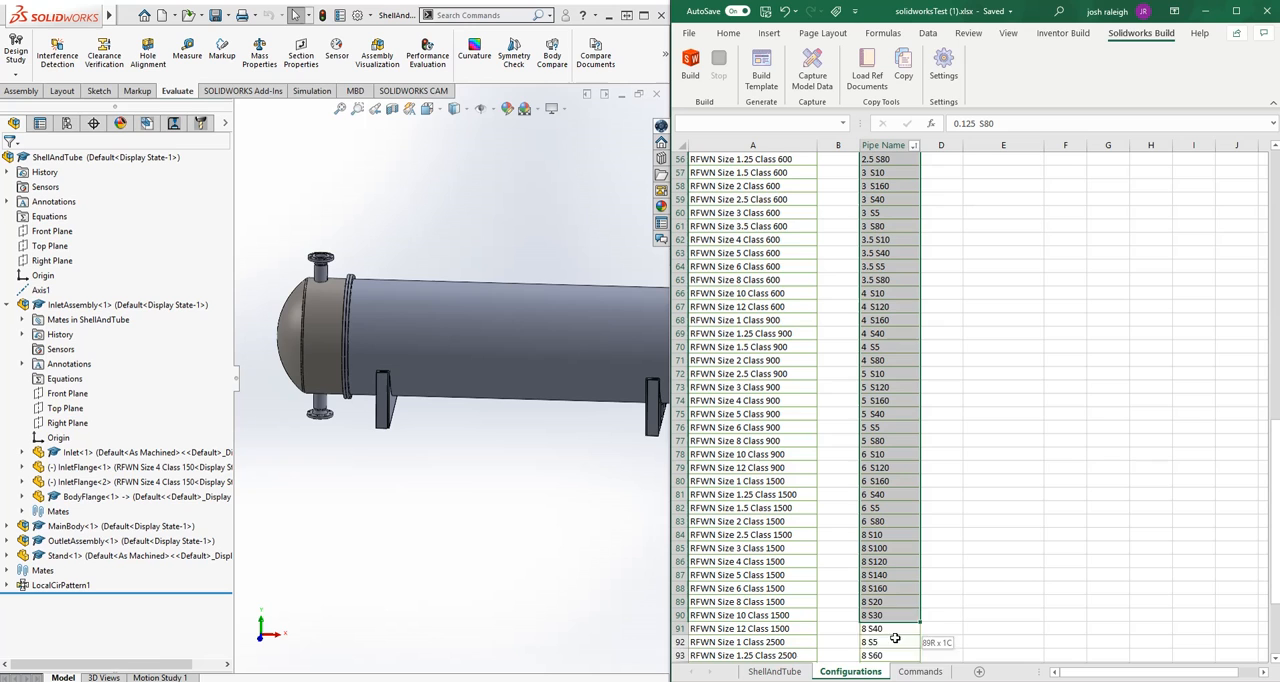
scroll(down, 3)
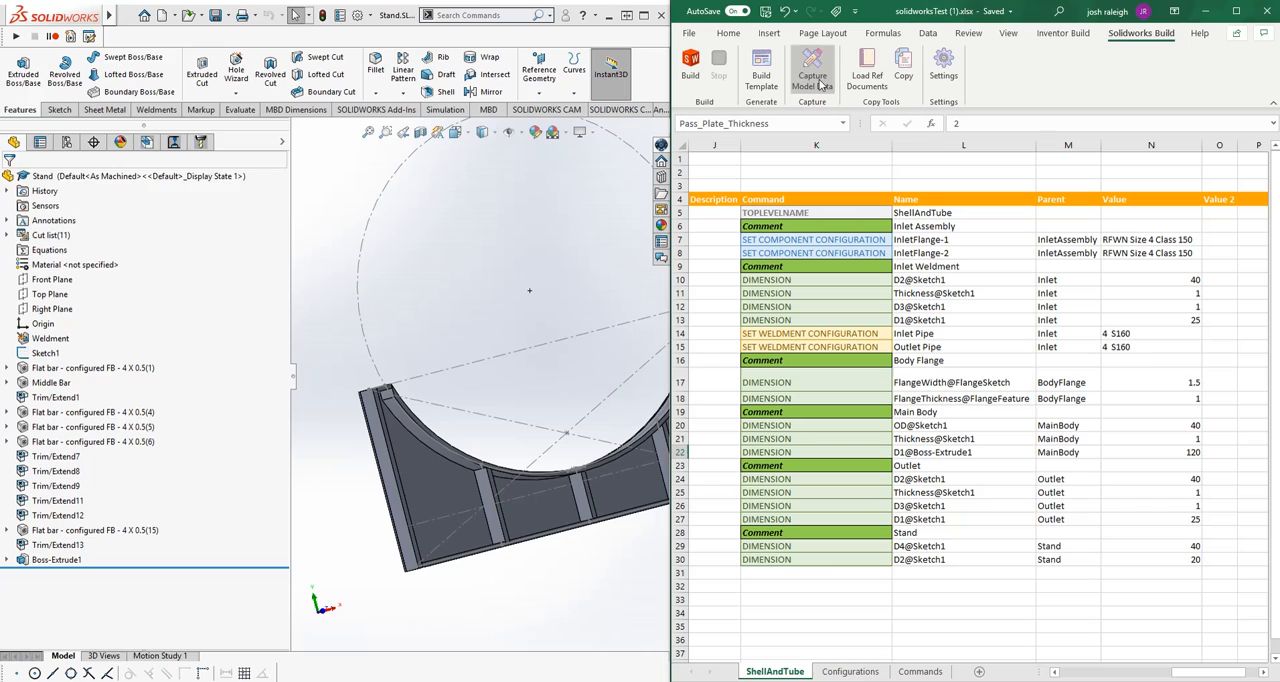
click(812, 70)
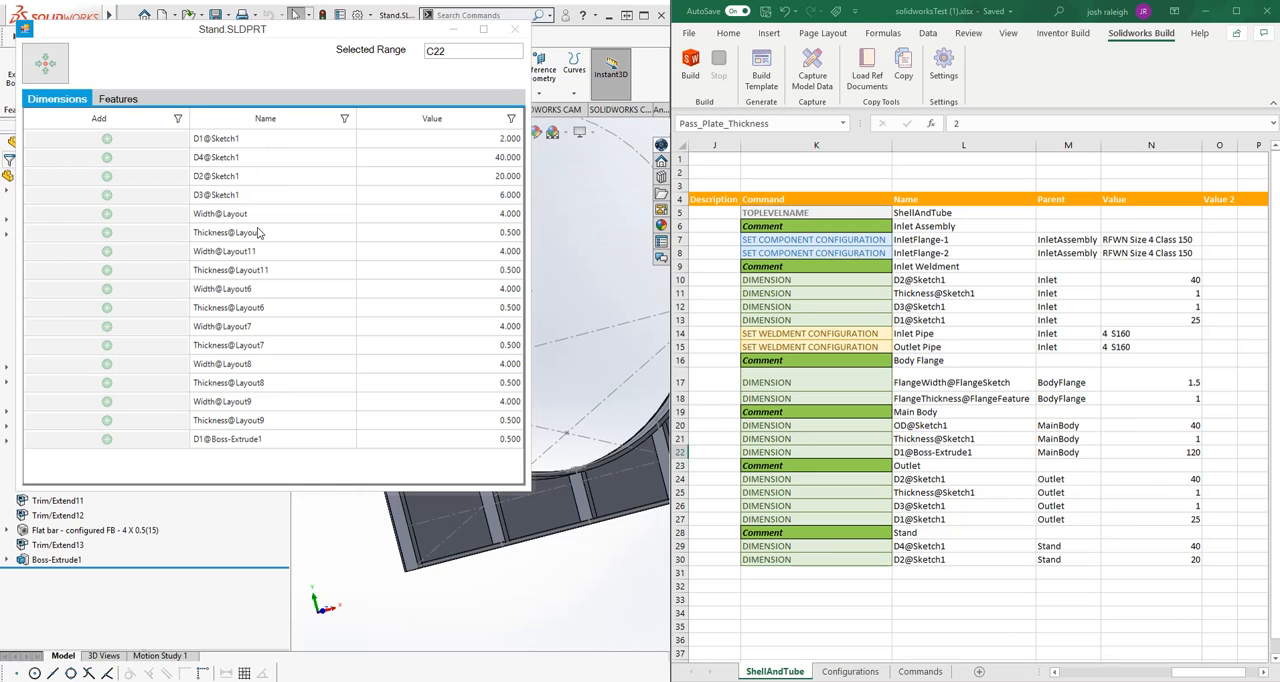
mouse_move(295, 416)
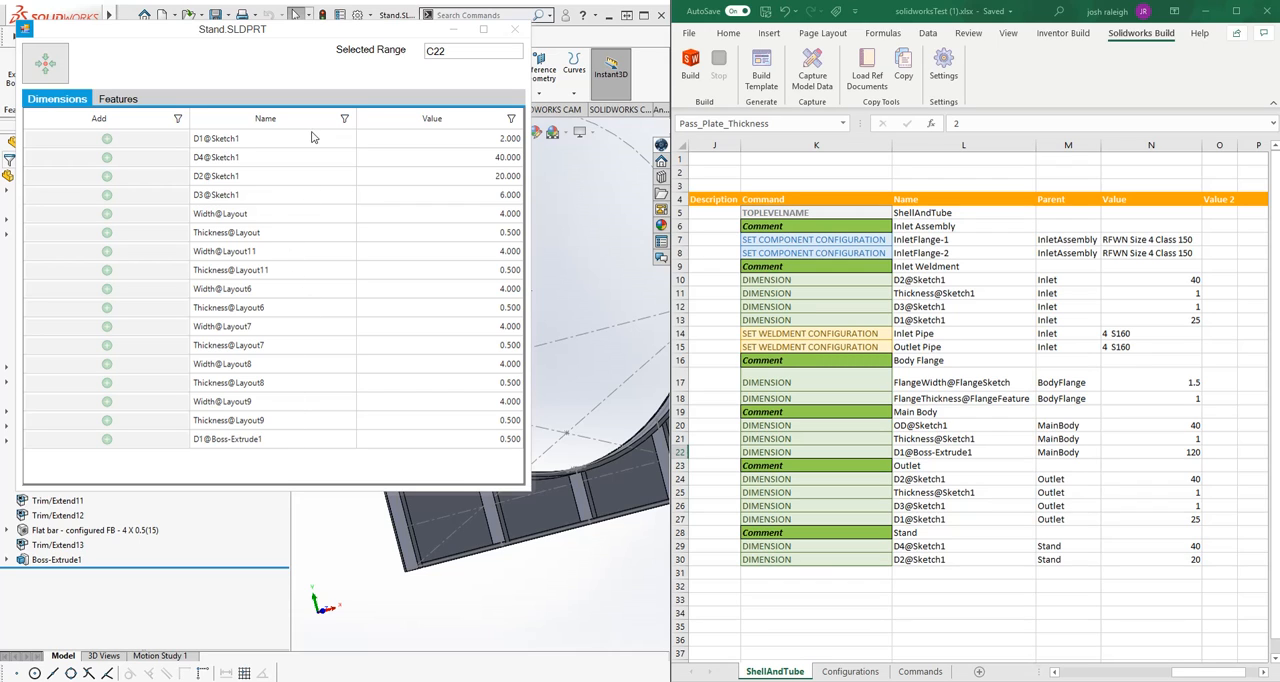
Filter the Stand's captured dimensions by 'Thic', then show its features list.
click(345, 118)
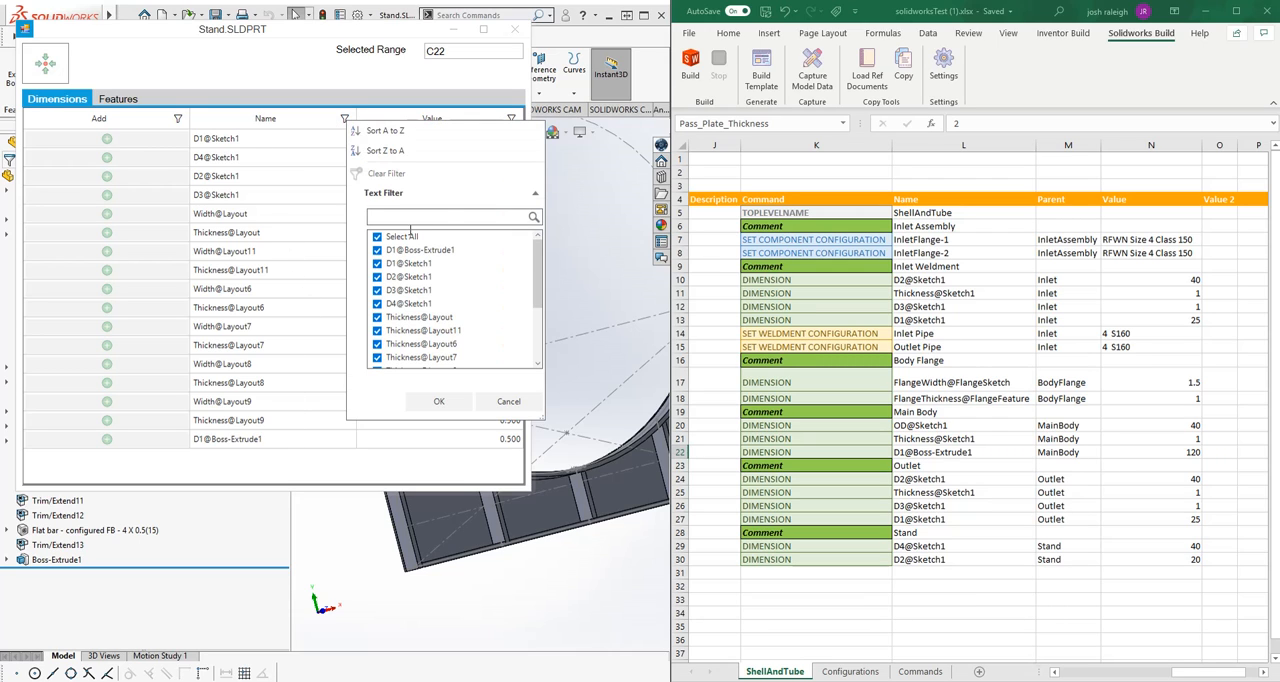
text(Thickness)
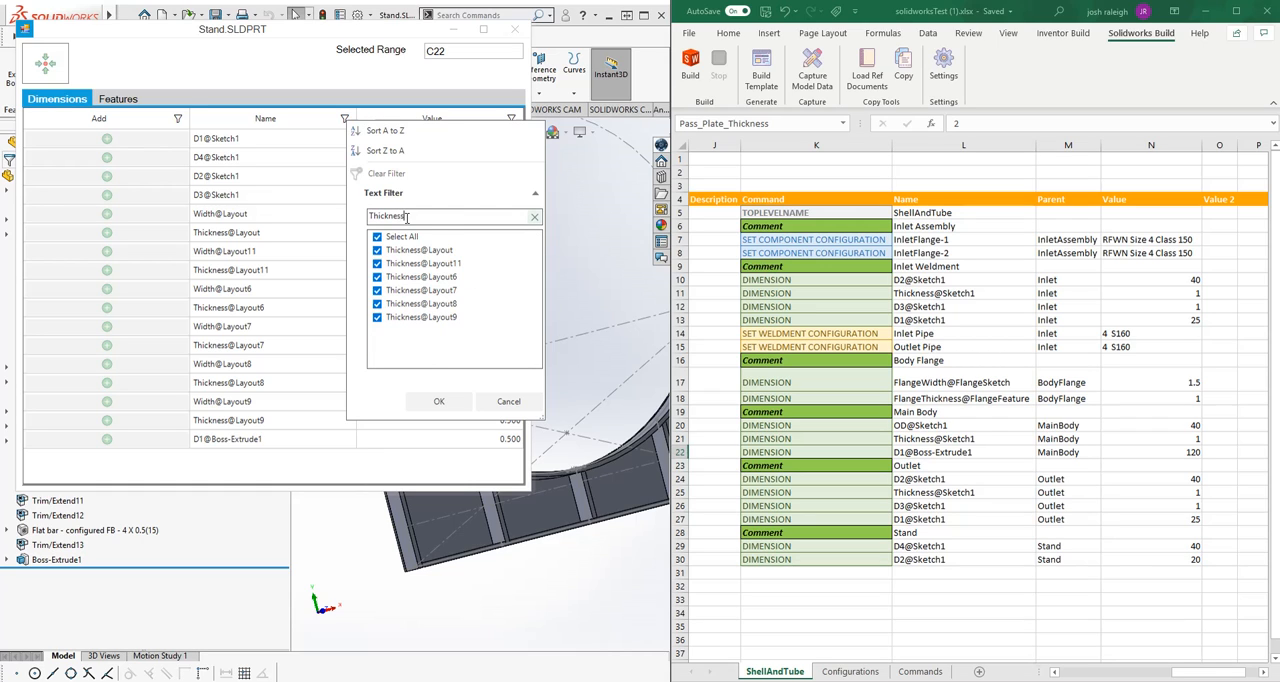
click(438, 401)
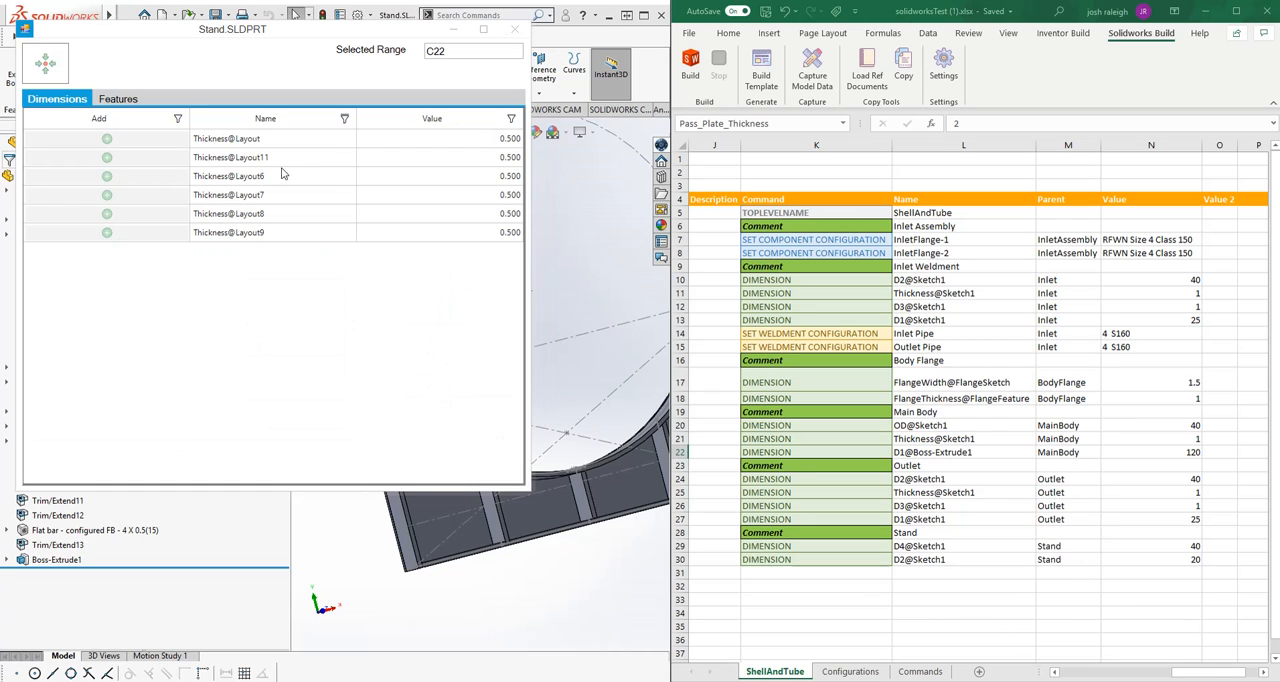
click(105, 138)
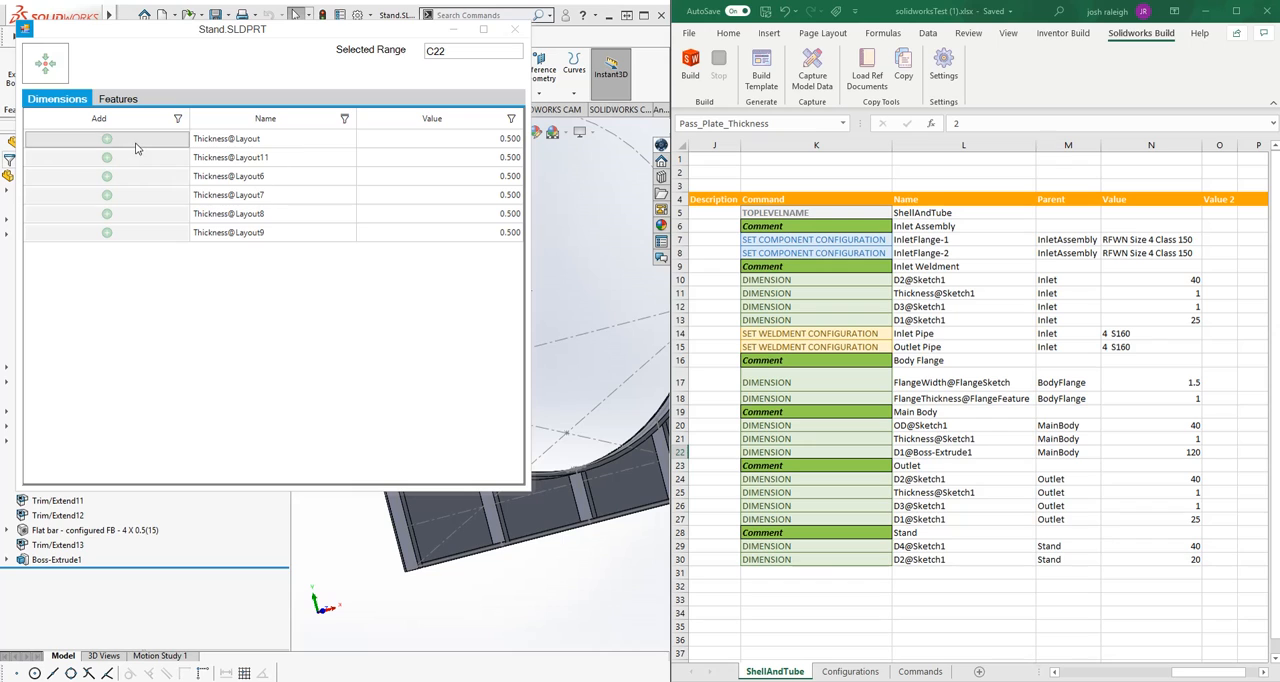
click(118, 98)
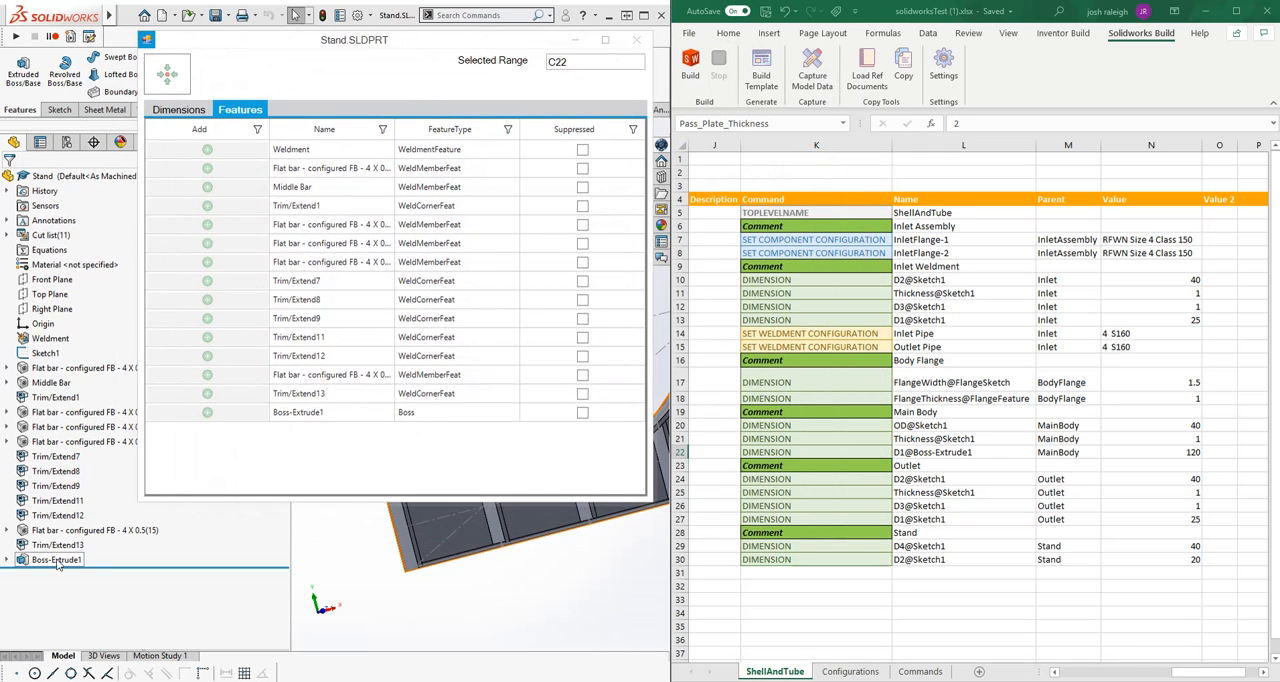
Add a FEATURE ACTIVITY command suppressing Boss-Extrude1, the stand's backing plate.
click(56, 560)
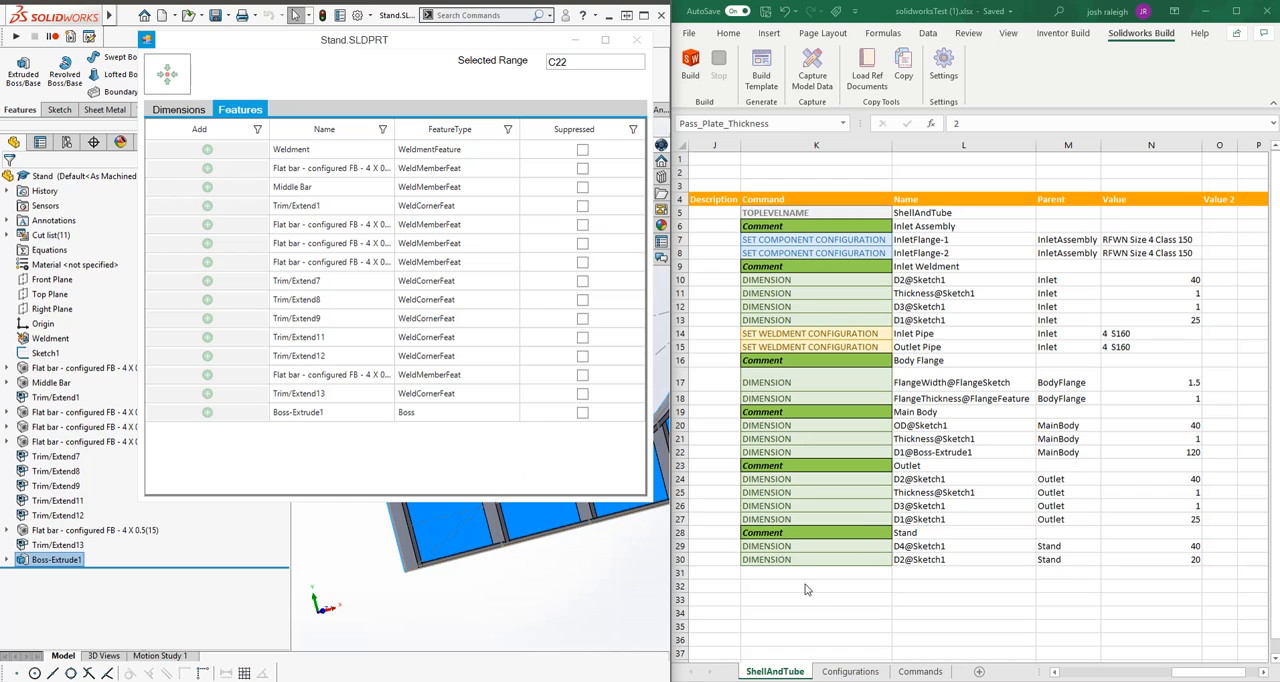
click(816, 572)
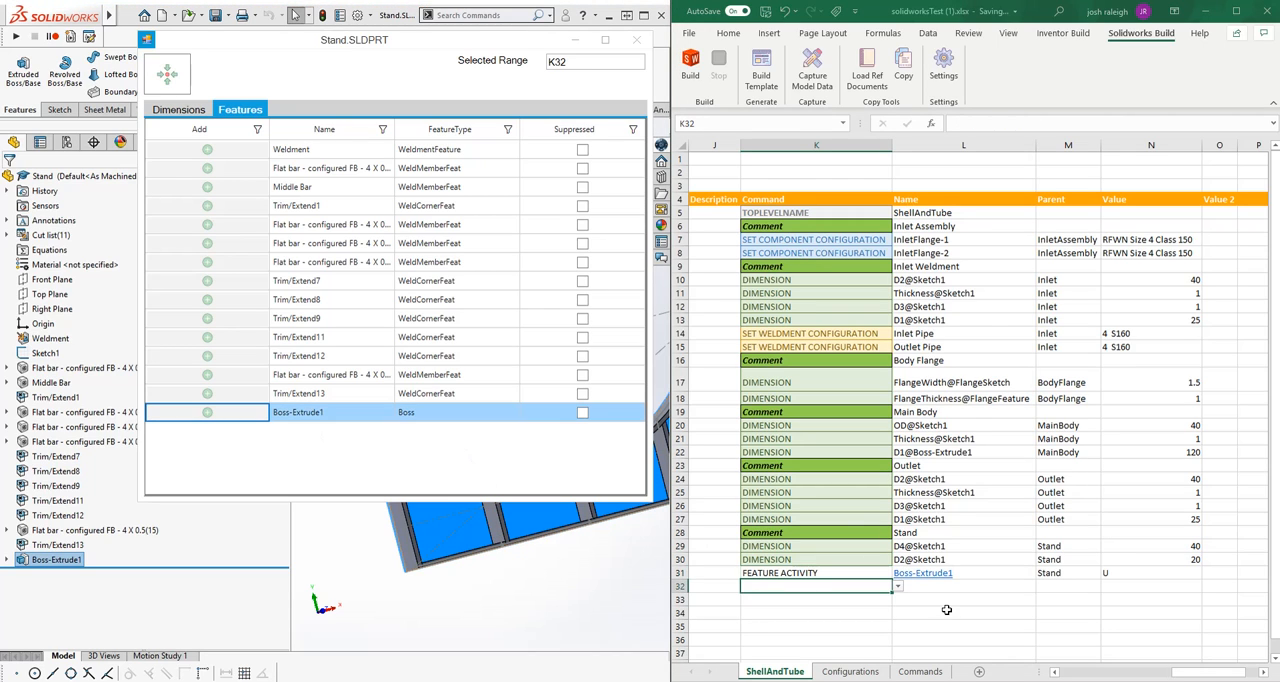
scroll(down, 3)
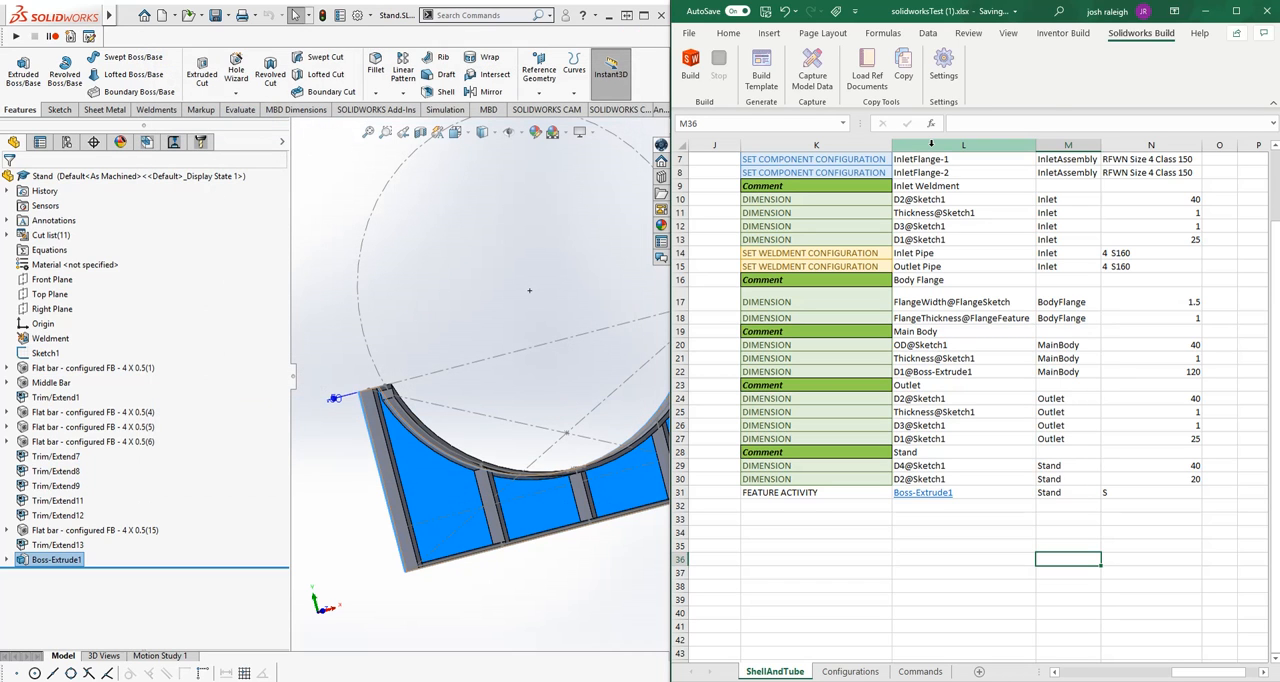
click(690, 65)
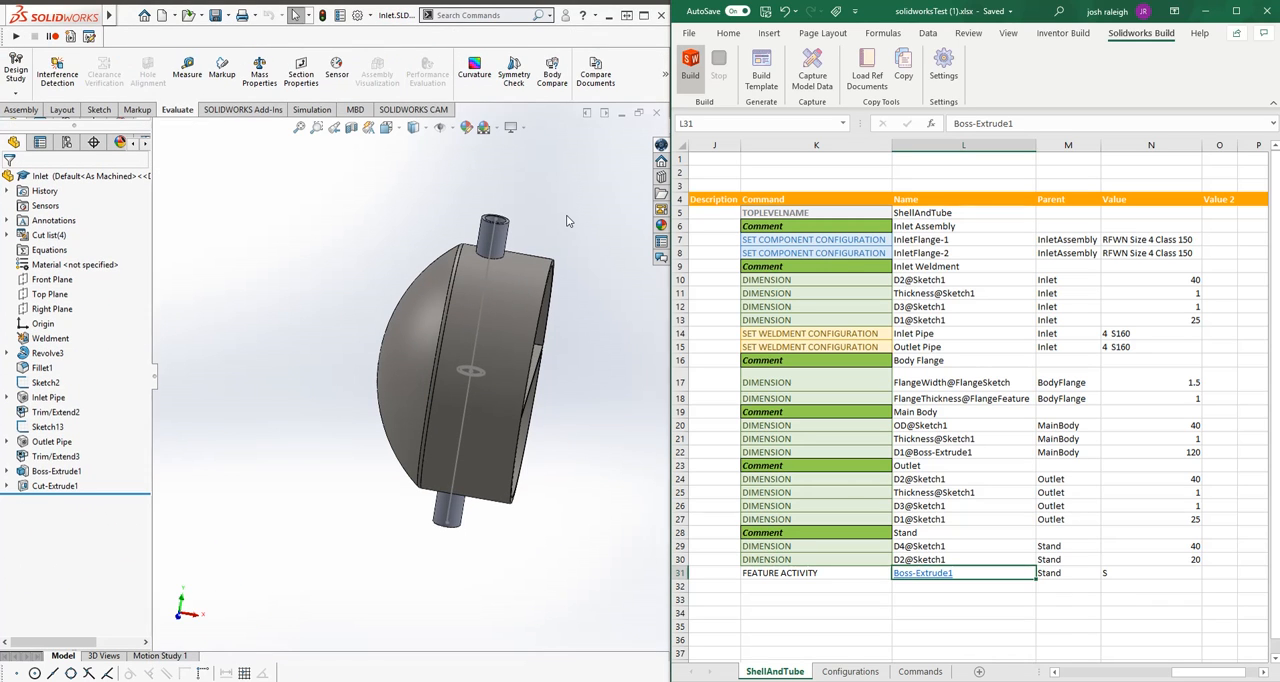
Rebuild the assembly with Build and acknowledge the Done message.
click(51, 441)
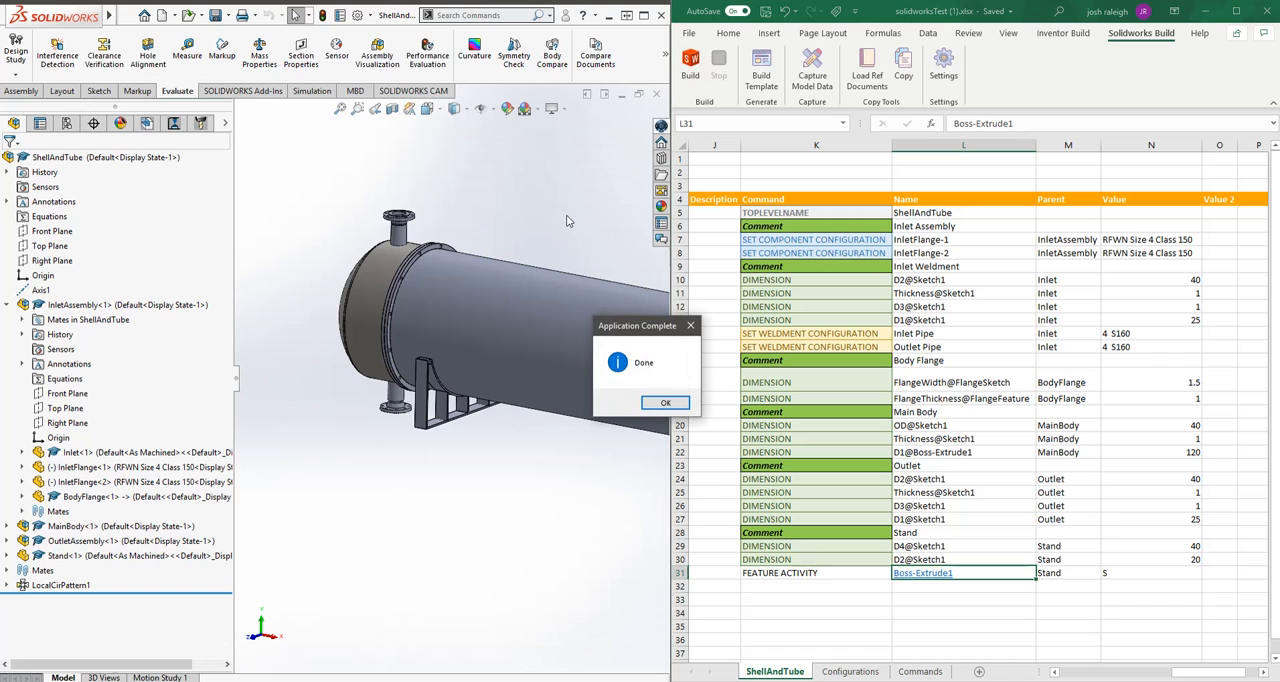
click(665, 402)
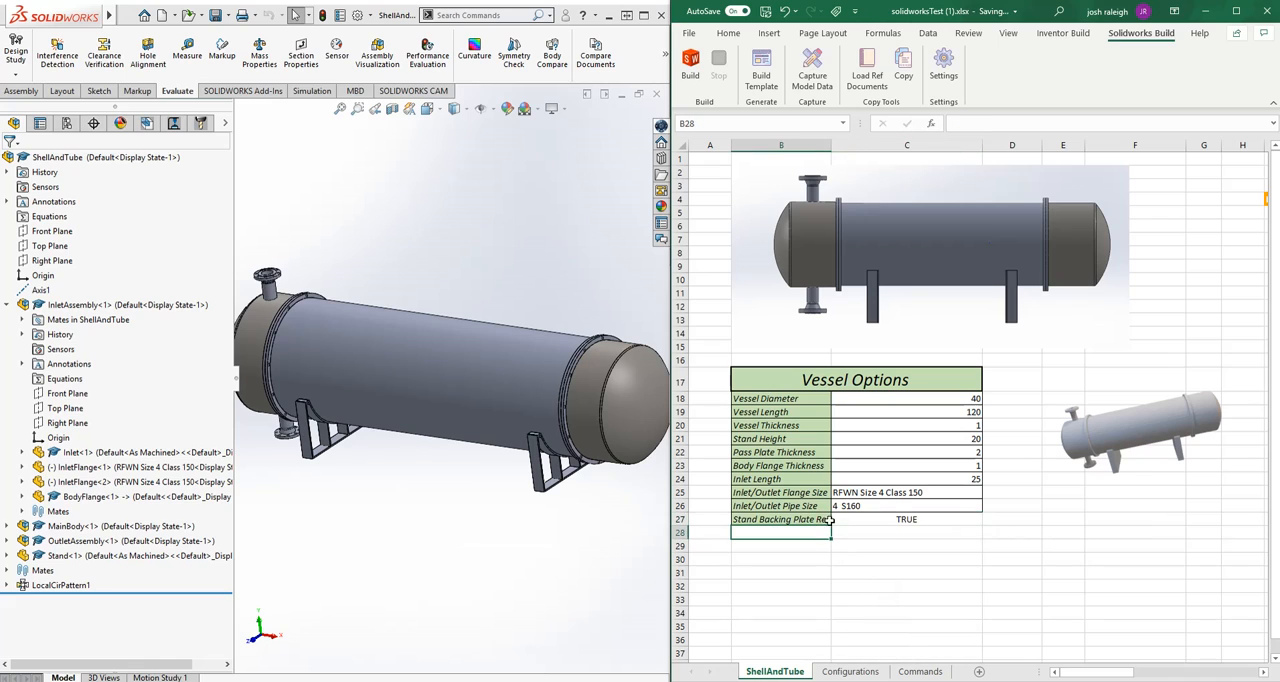
Begin pointing the Boss-Extrude1 activity cell at the backing plate option in C27.
click(905, 519)
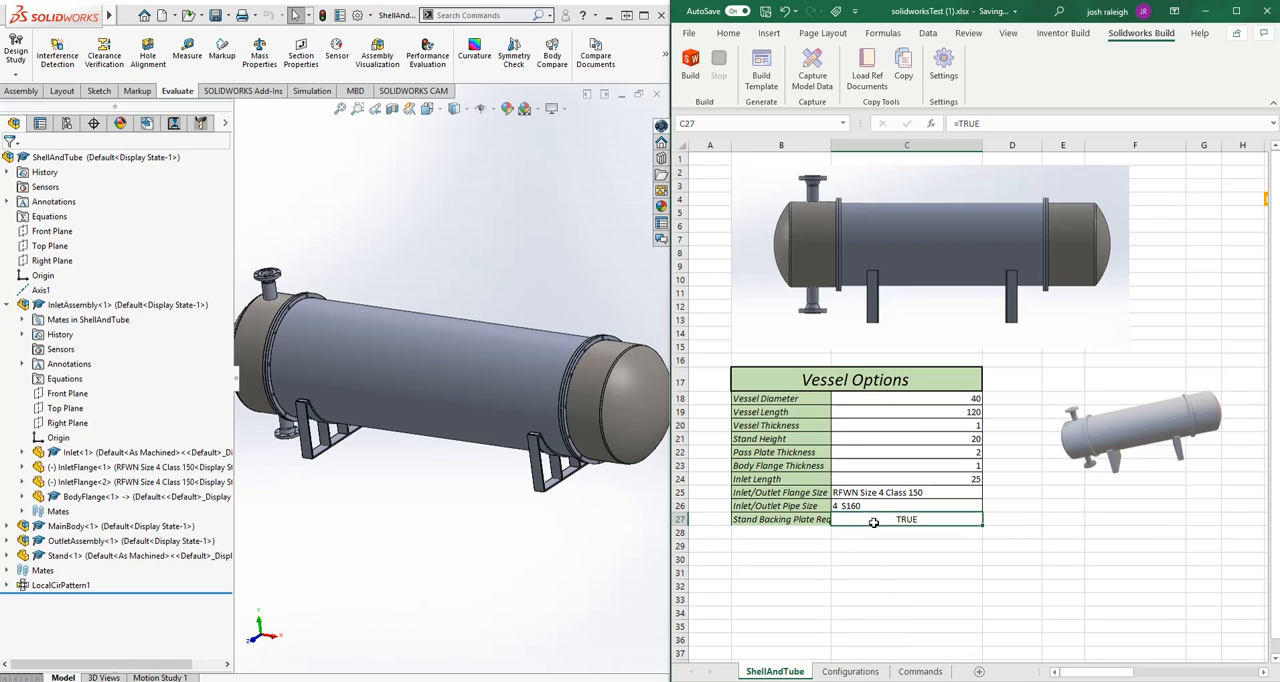
text(Fa)
text(=C27)
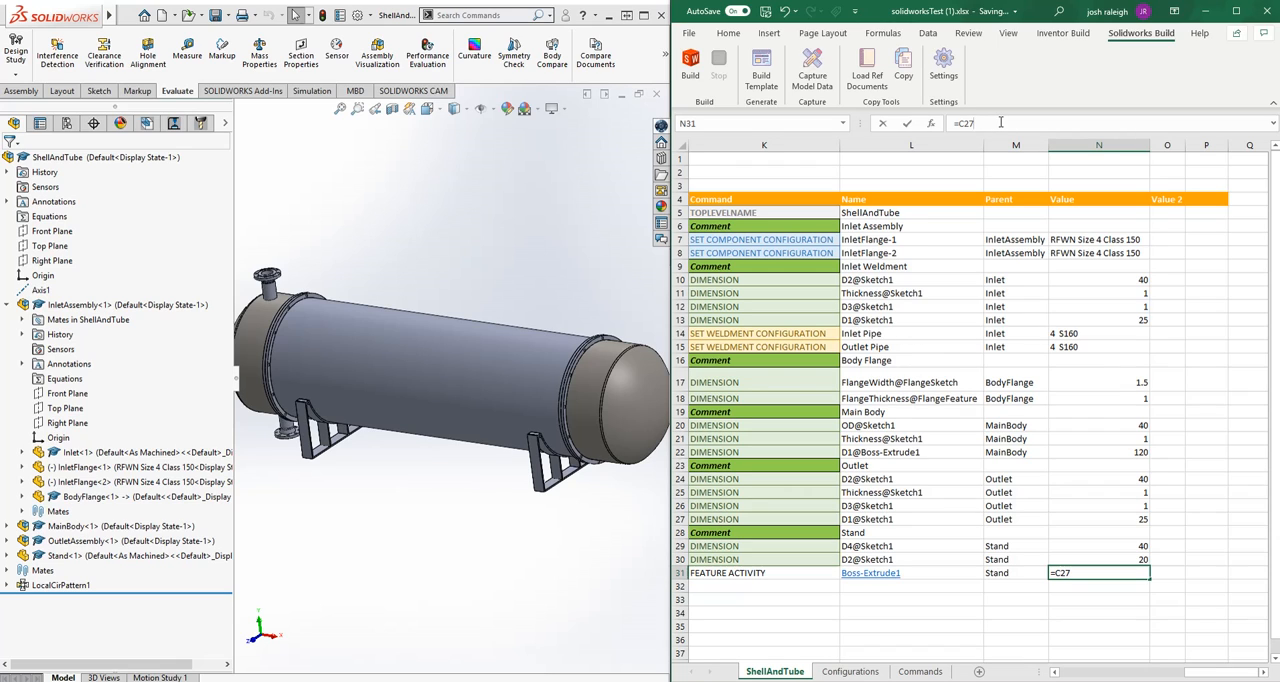
Set Boss-Extrude1 activity to =IF(C27,"U","S") and set C27 to TRUE.
text(if()
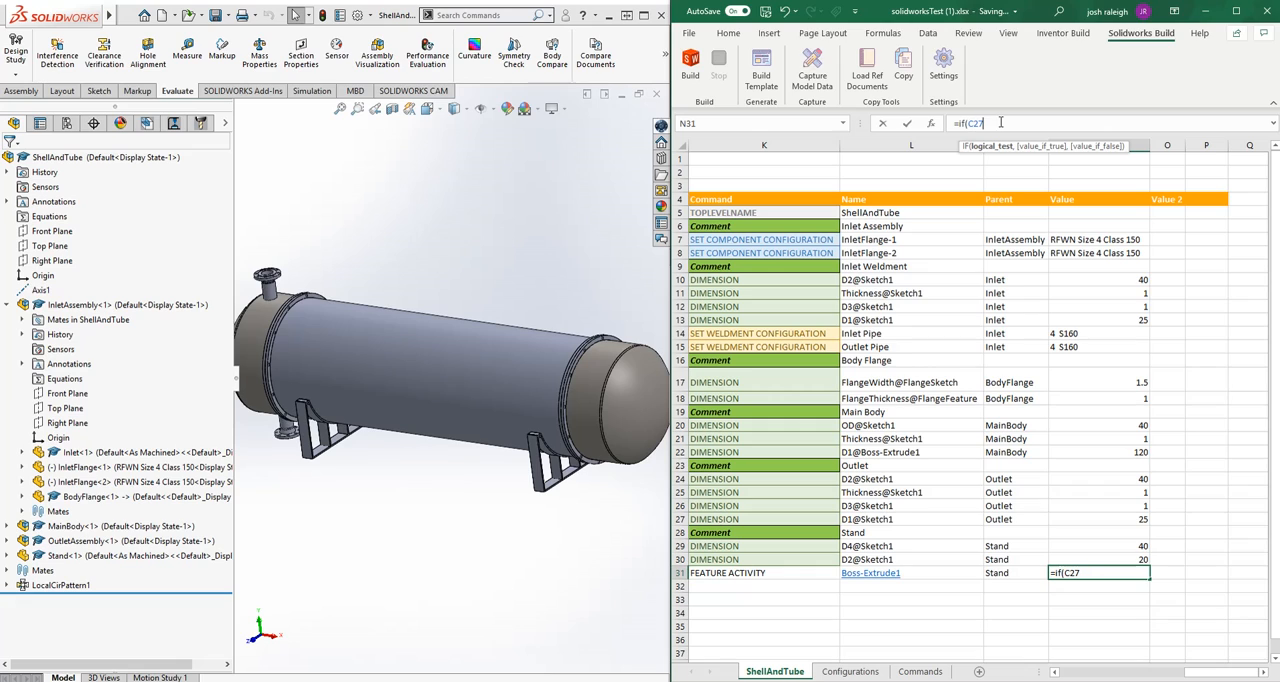
text(,)
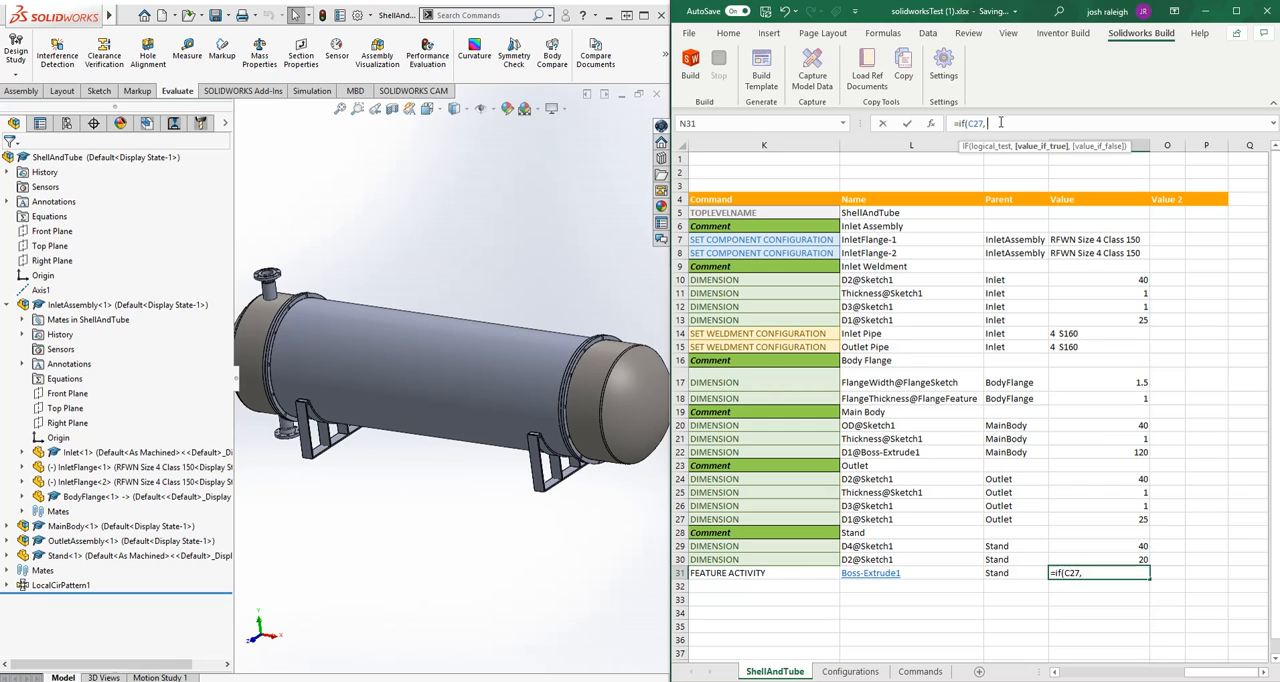
text(U)
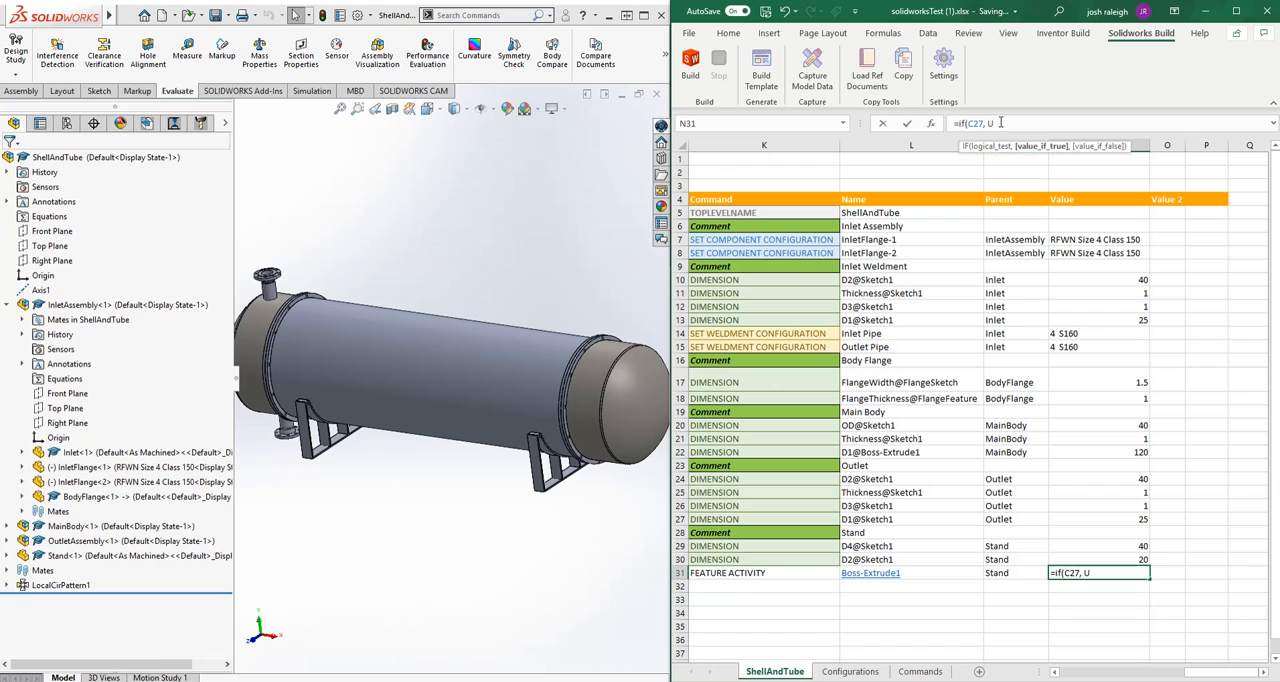
text(,)
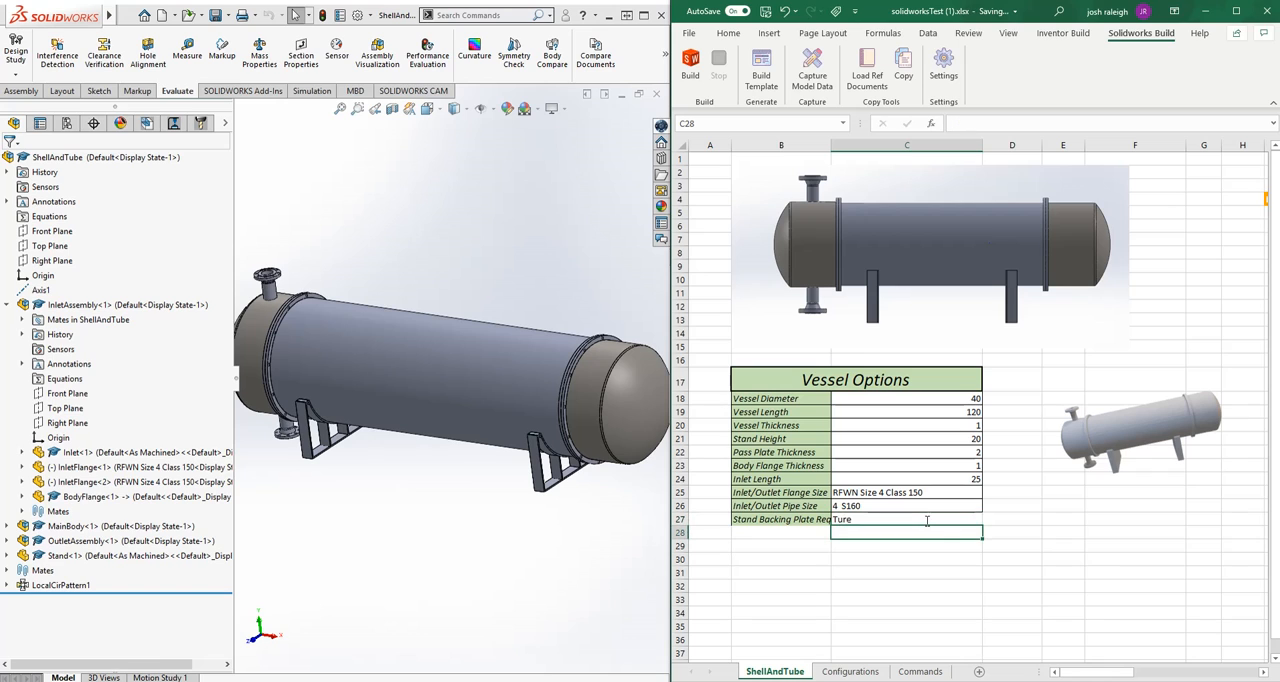
text(=Truye)
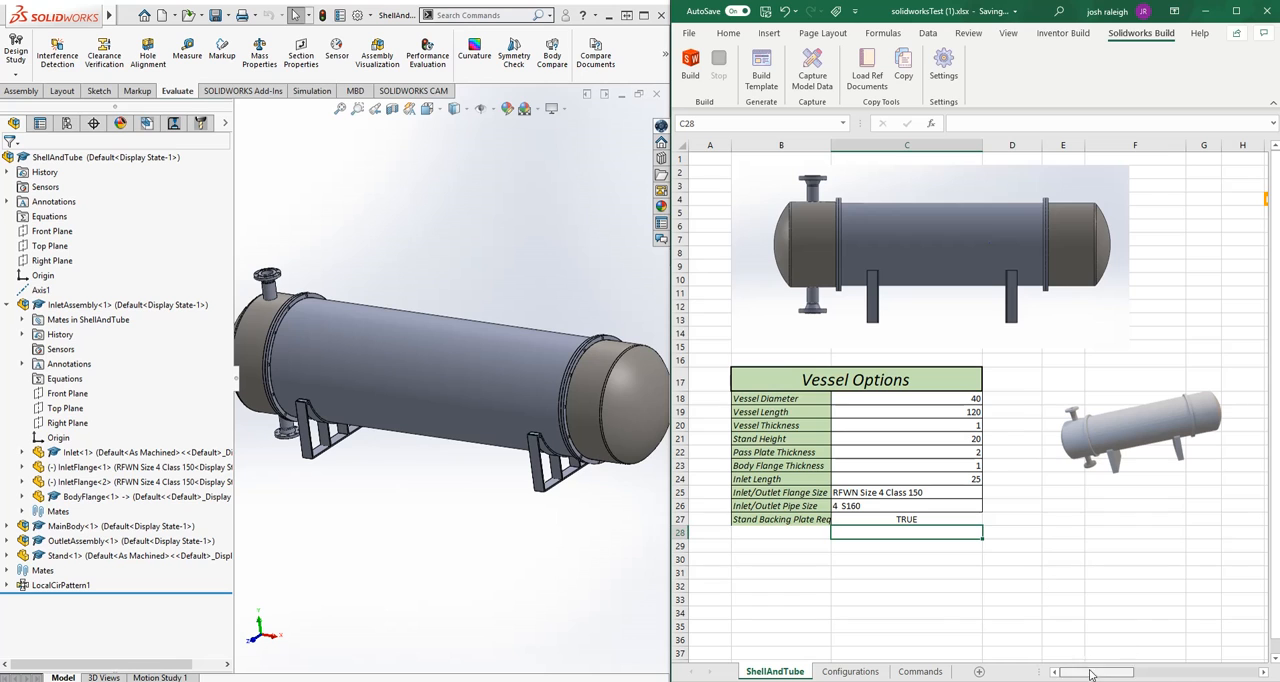
scroll(right, 3)
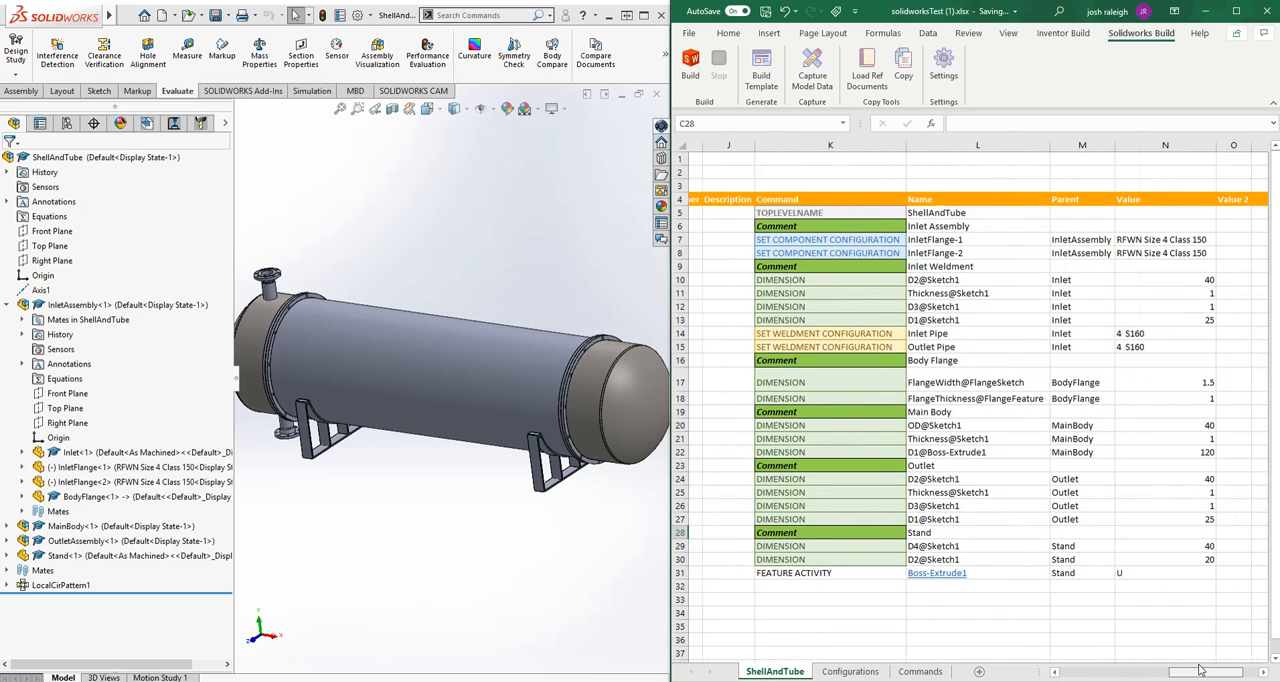